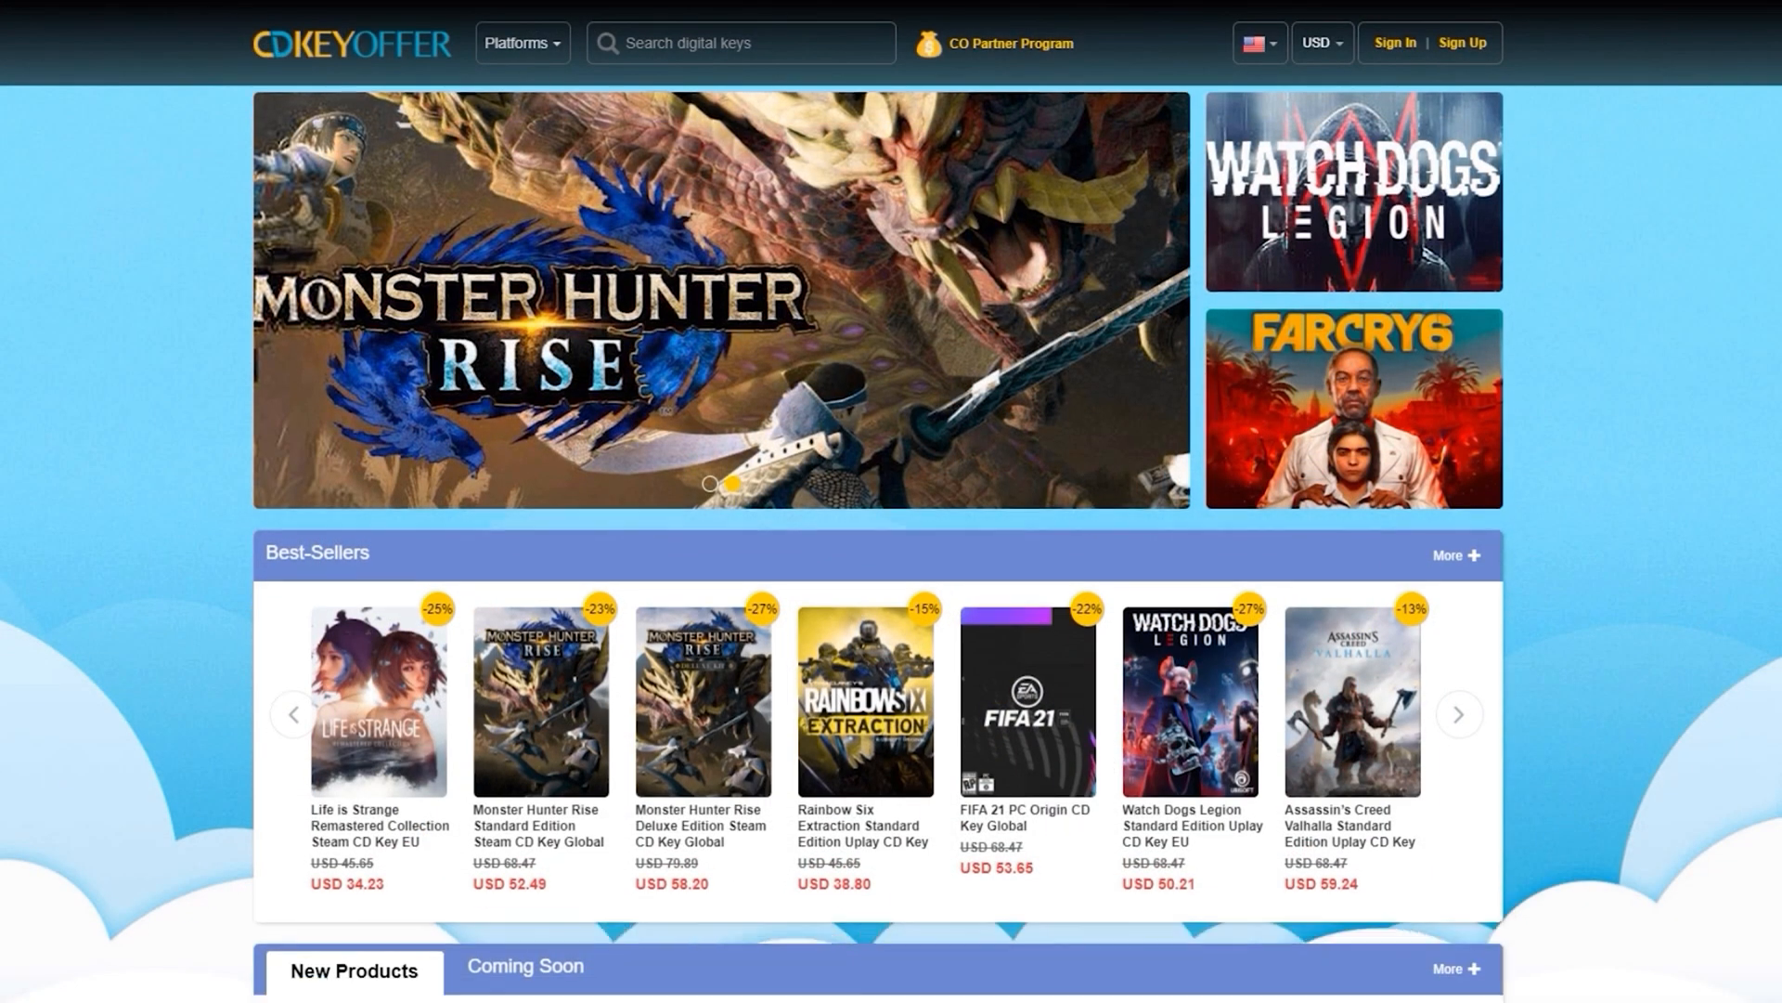
Buy the Windows 10 Pro OEM key with promo code dood20 applied (USD 15.55), choosing PayPal.
text(windows 10)
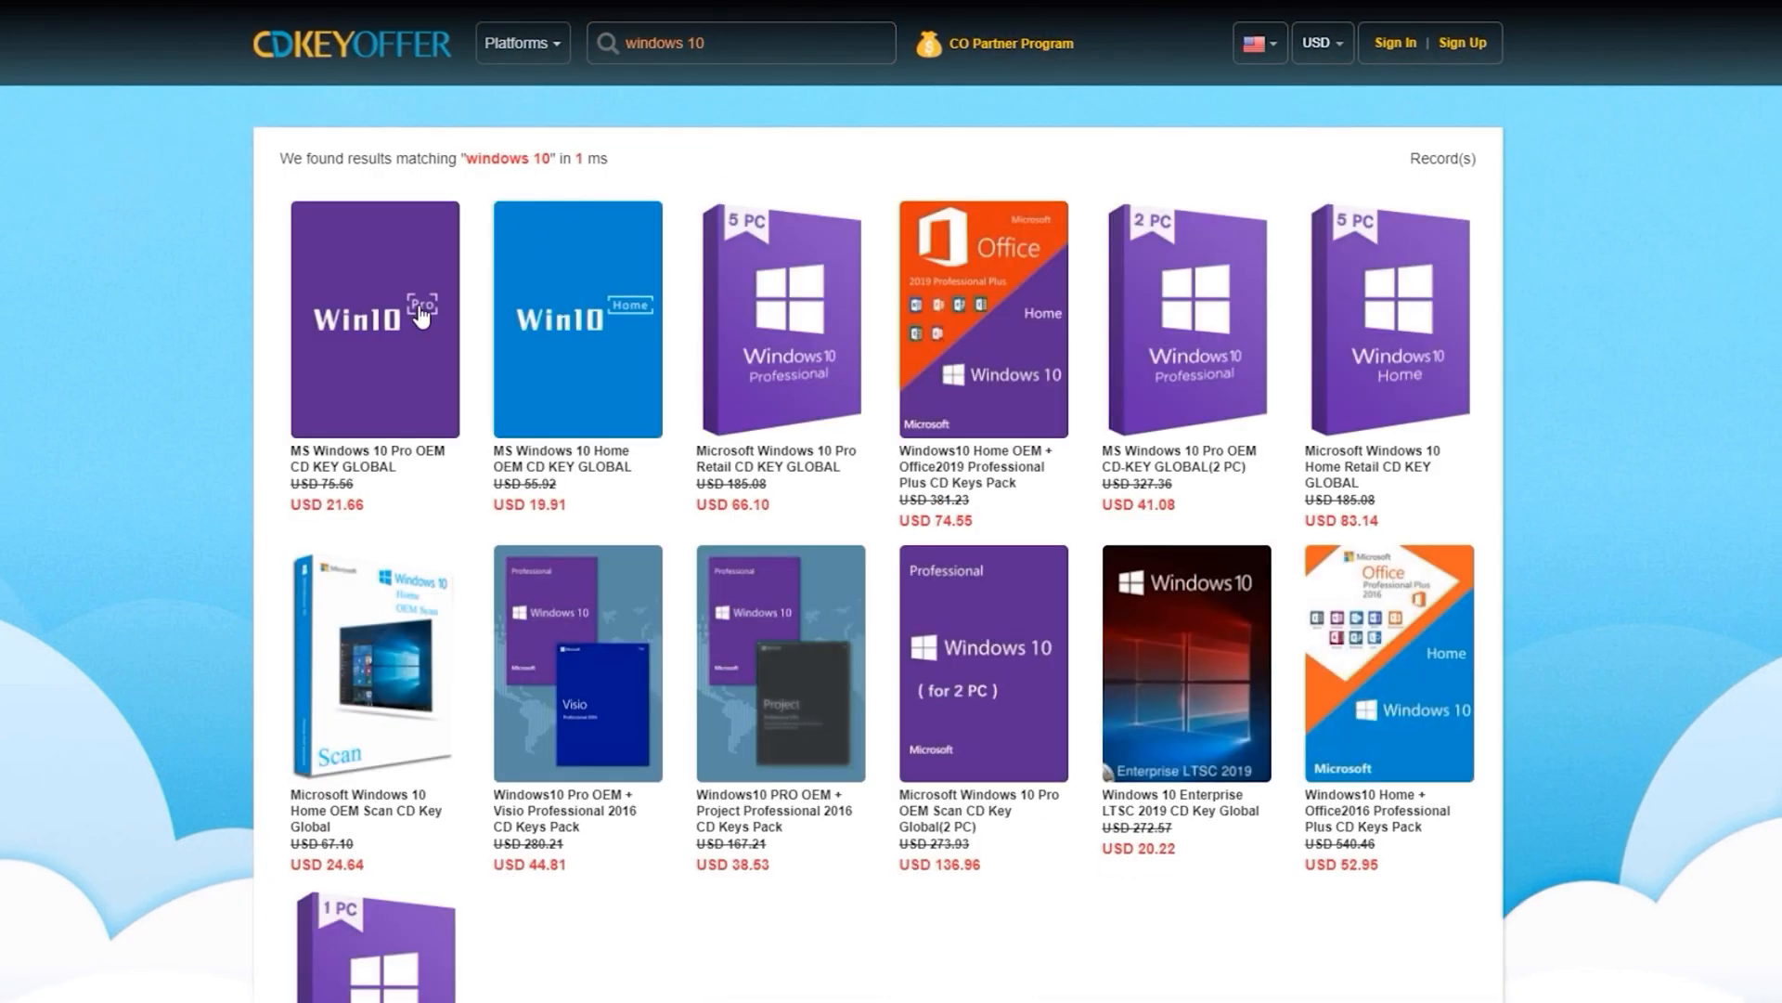
click(374, 318)
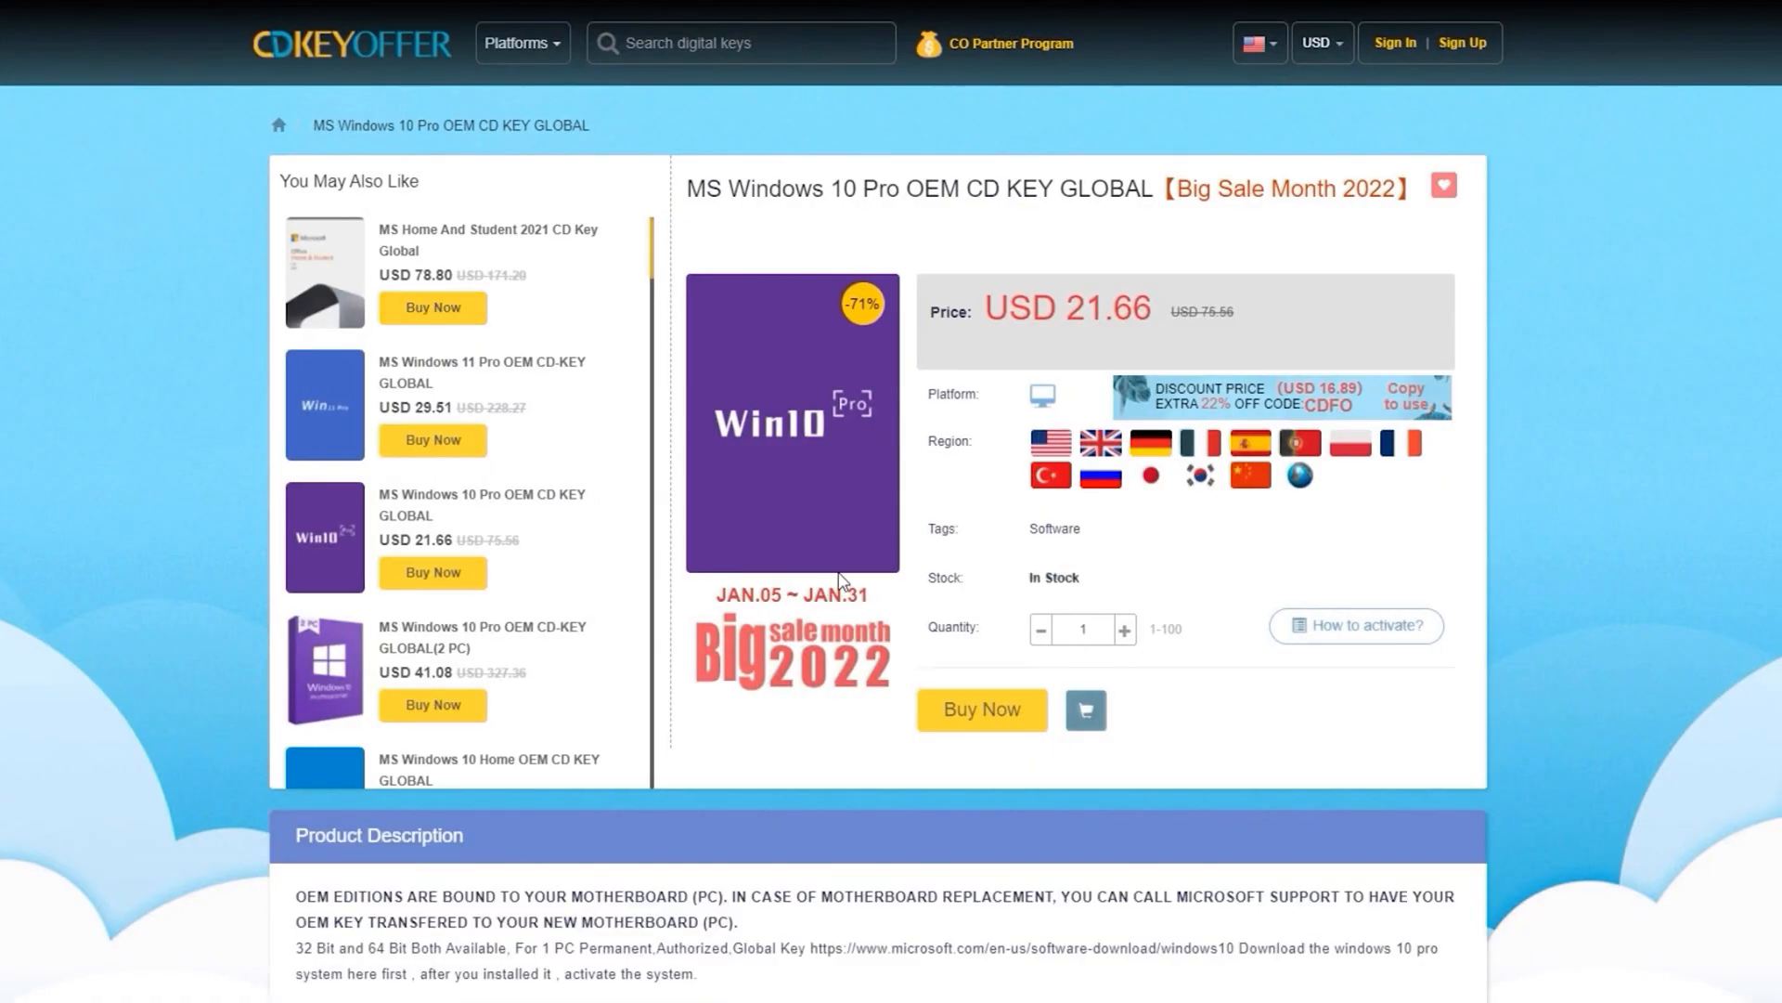
click(980, 708)
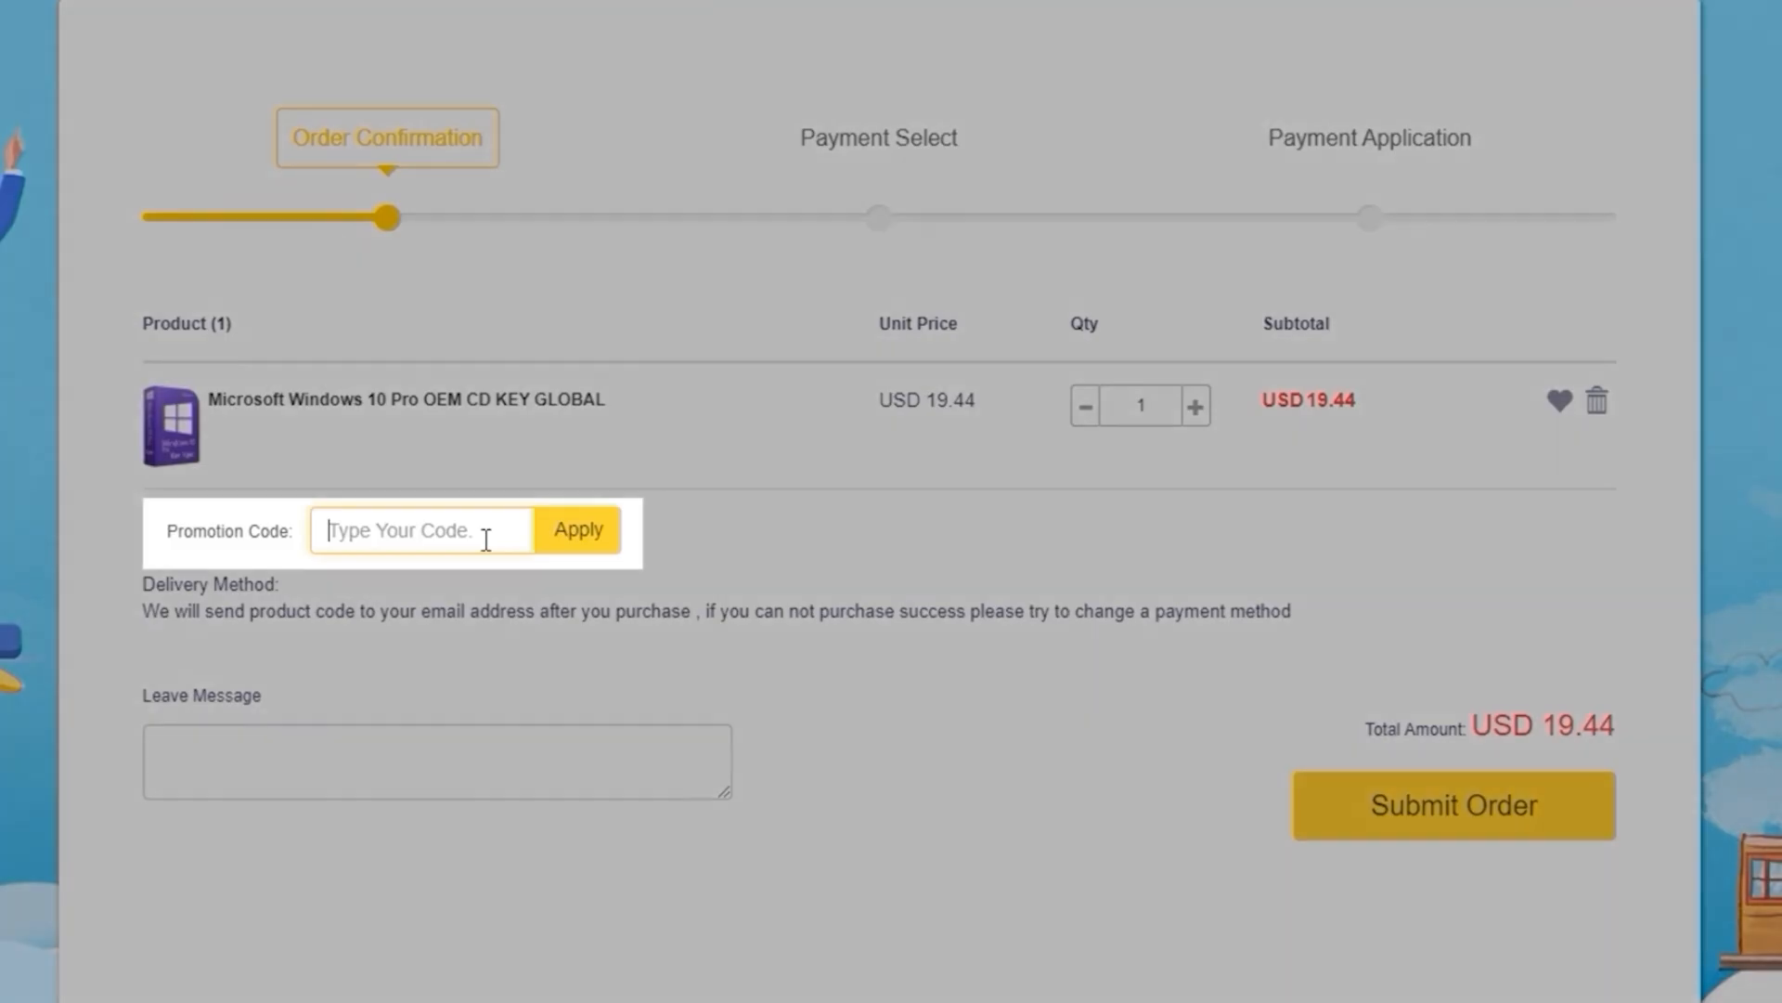
text(dood20)
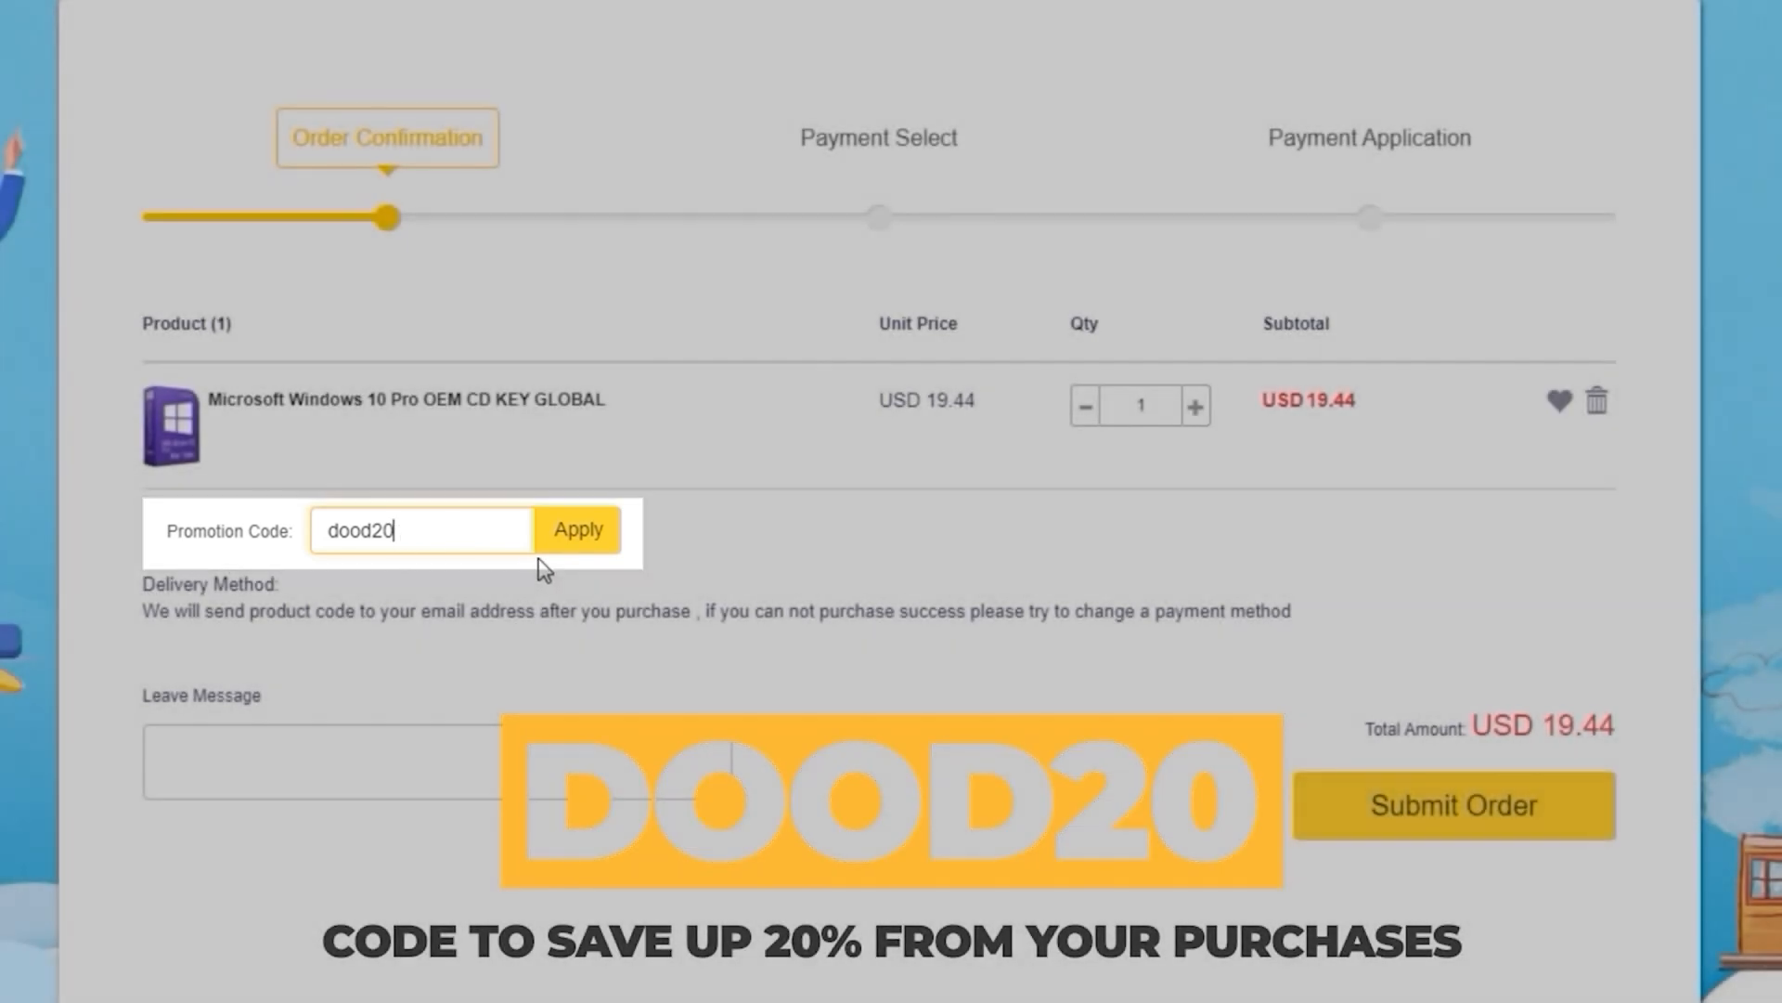
click(1453, 805)
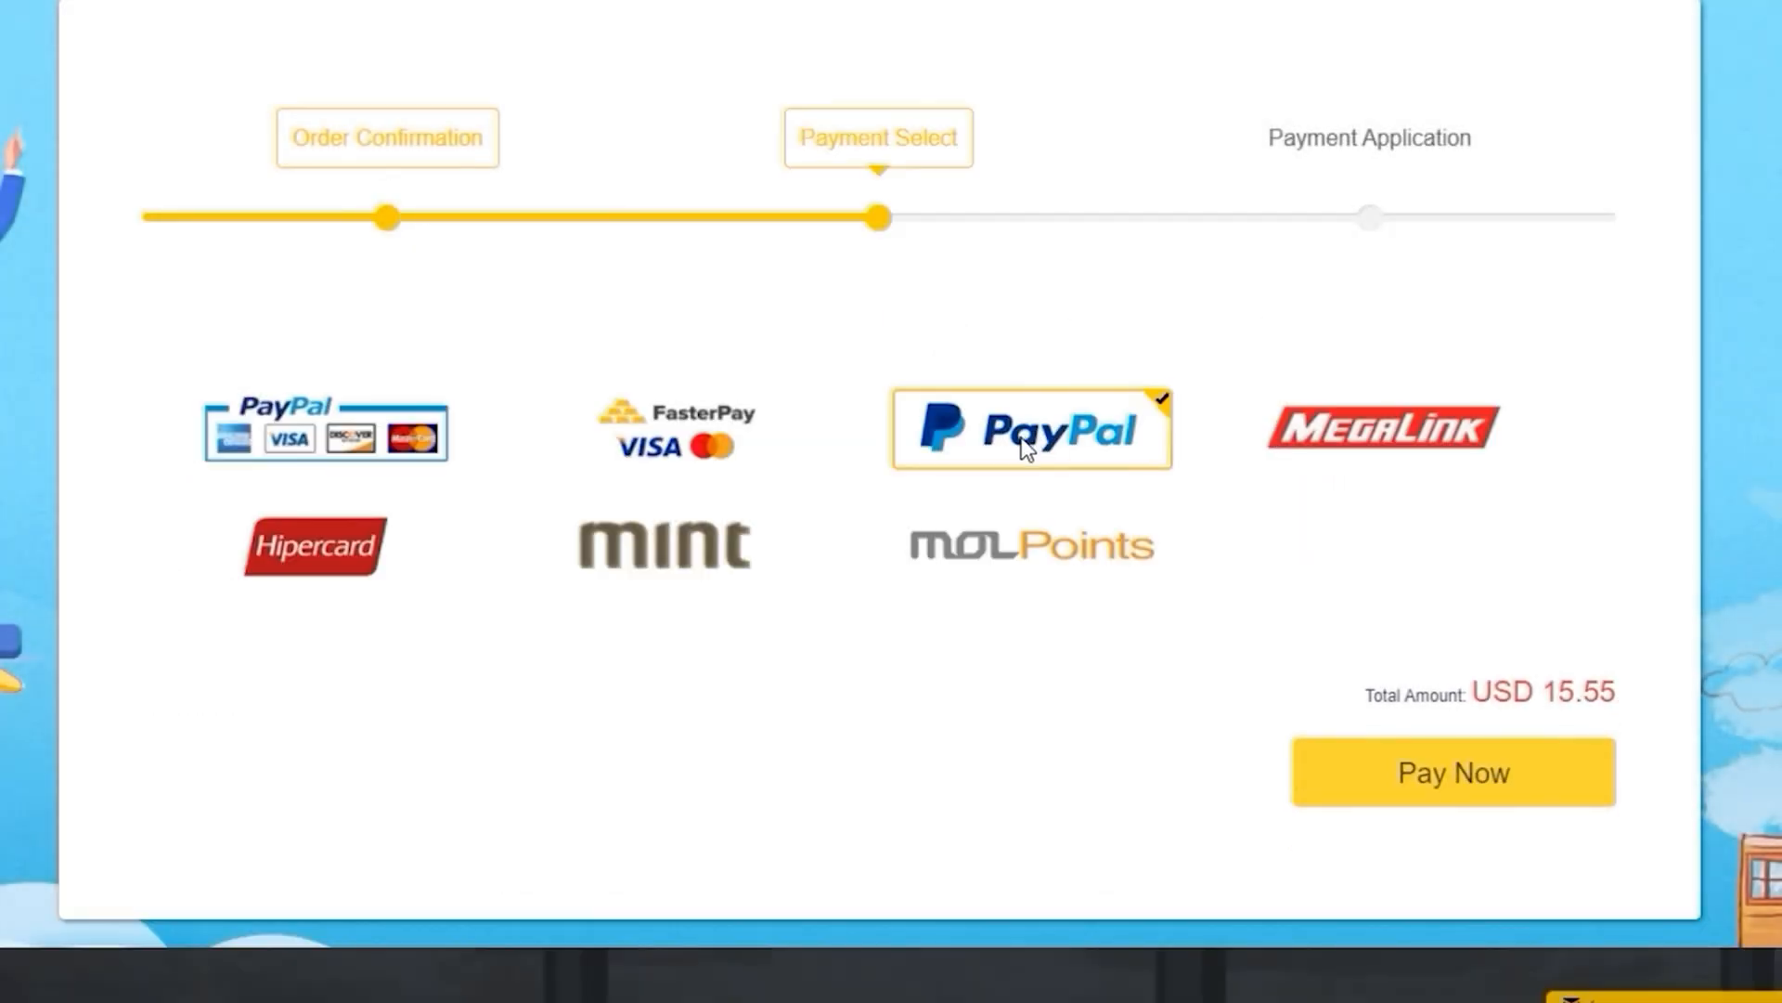
click(1453, 772)
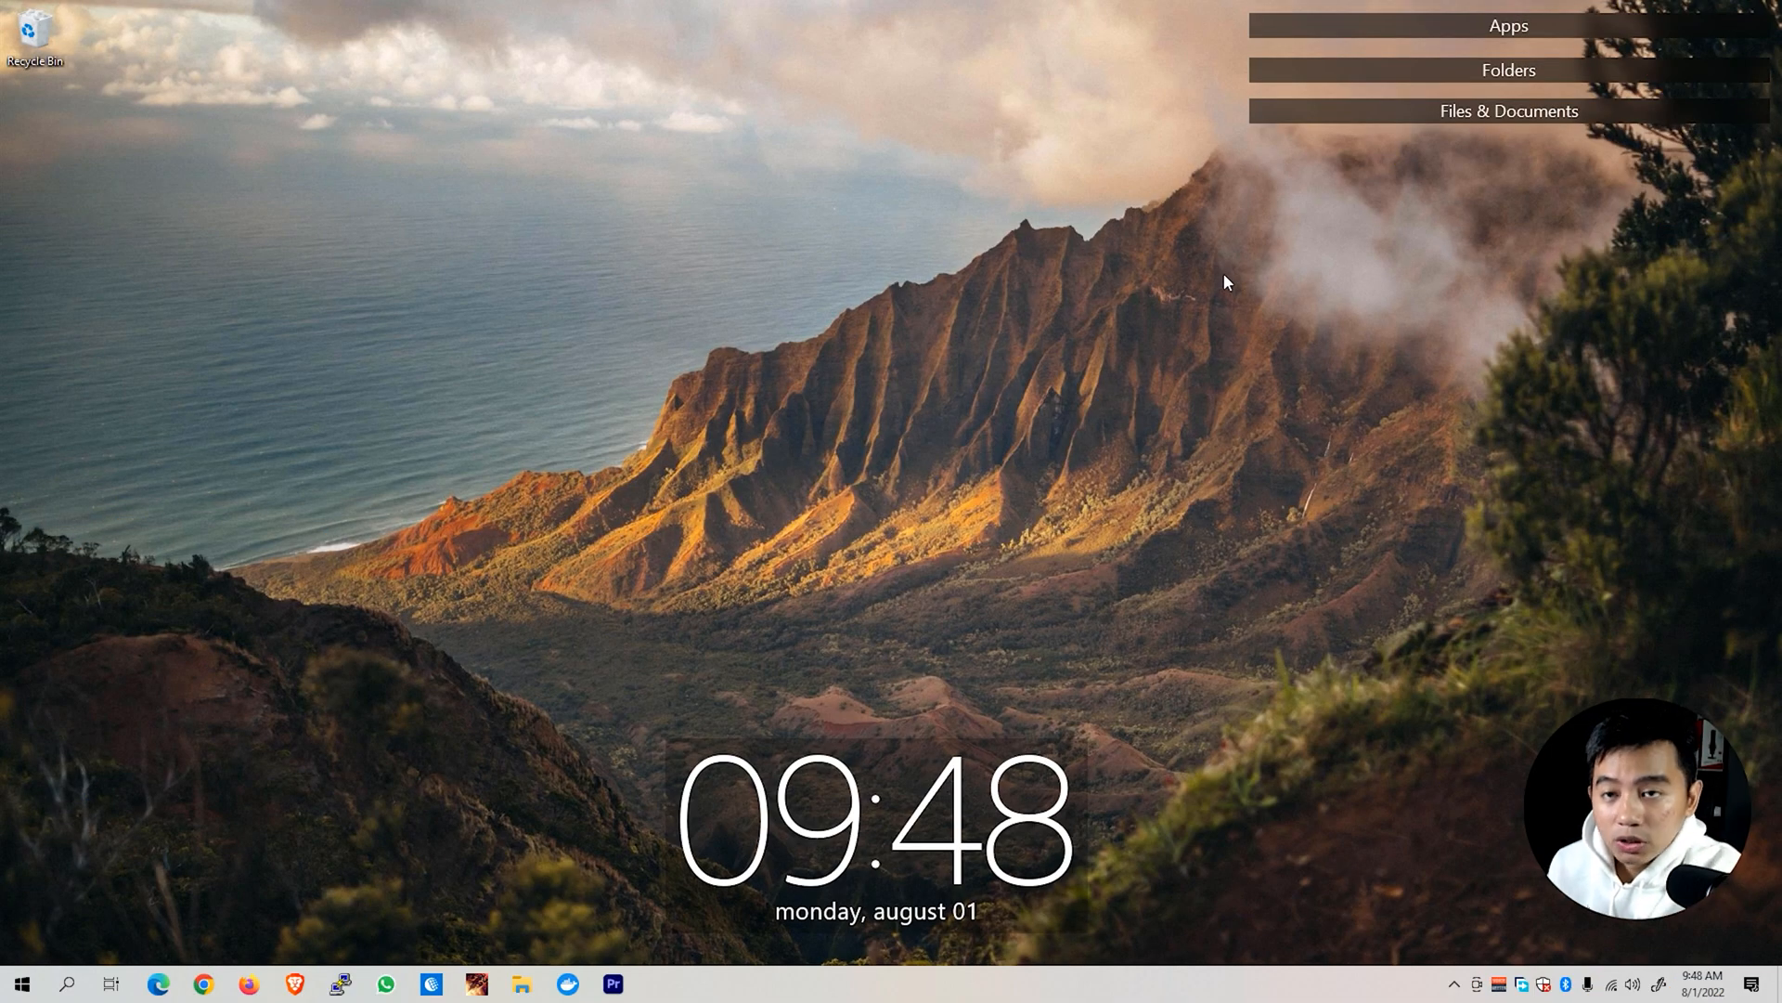
mouse_move(1229, 370)
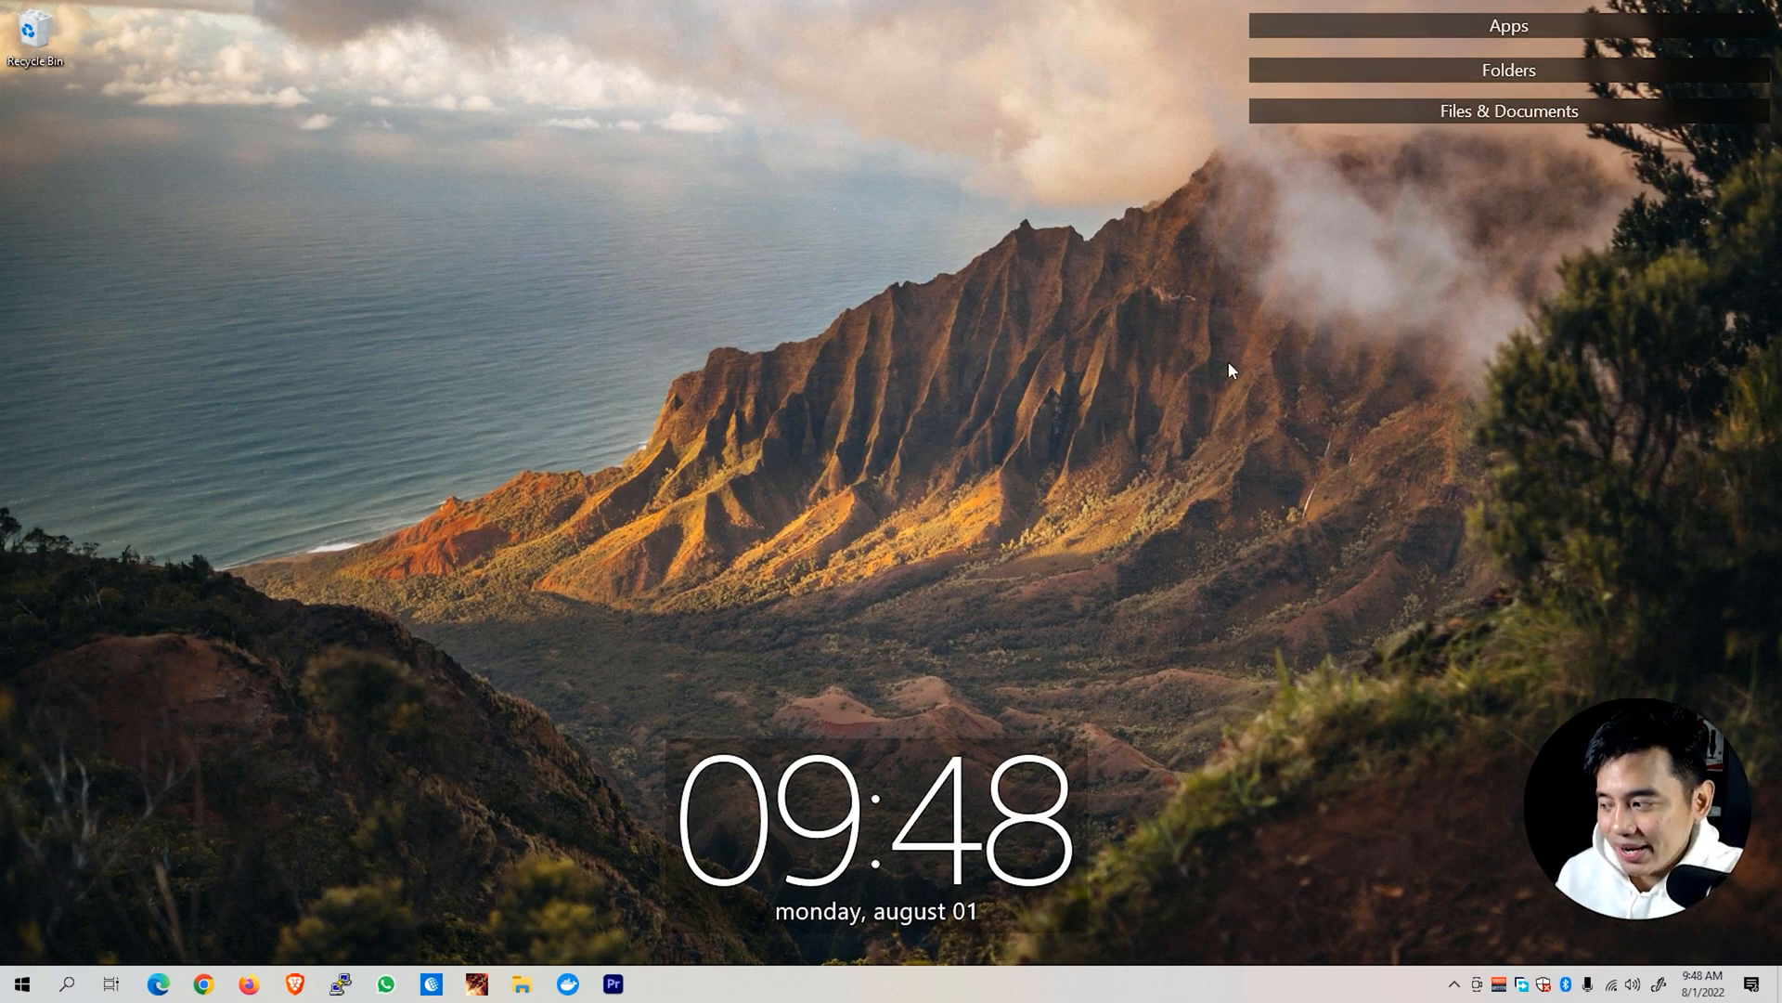
Open Windows Settings from the Start menu and scroll down to Update & Security.
click(20, 983)
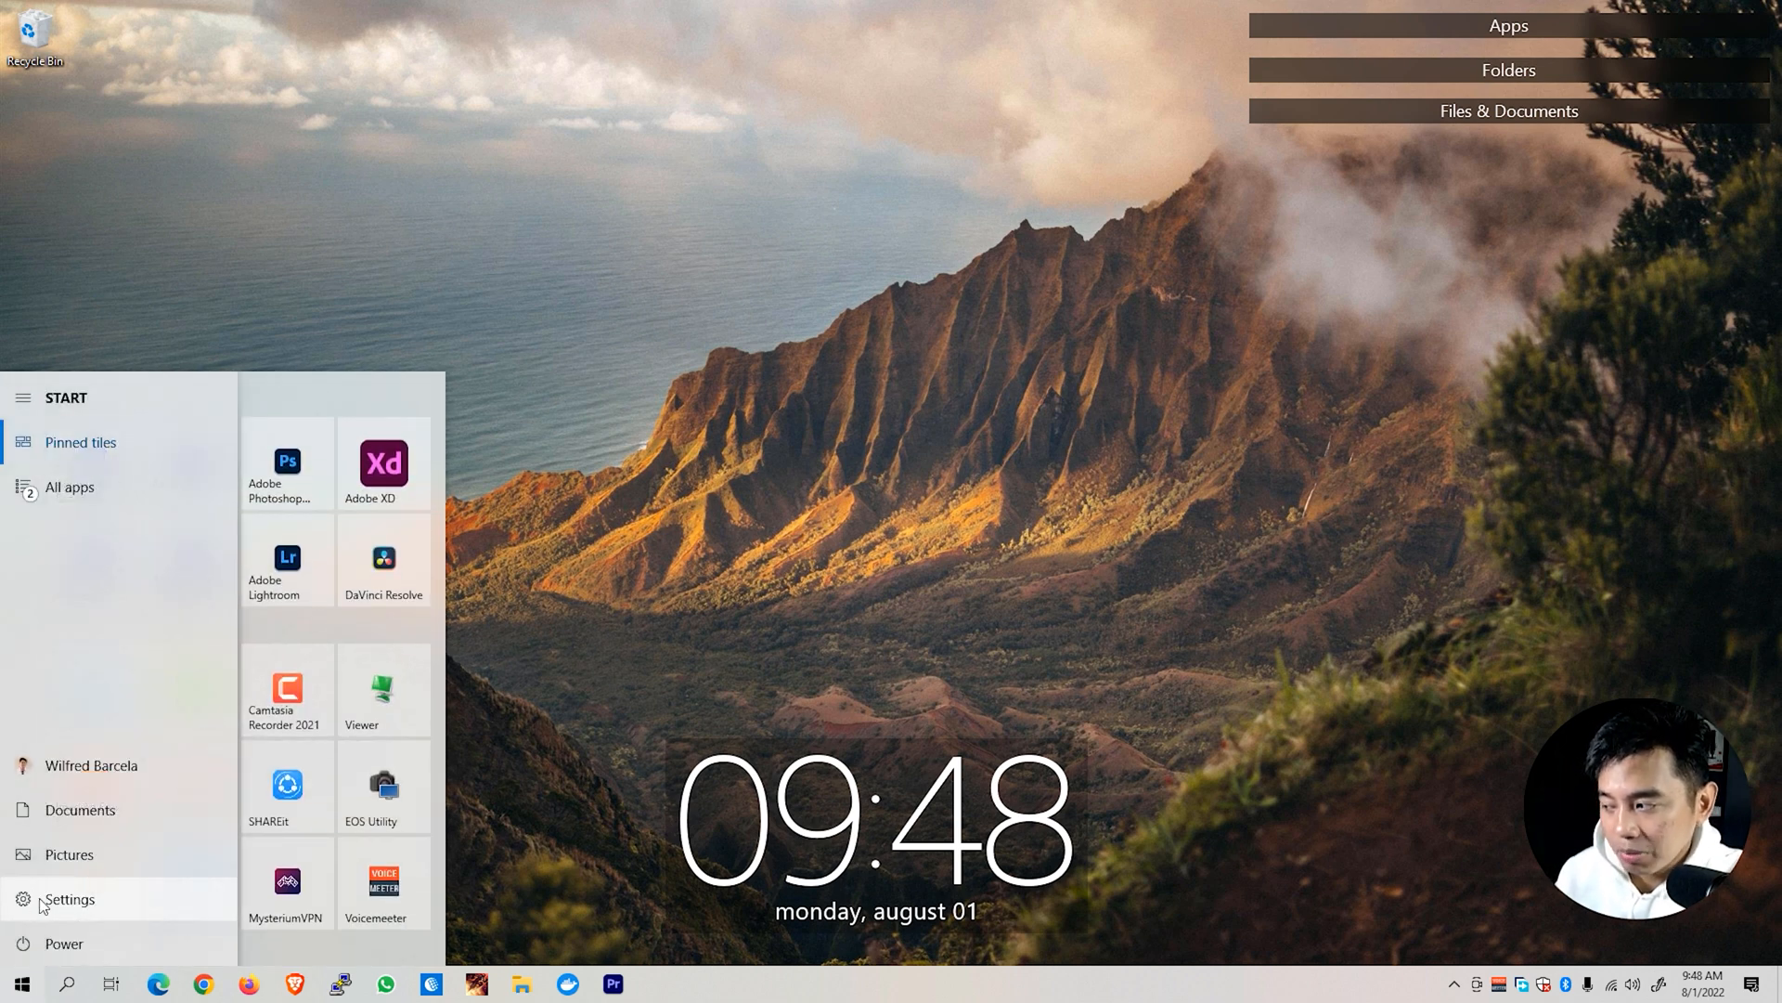
click(68, 899)
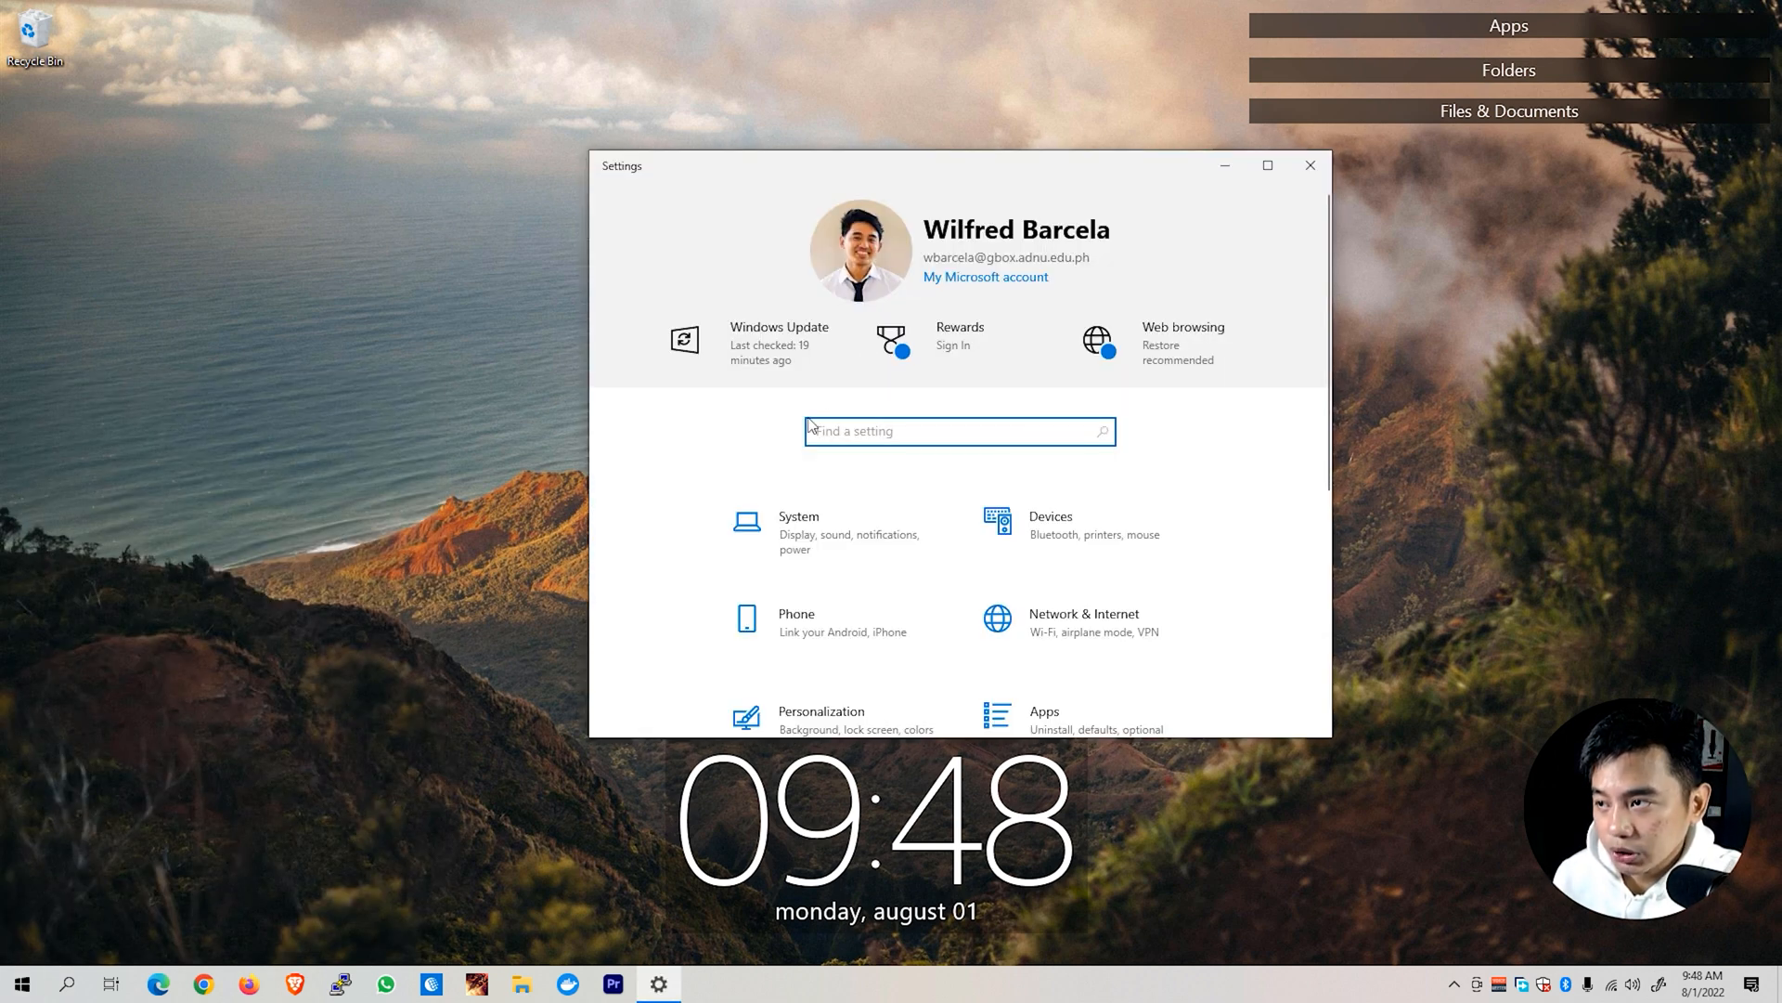
scroll(down, 3)
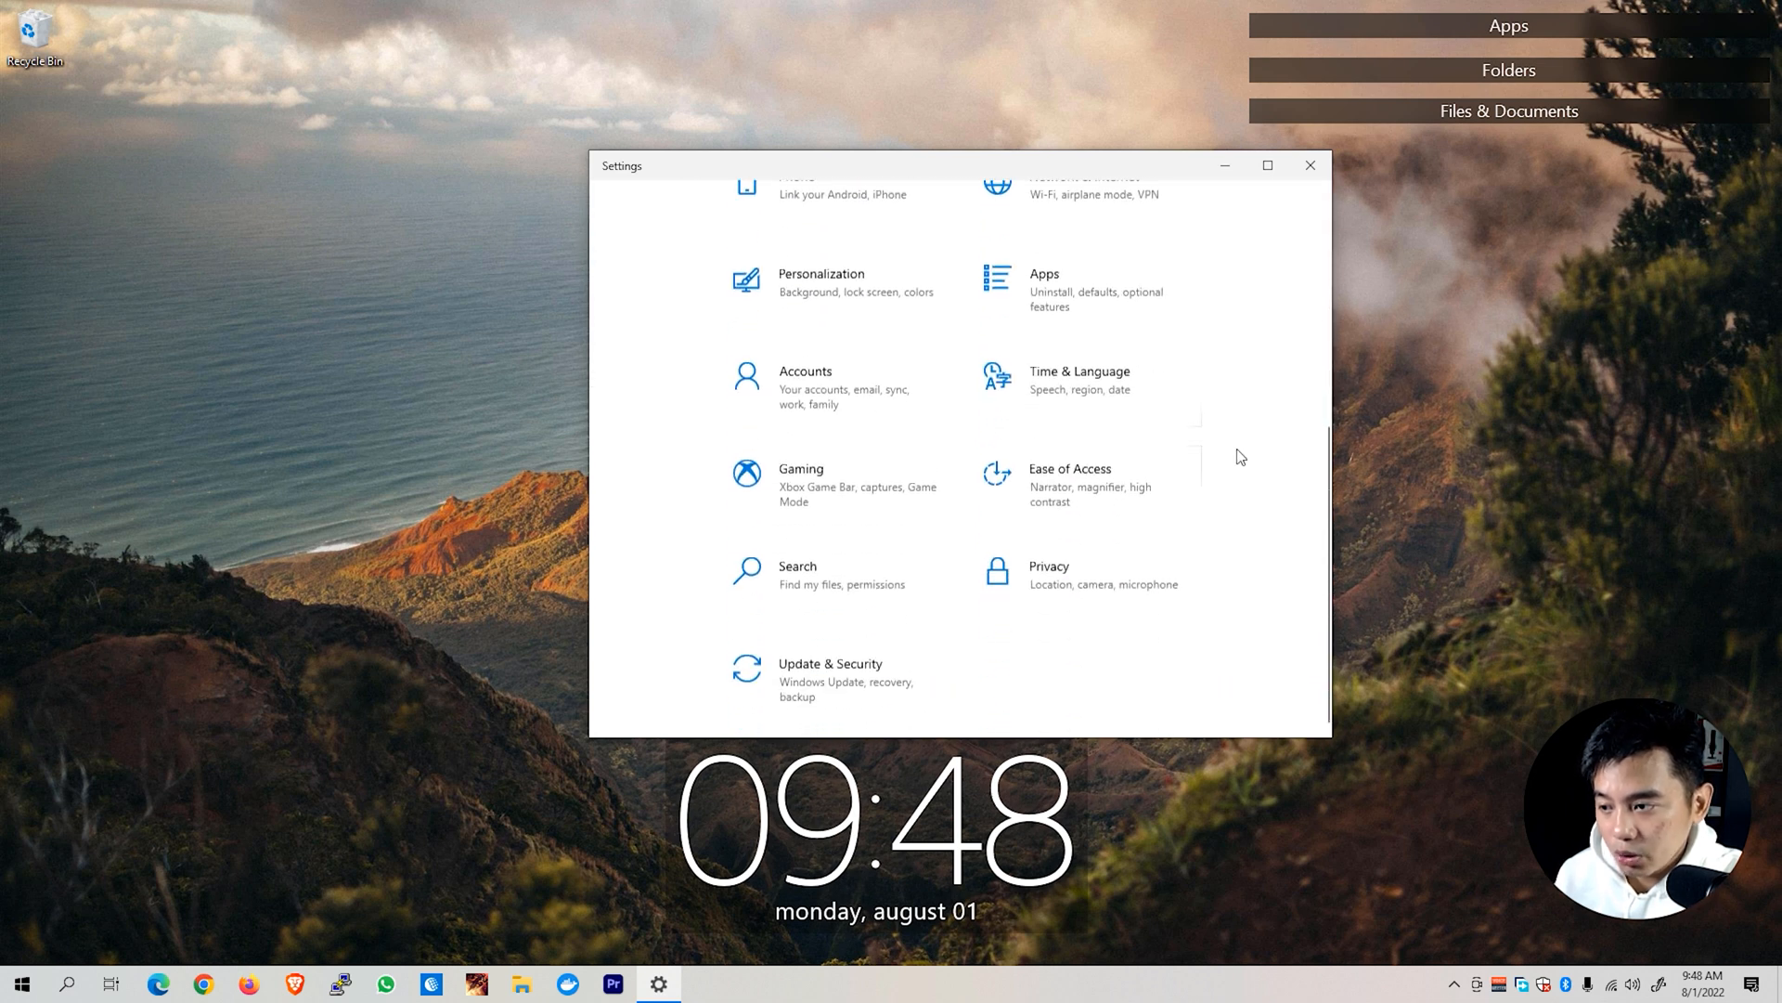
mouse_move(830, 679)
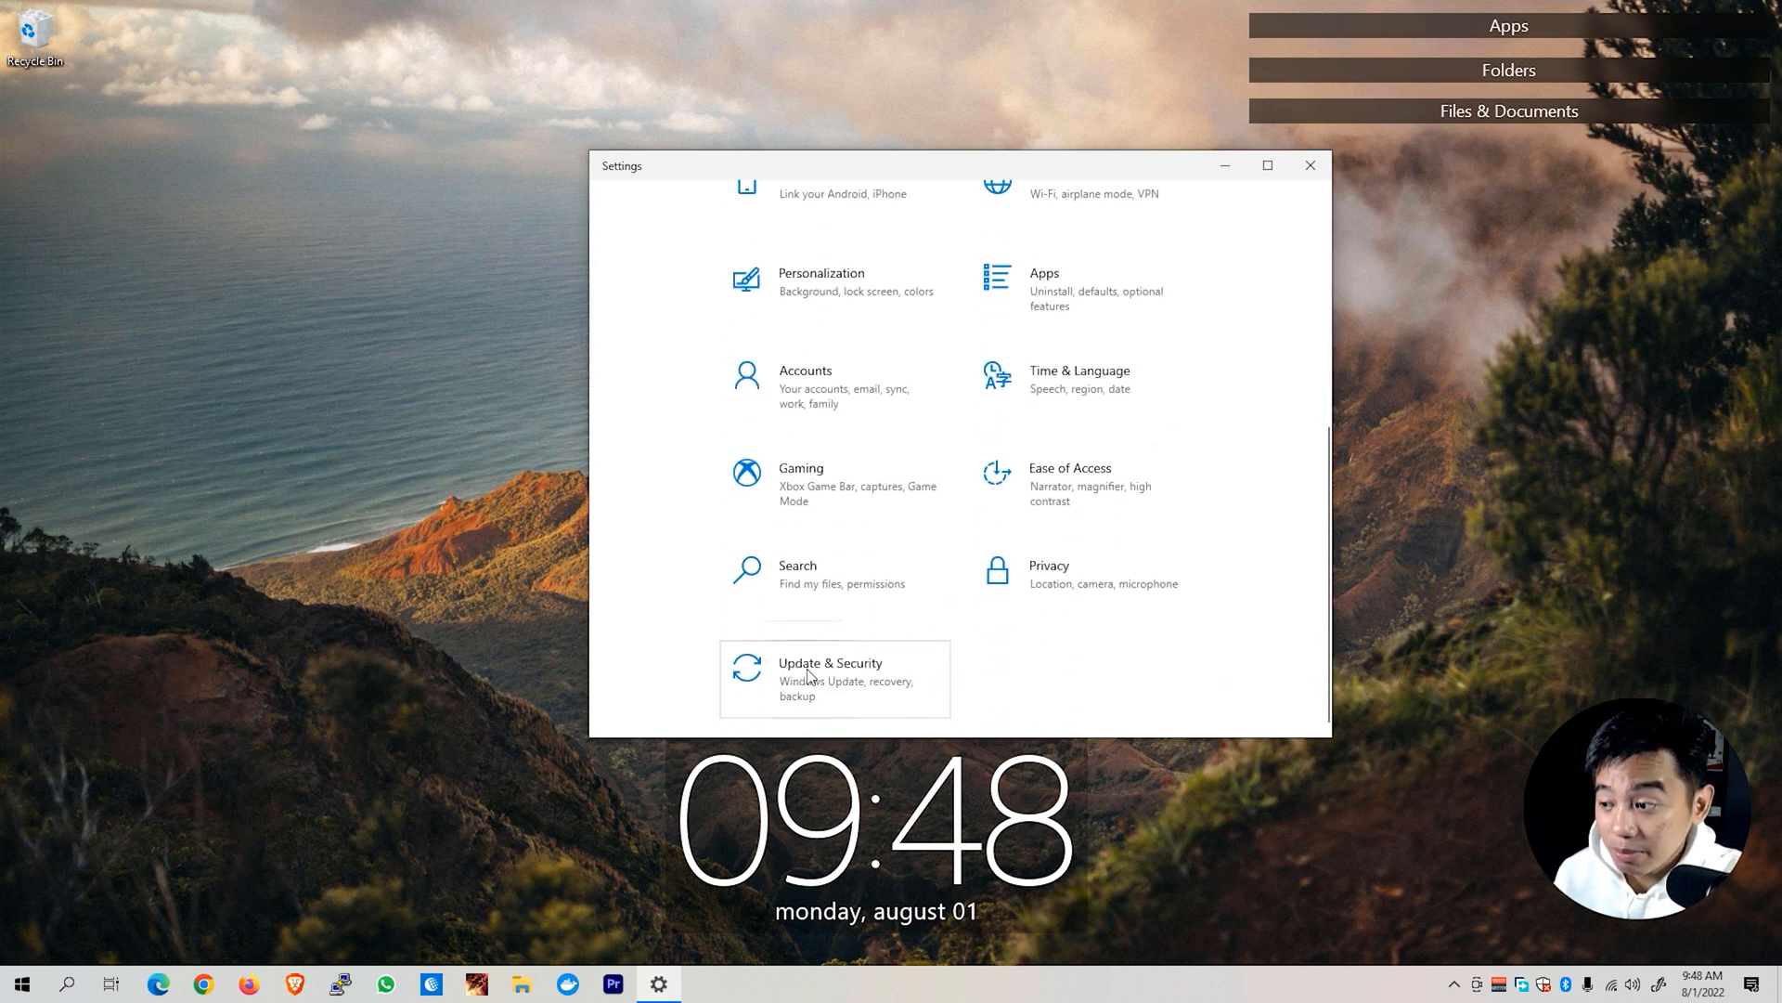
Run the Windows Update troubleshooter under Update & Security > Troubleshoot, then close it.
click(829, 678)
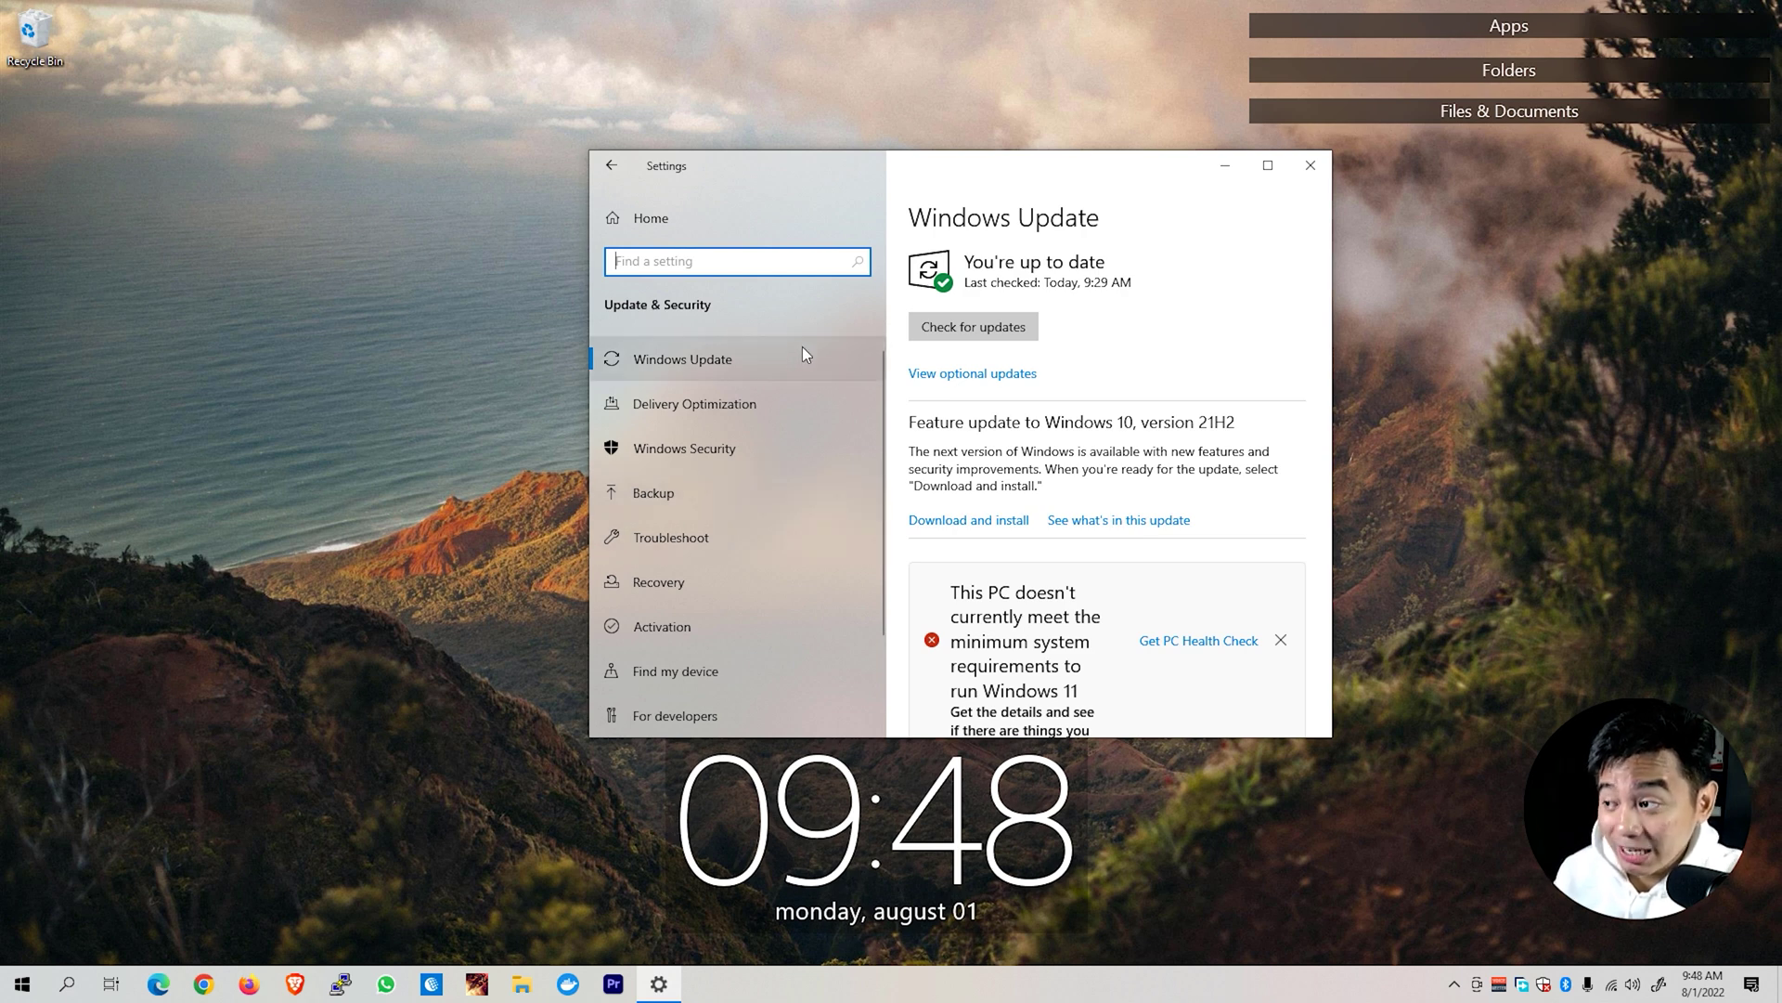
mouse_move(668, 536)
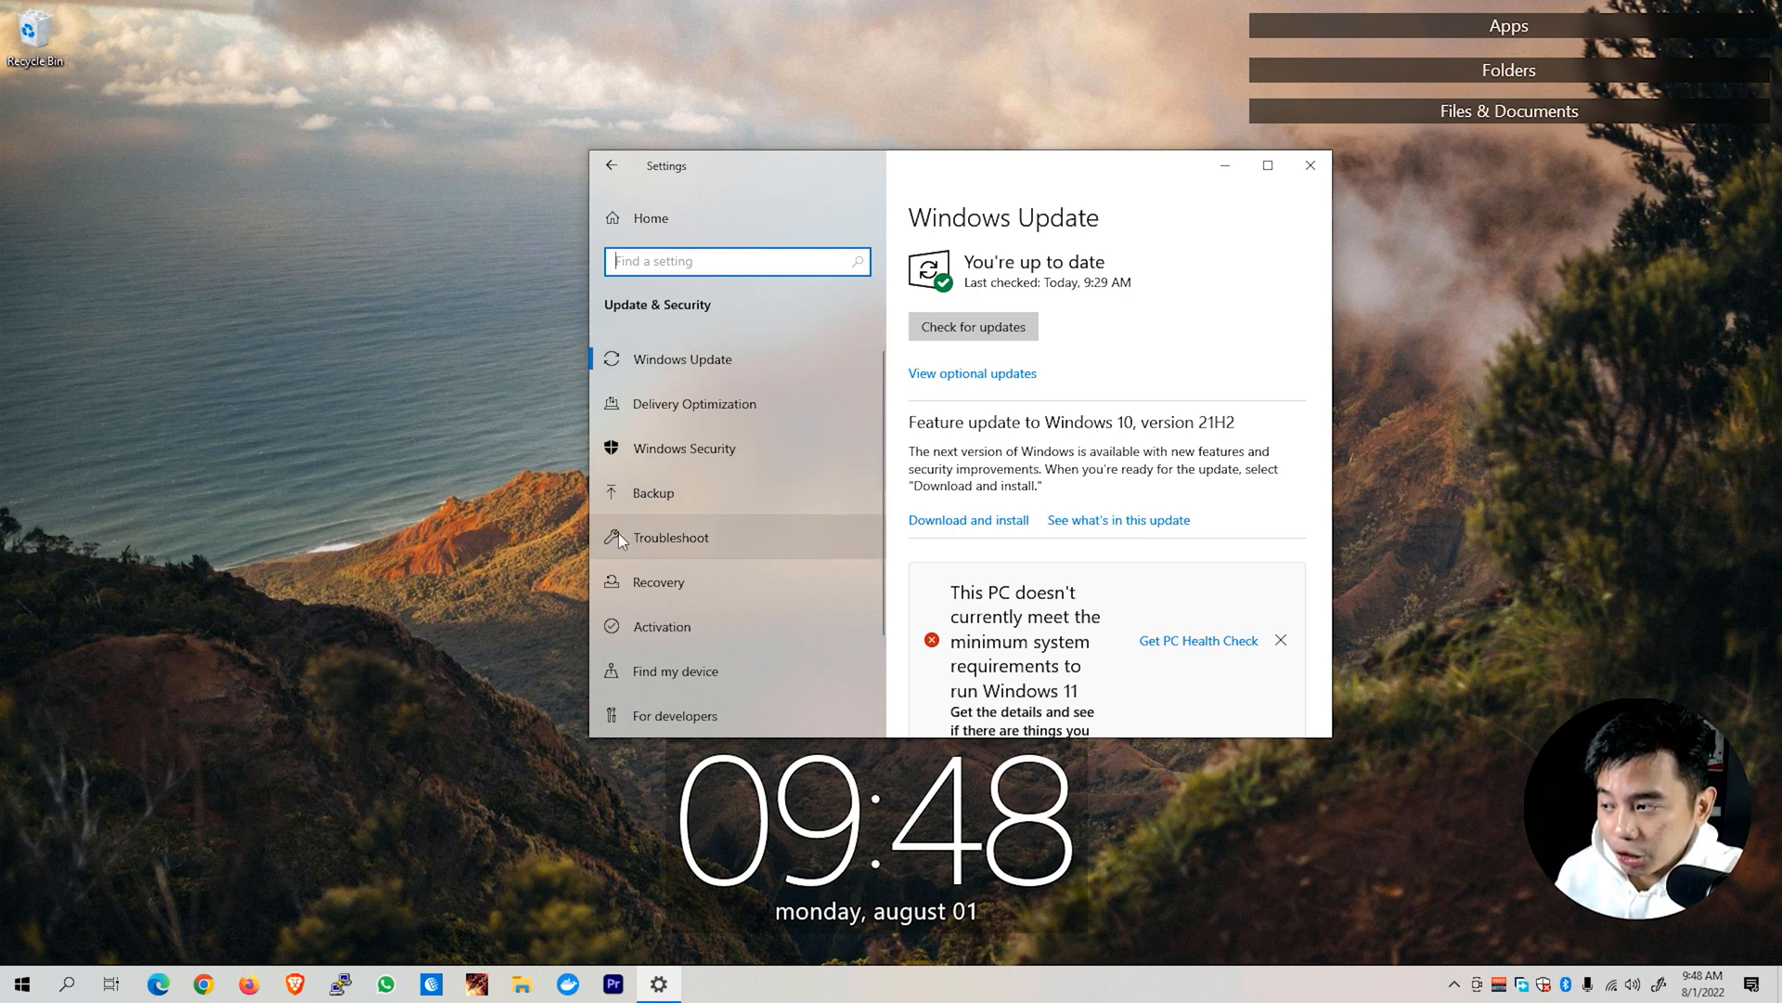
click(669, 536)
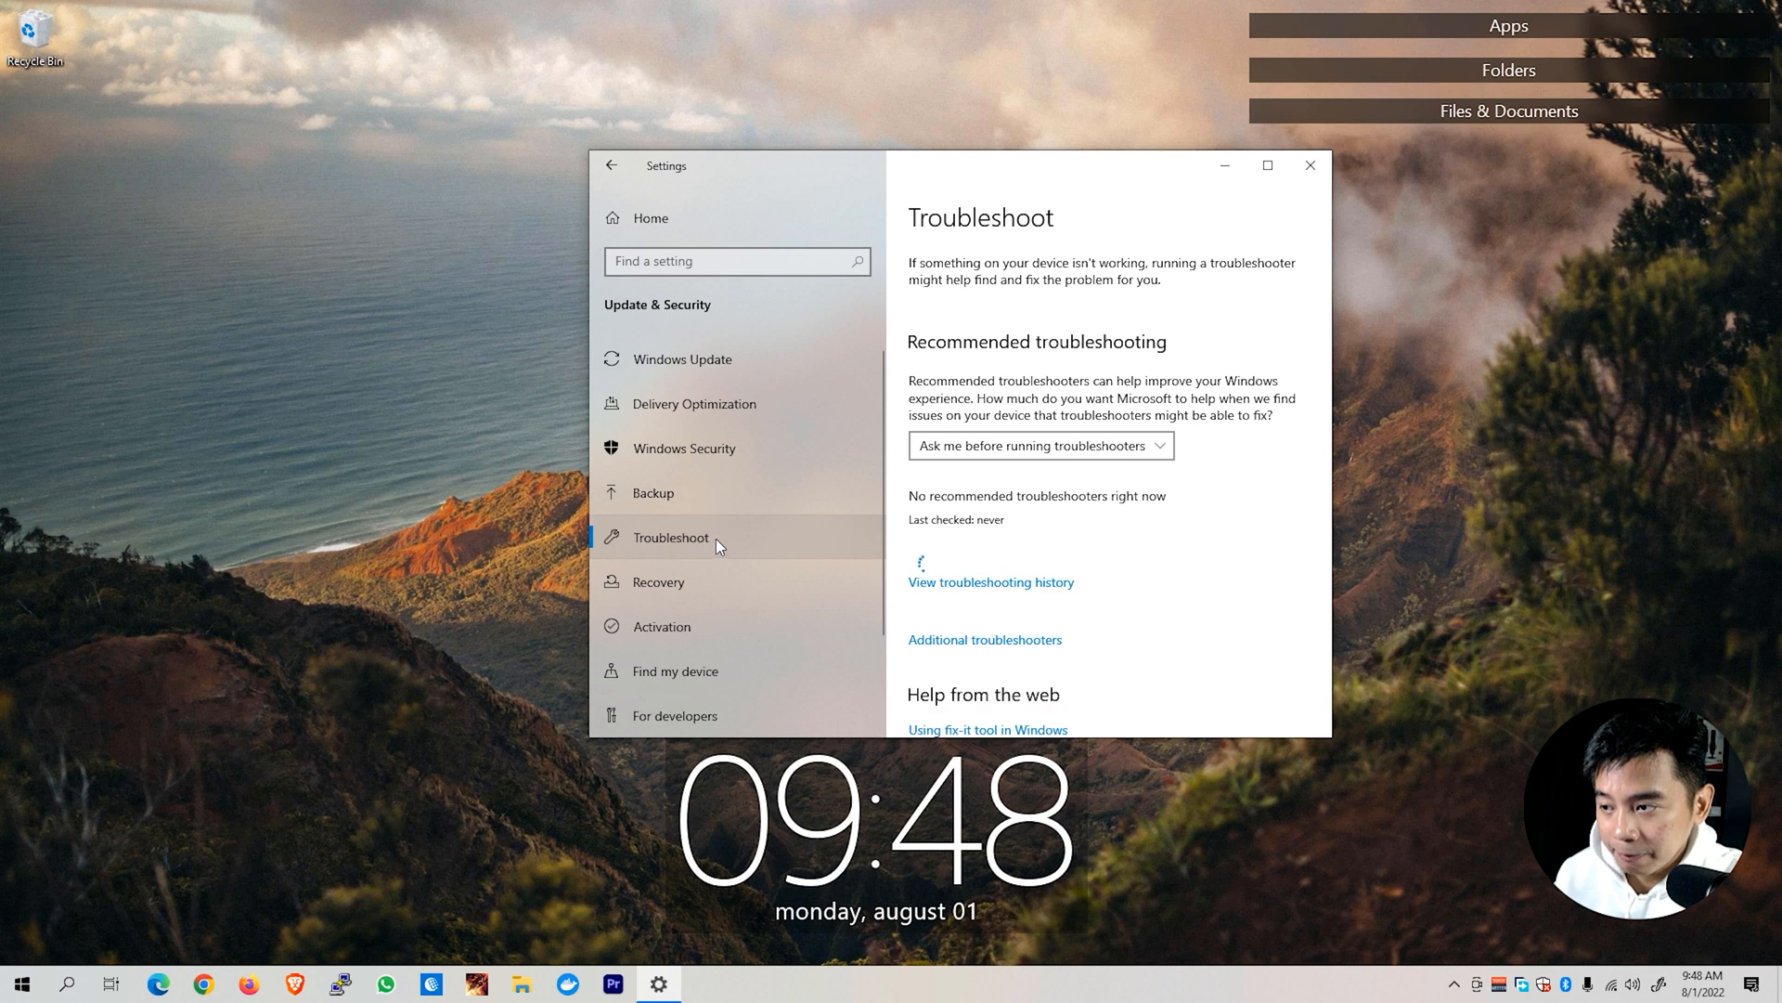
click(984, 639)
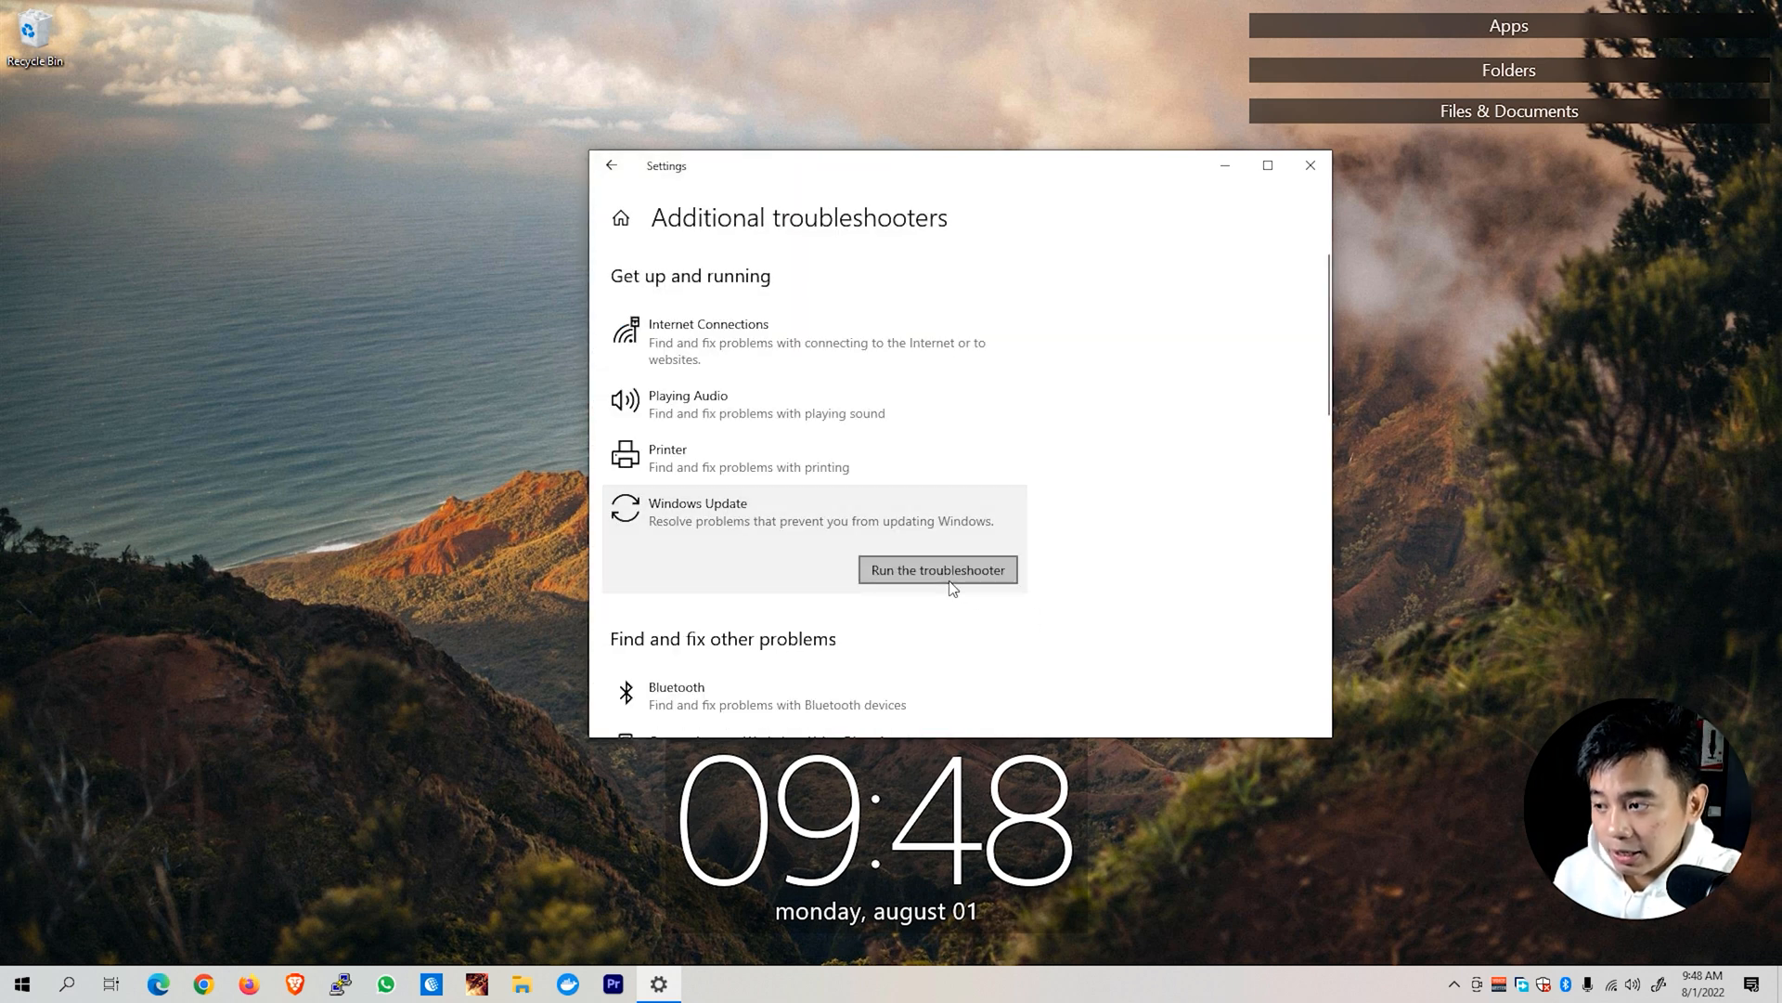
click(936, 569)
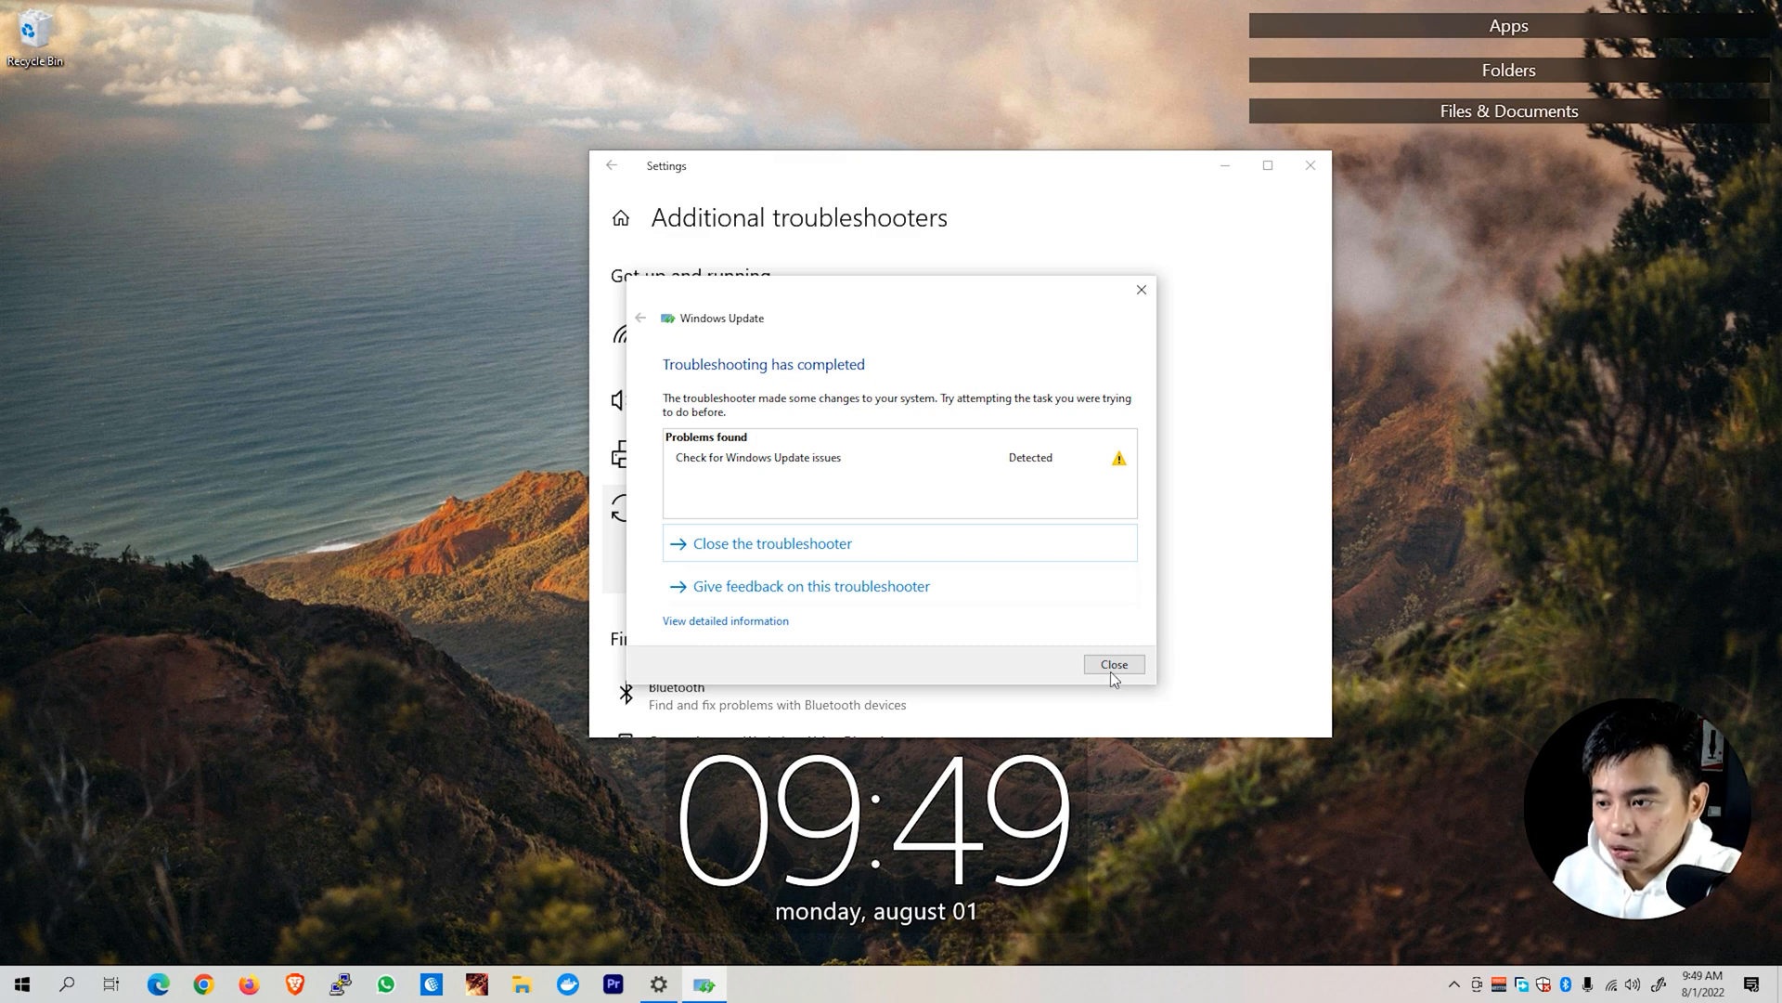
click(1113, 663)
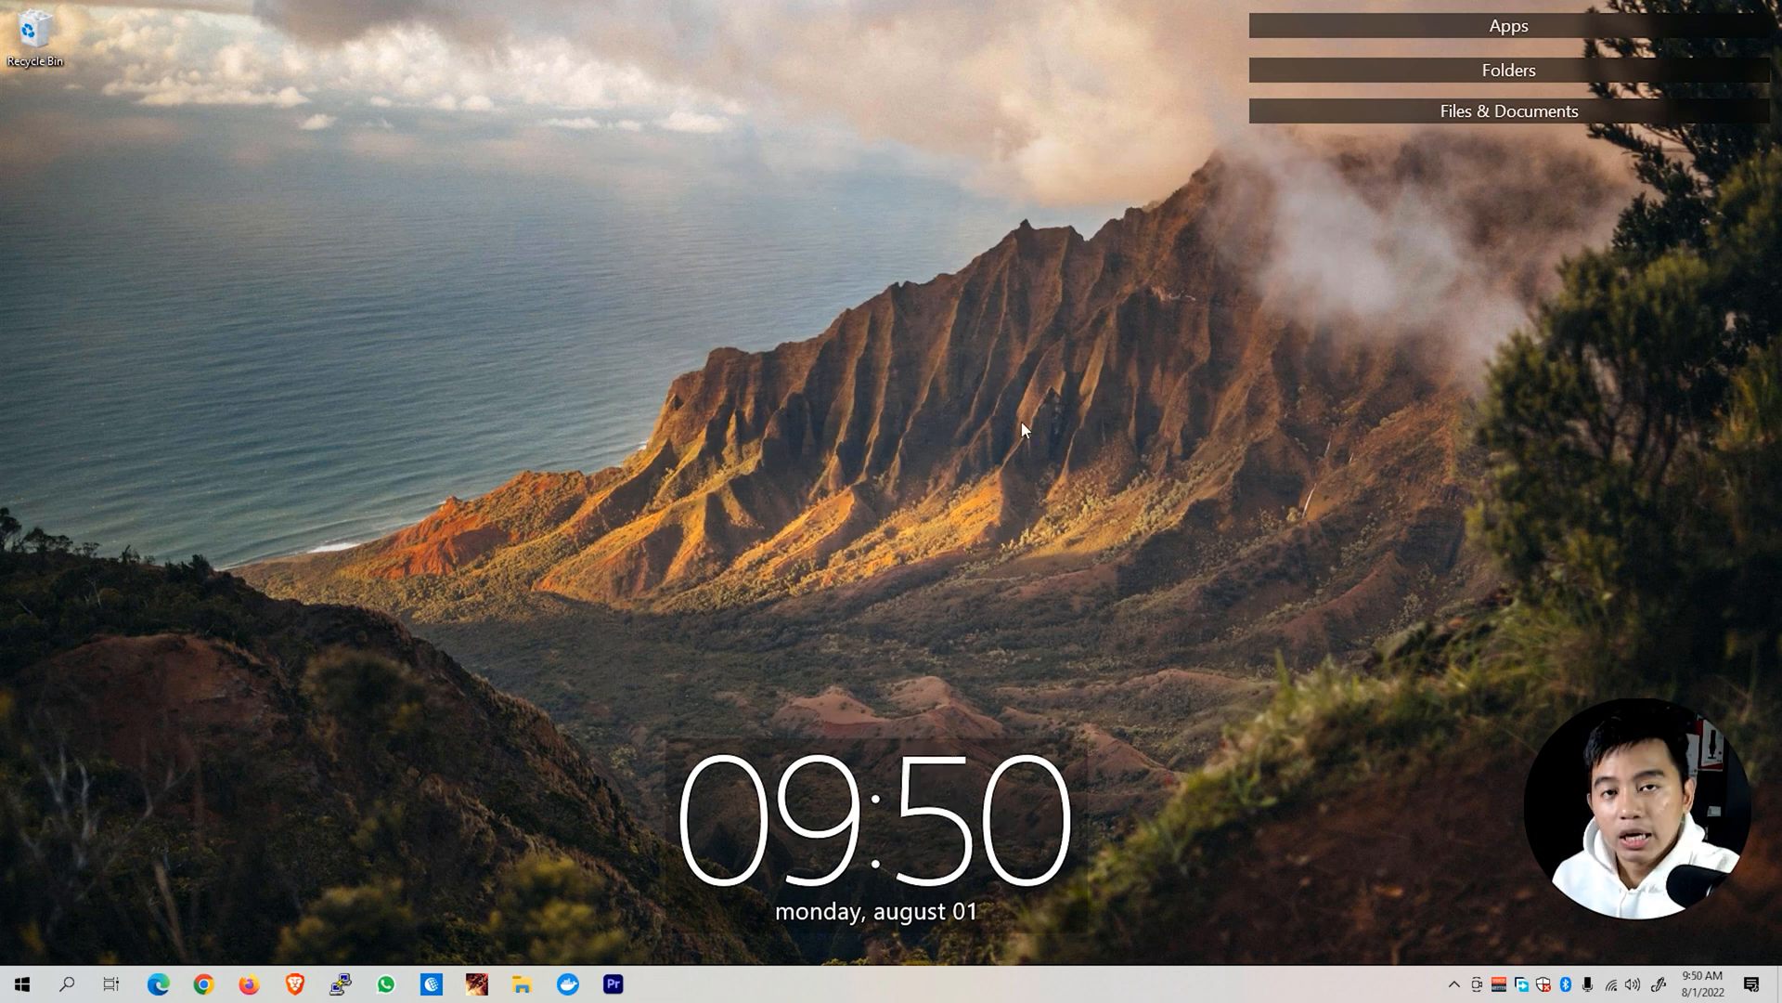
mouse_move(565, 582)
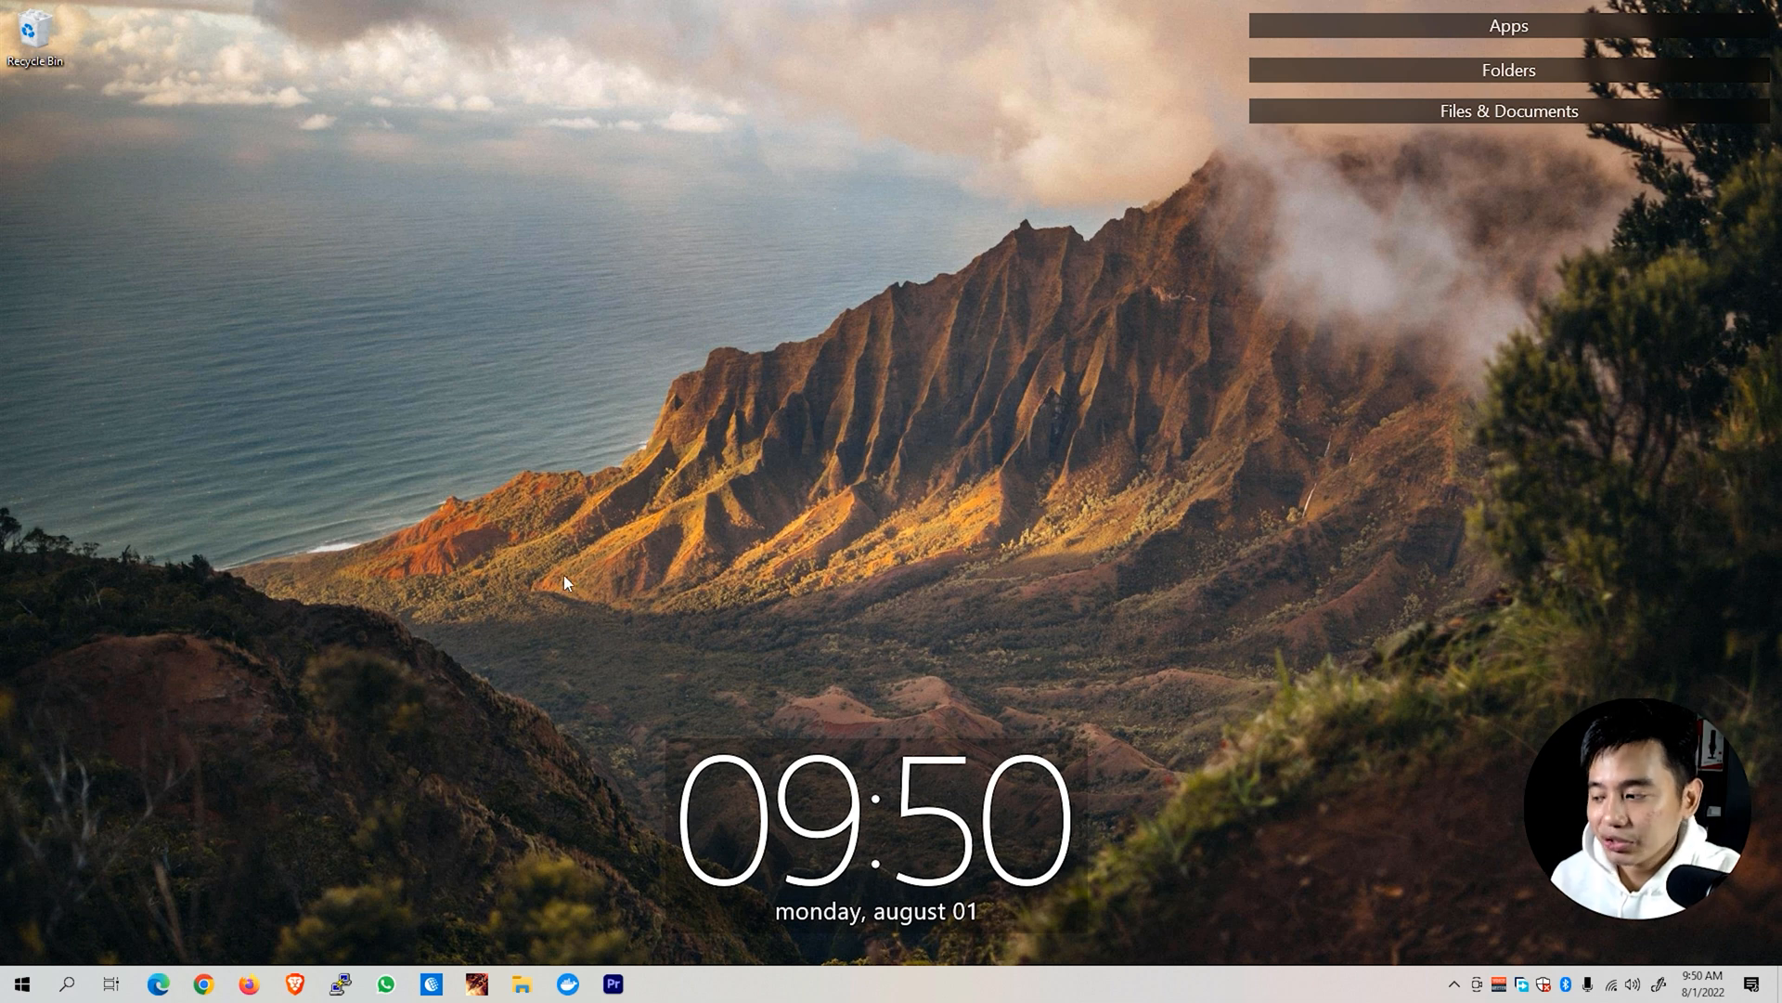
mouse_move(20, 983)
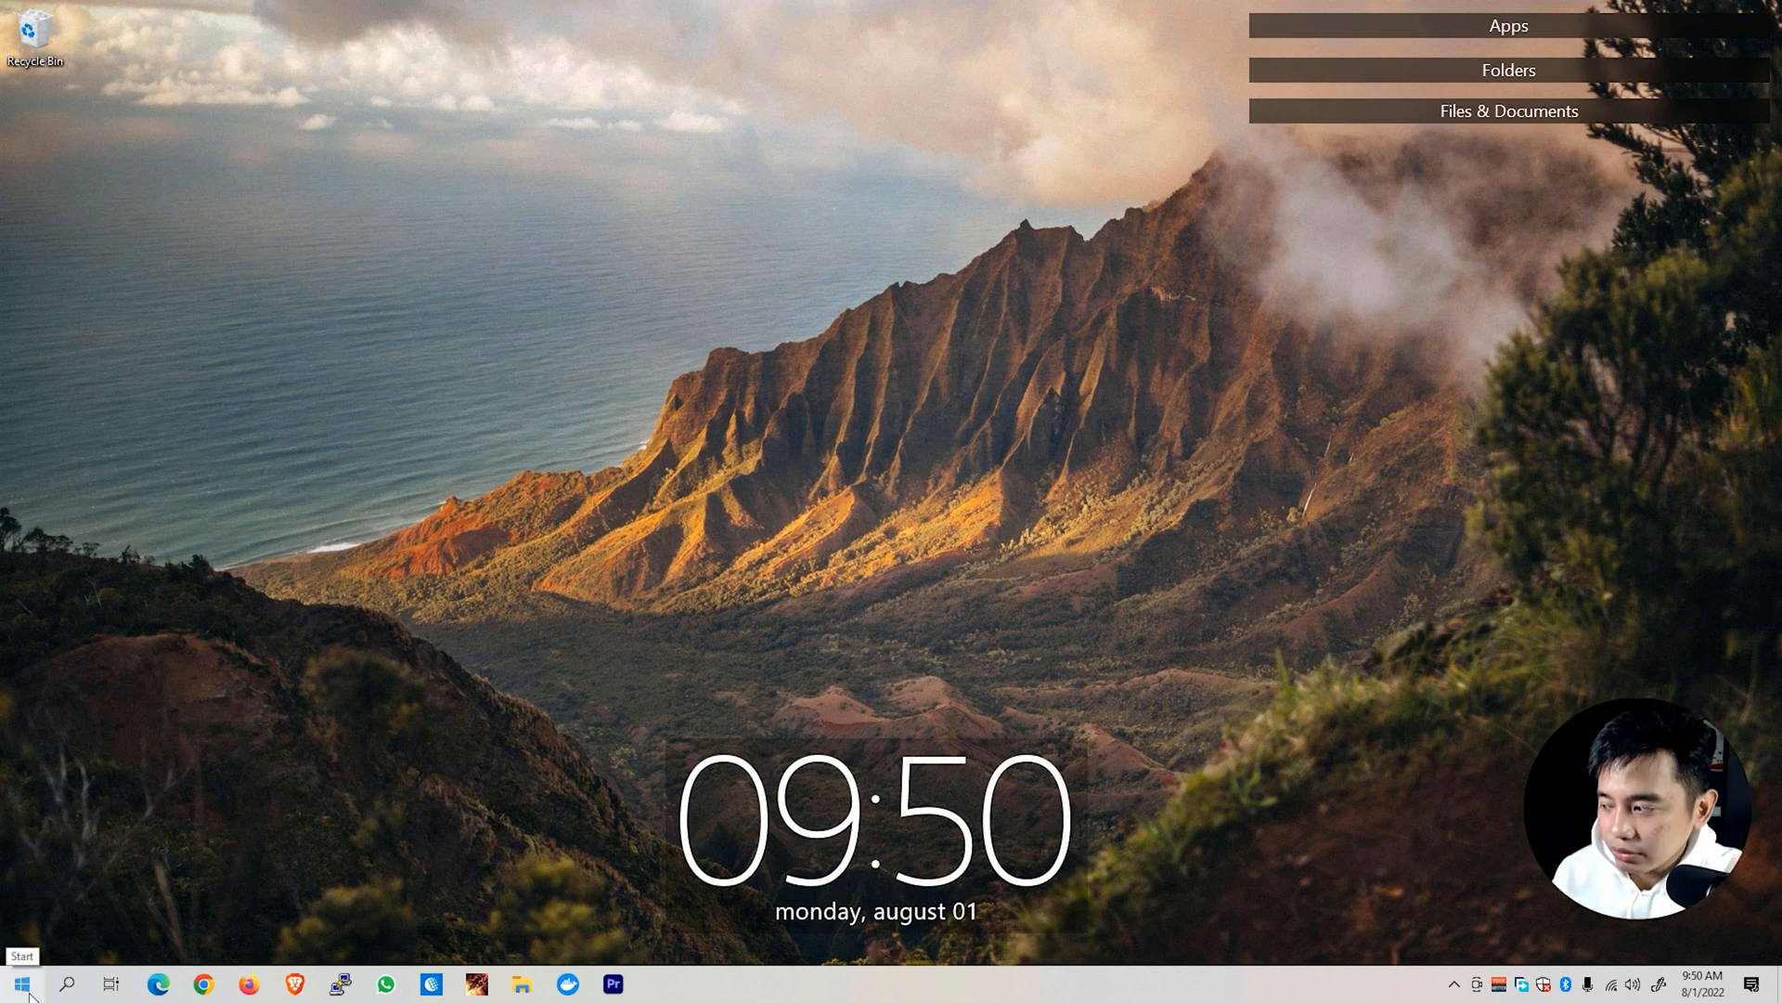
Search 'command prompt' and launch it as administrator.
text(command prompt)
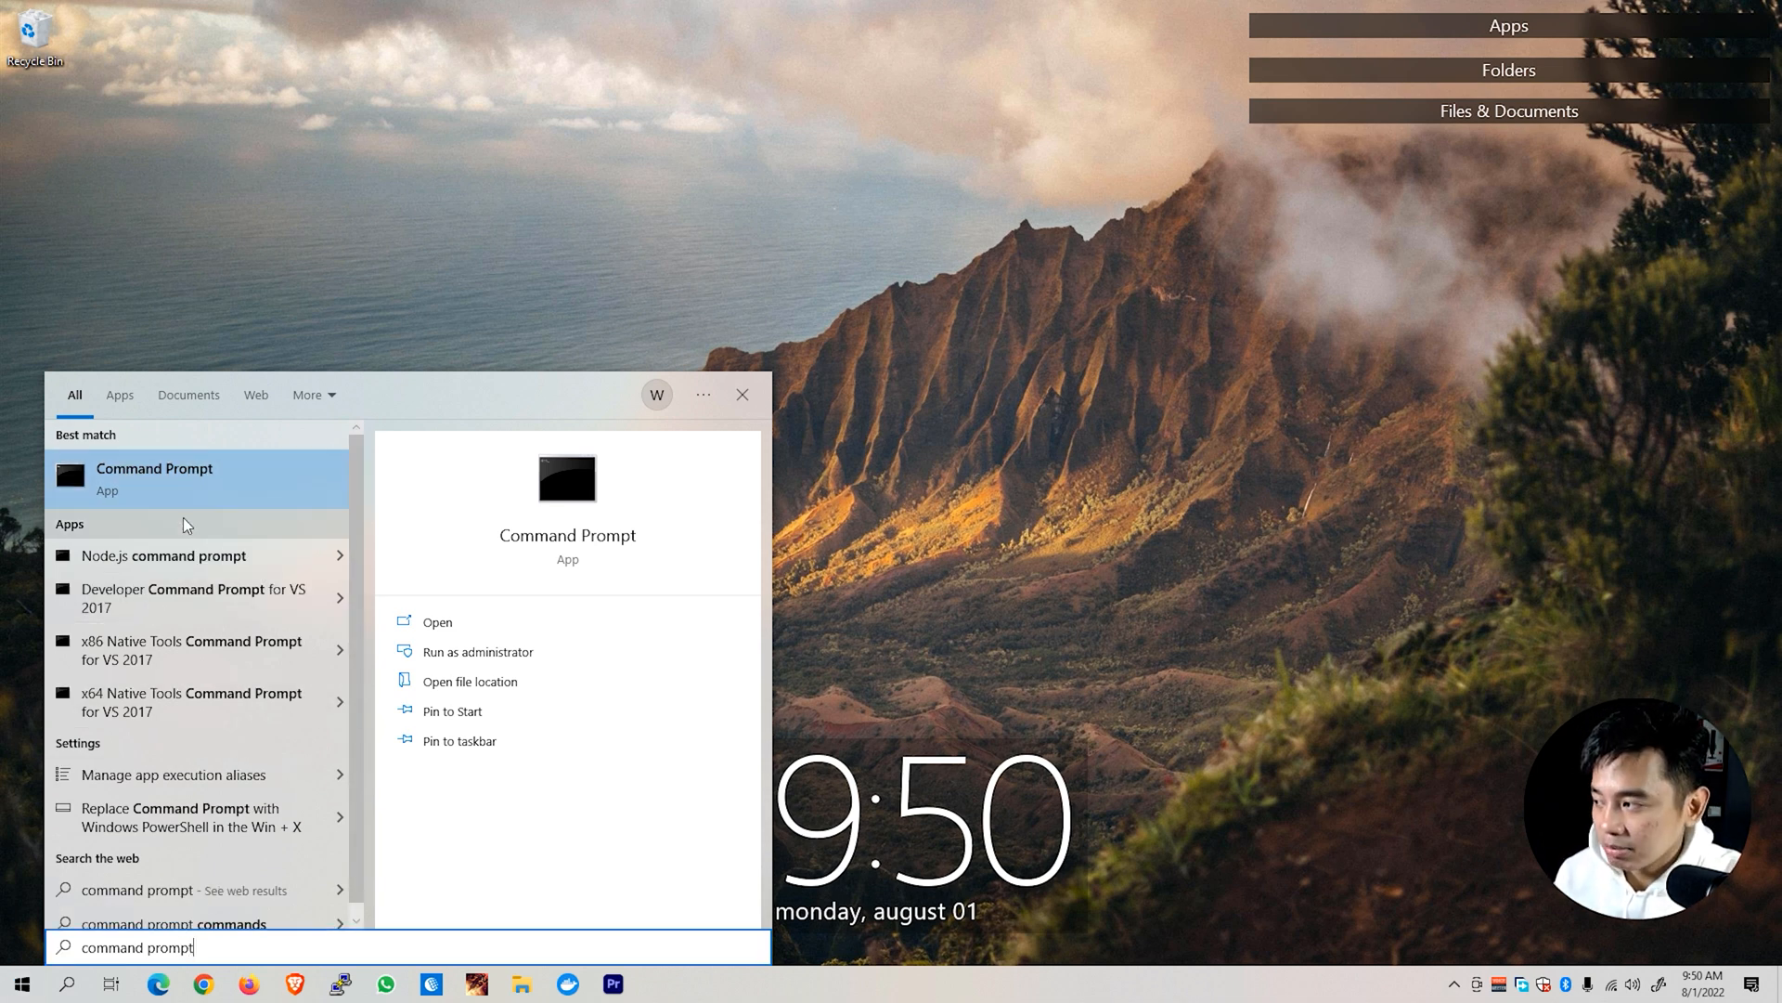
click(476, 652)
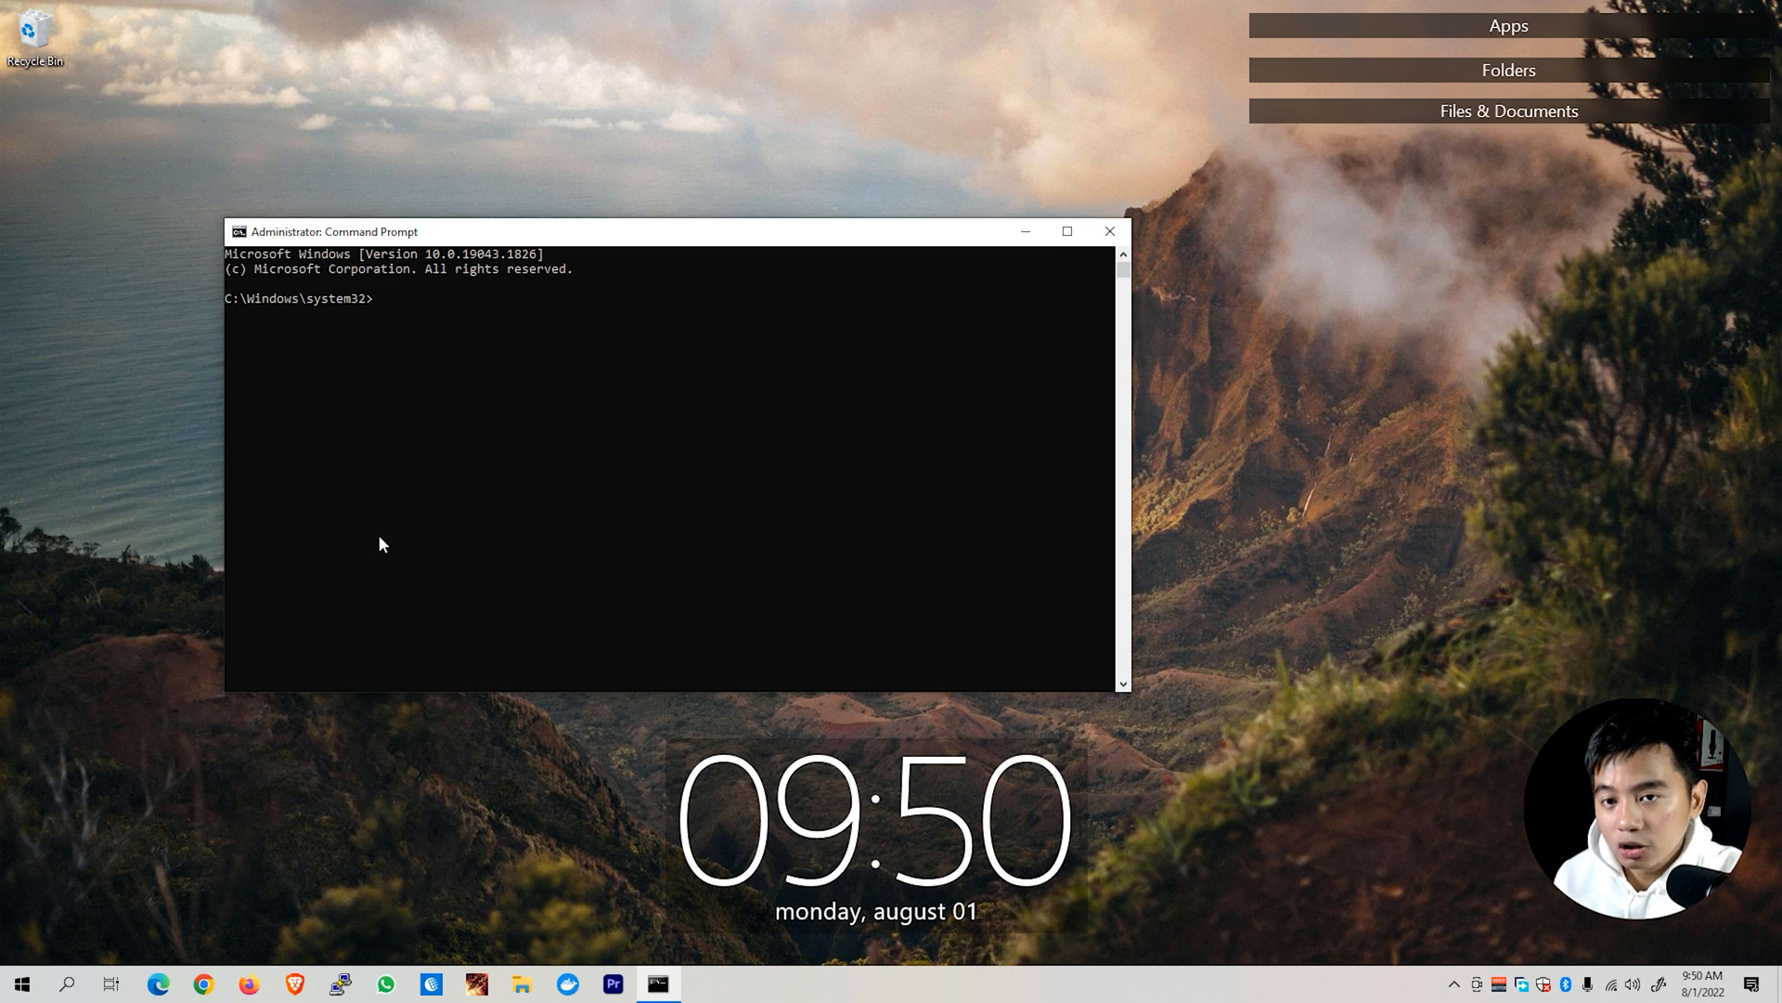
Stop the wuauserv and usosvc services with net stop.
text(net stop)
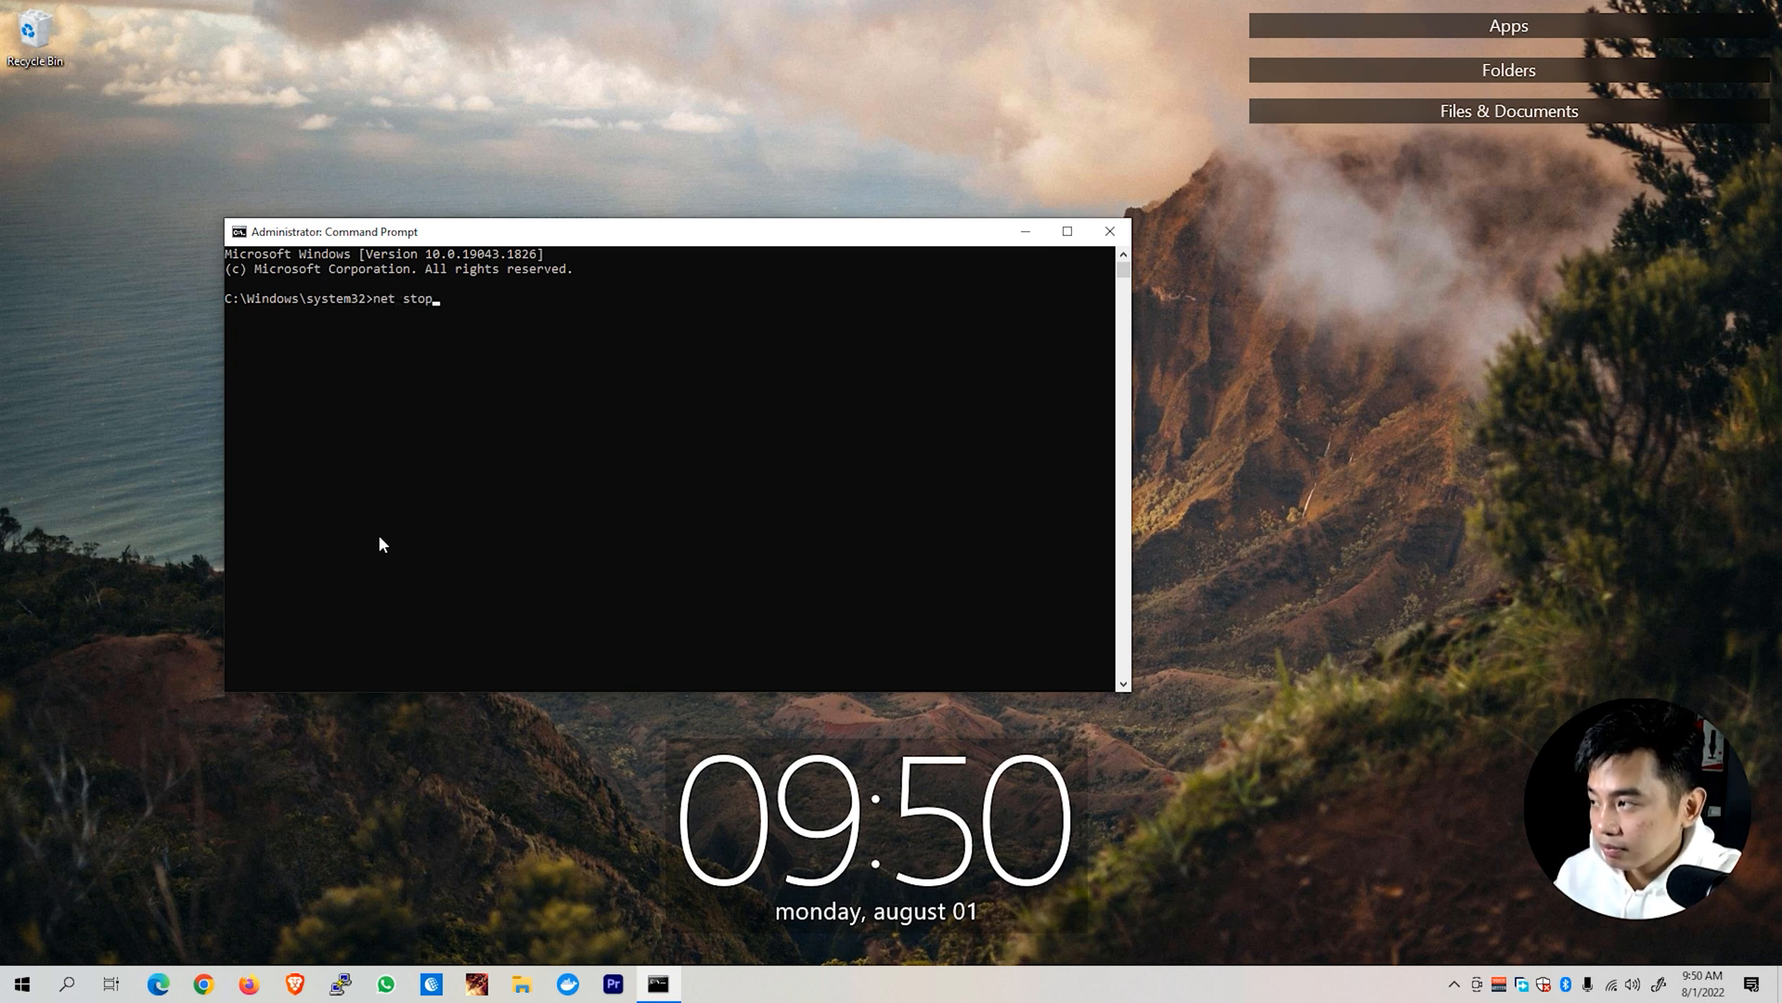
text(wuauserve)
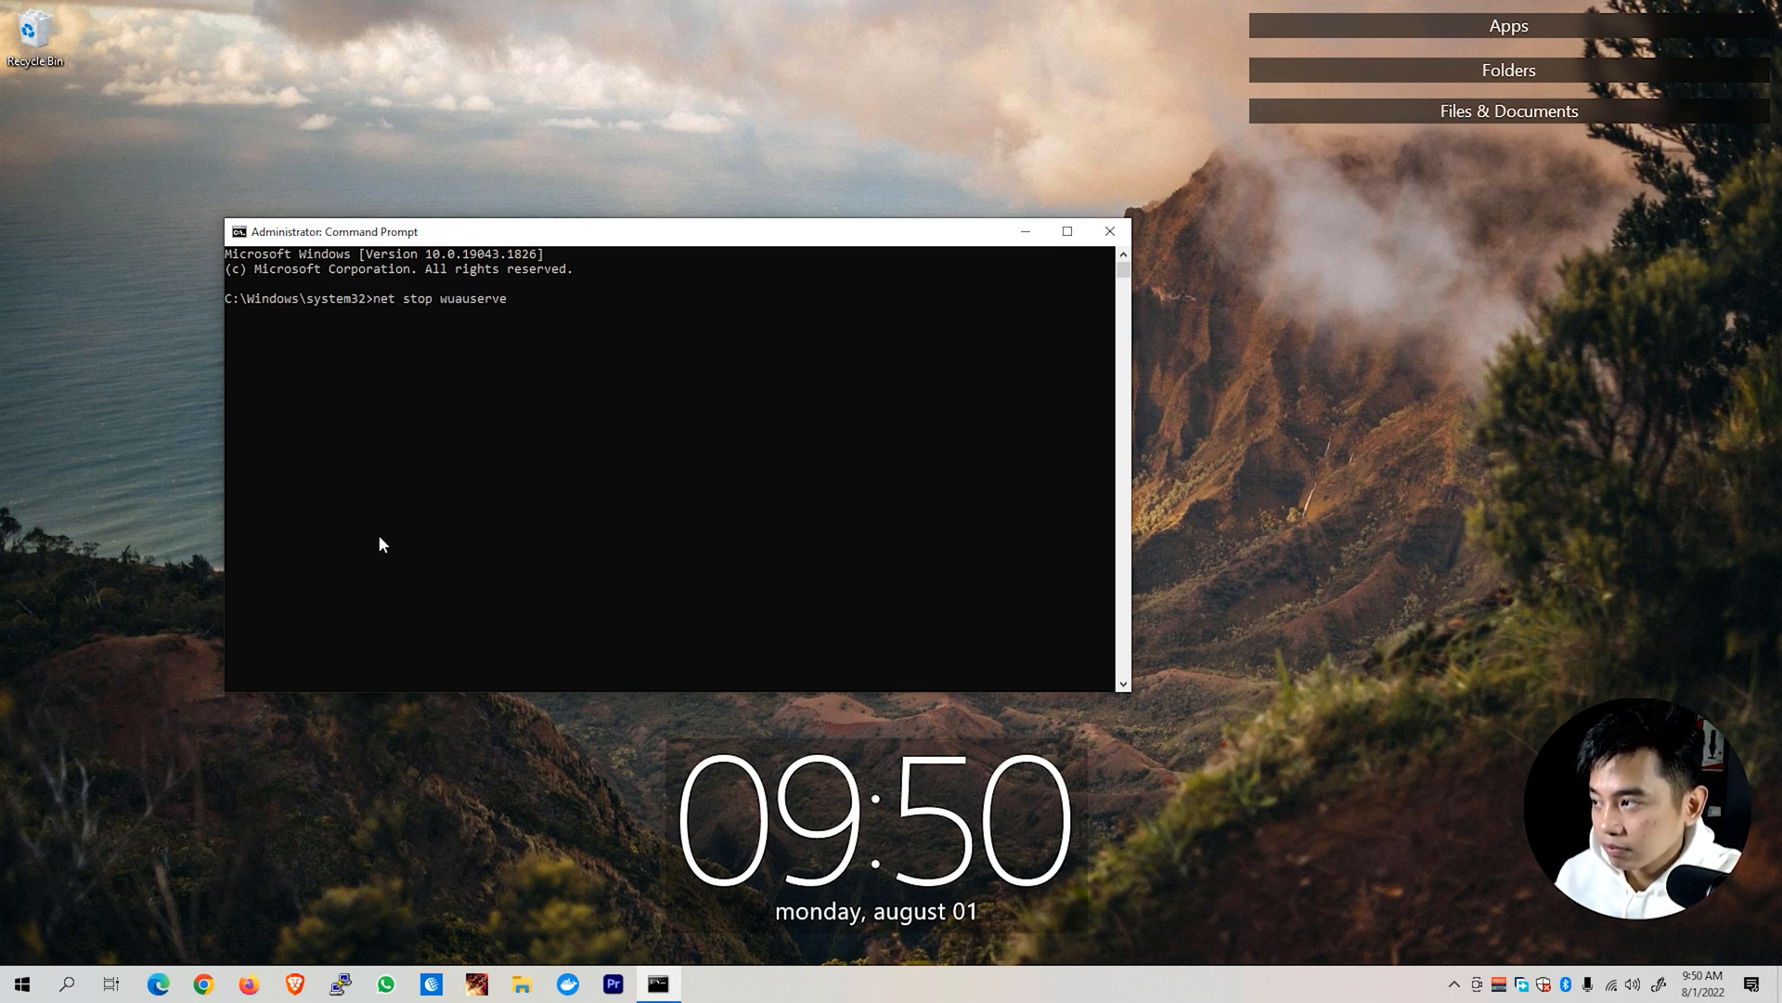
key(Return)
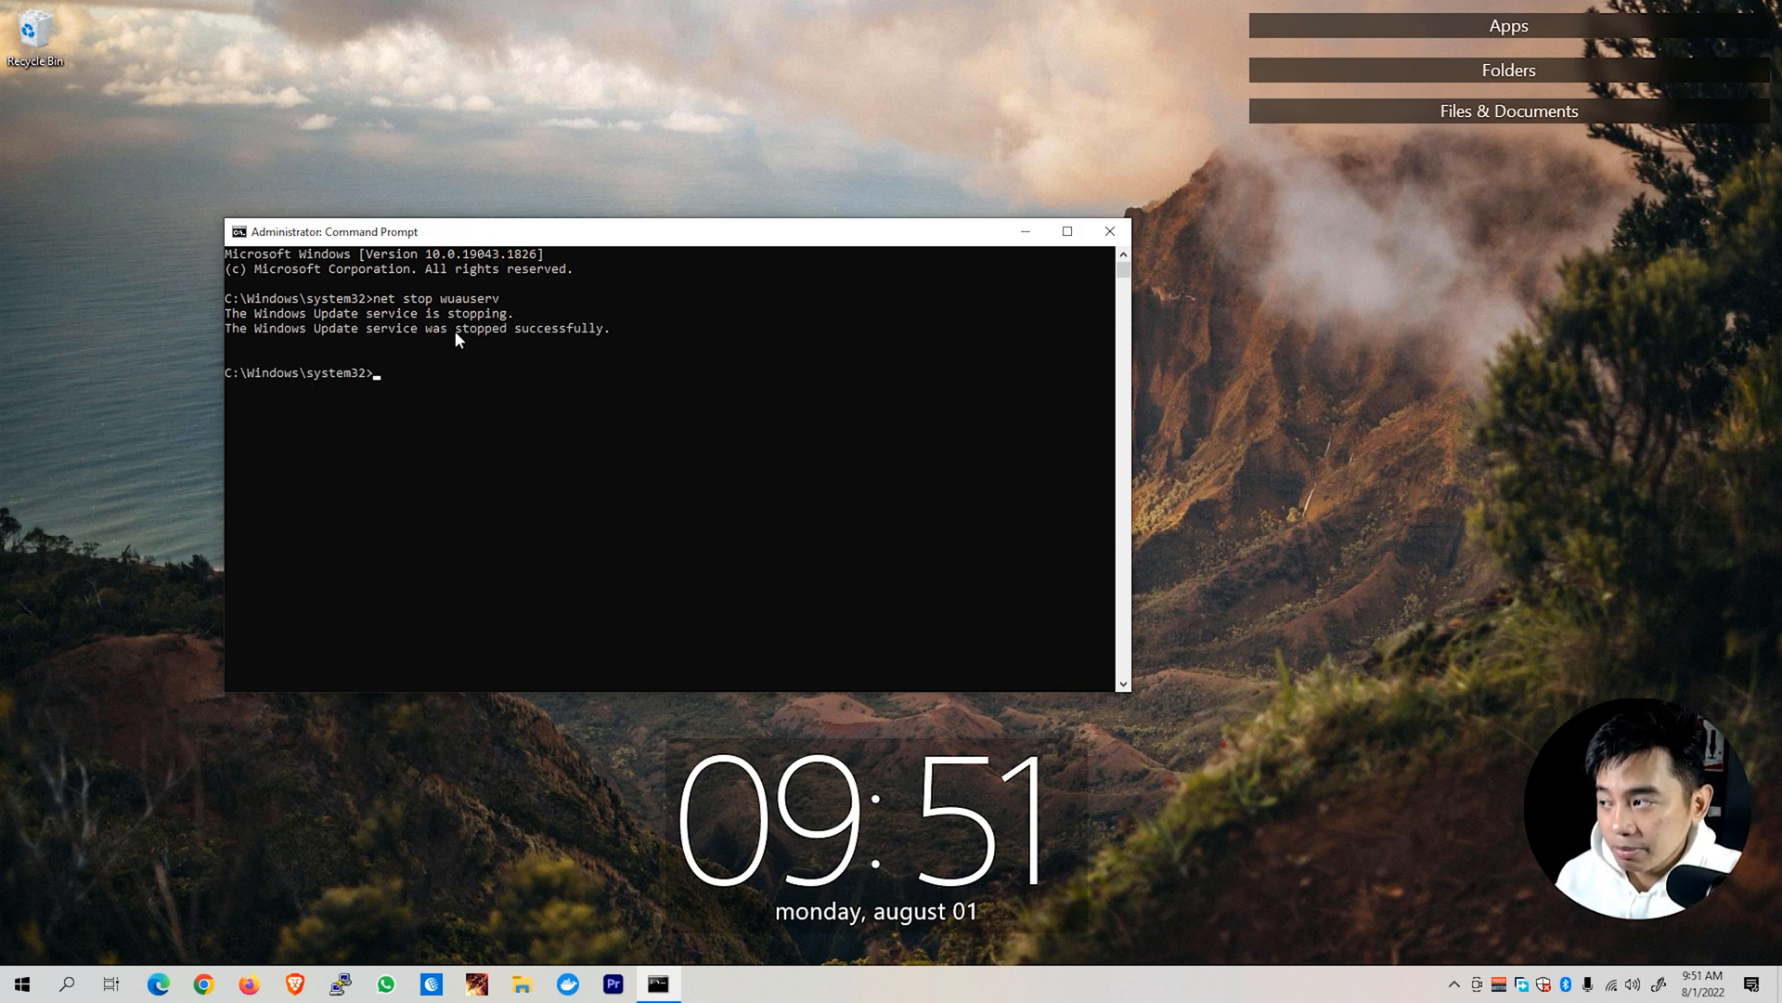
text(net)
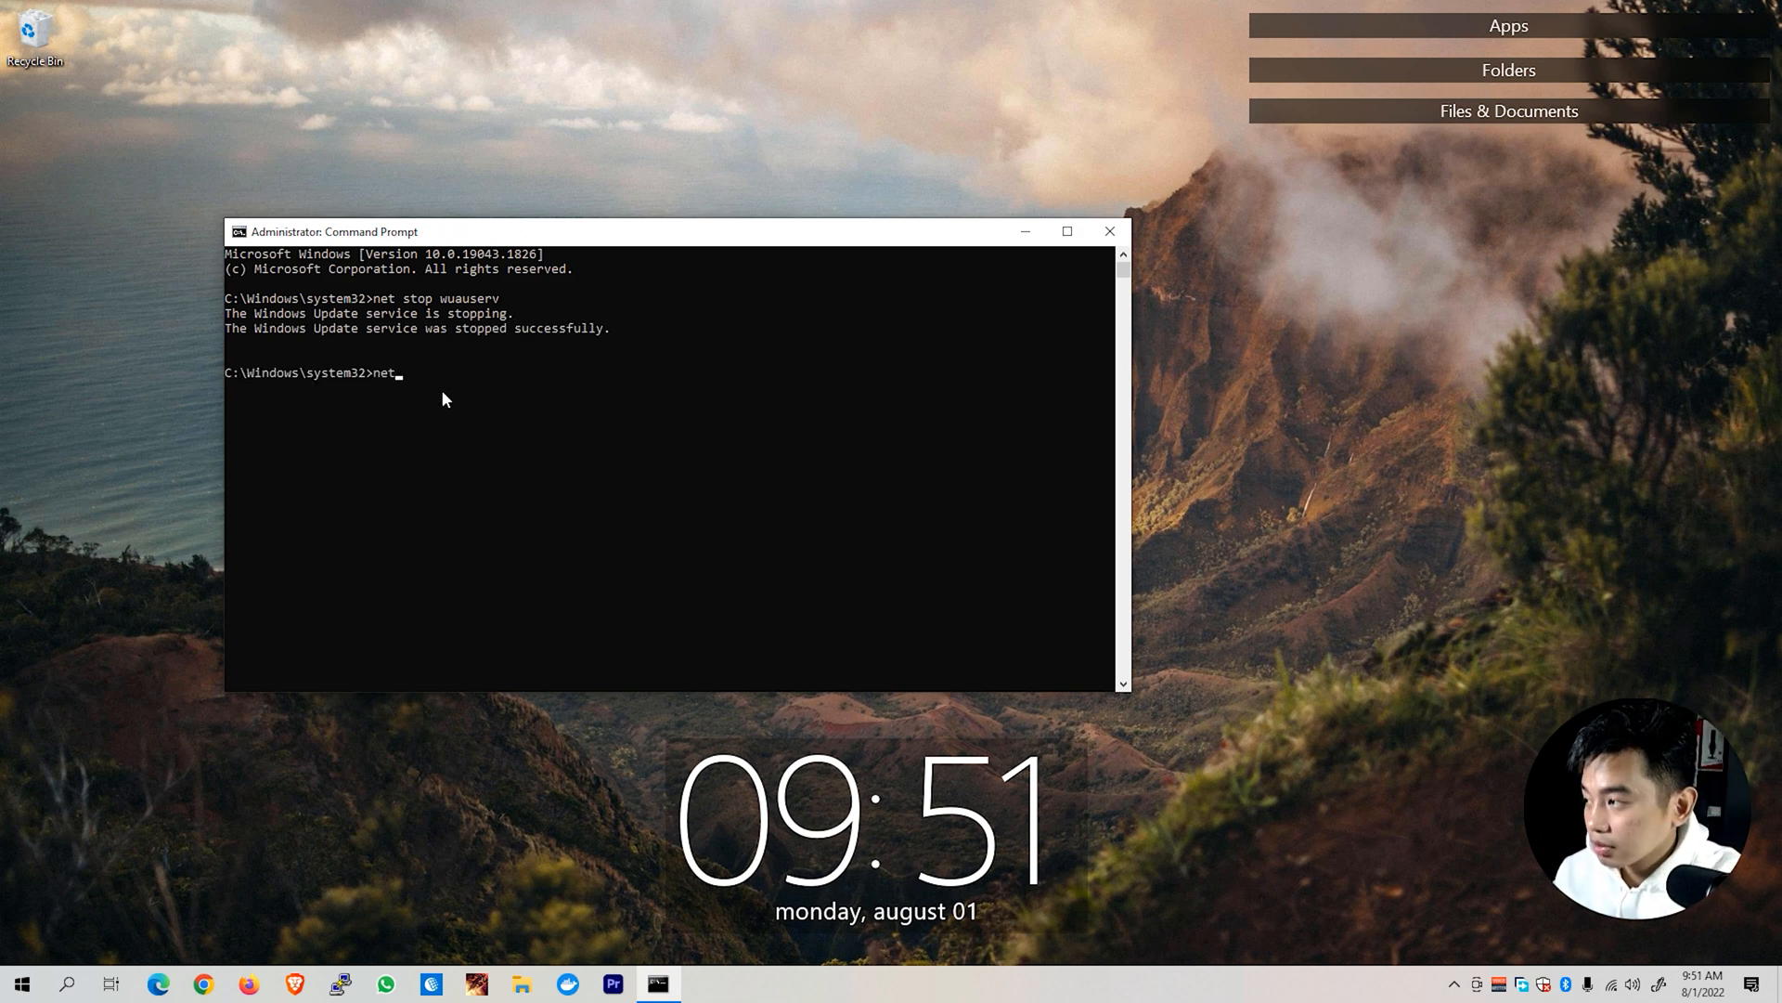
text(stop usosvc)
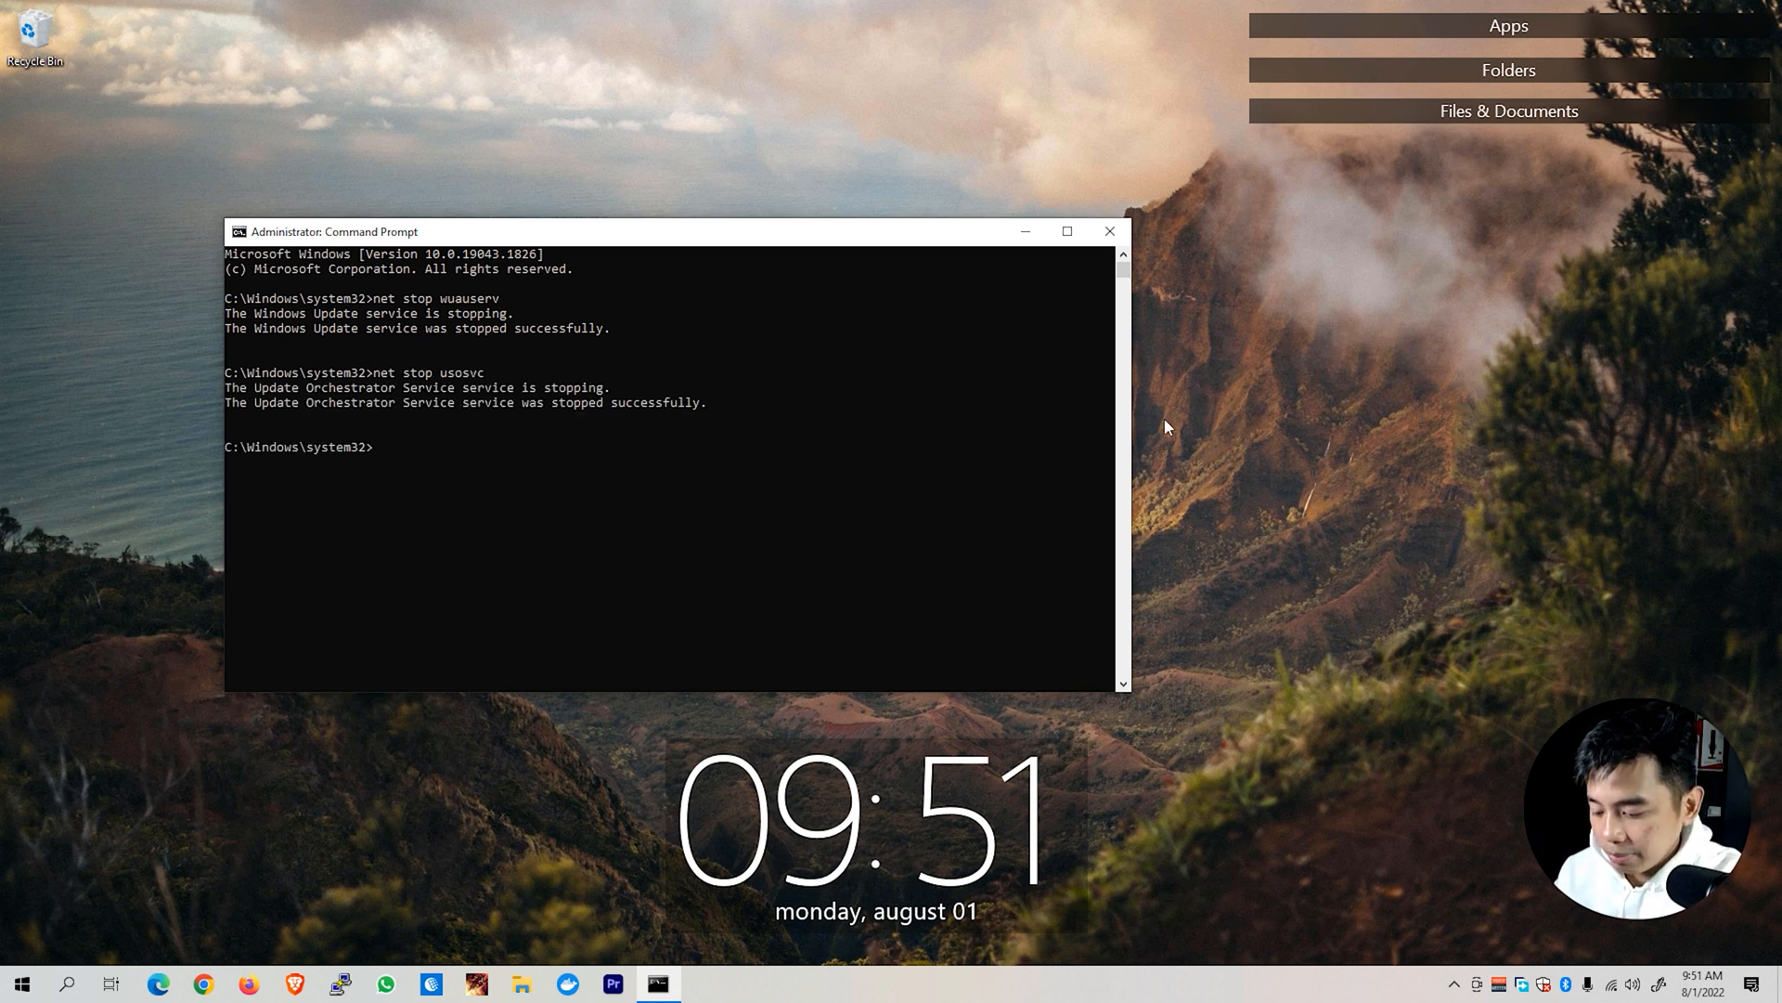
Stop the cryptSvc, bits and msiserver services, then bring up File Explorer.
text(net stop cryptSvc)
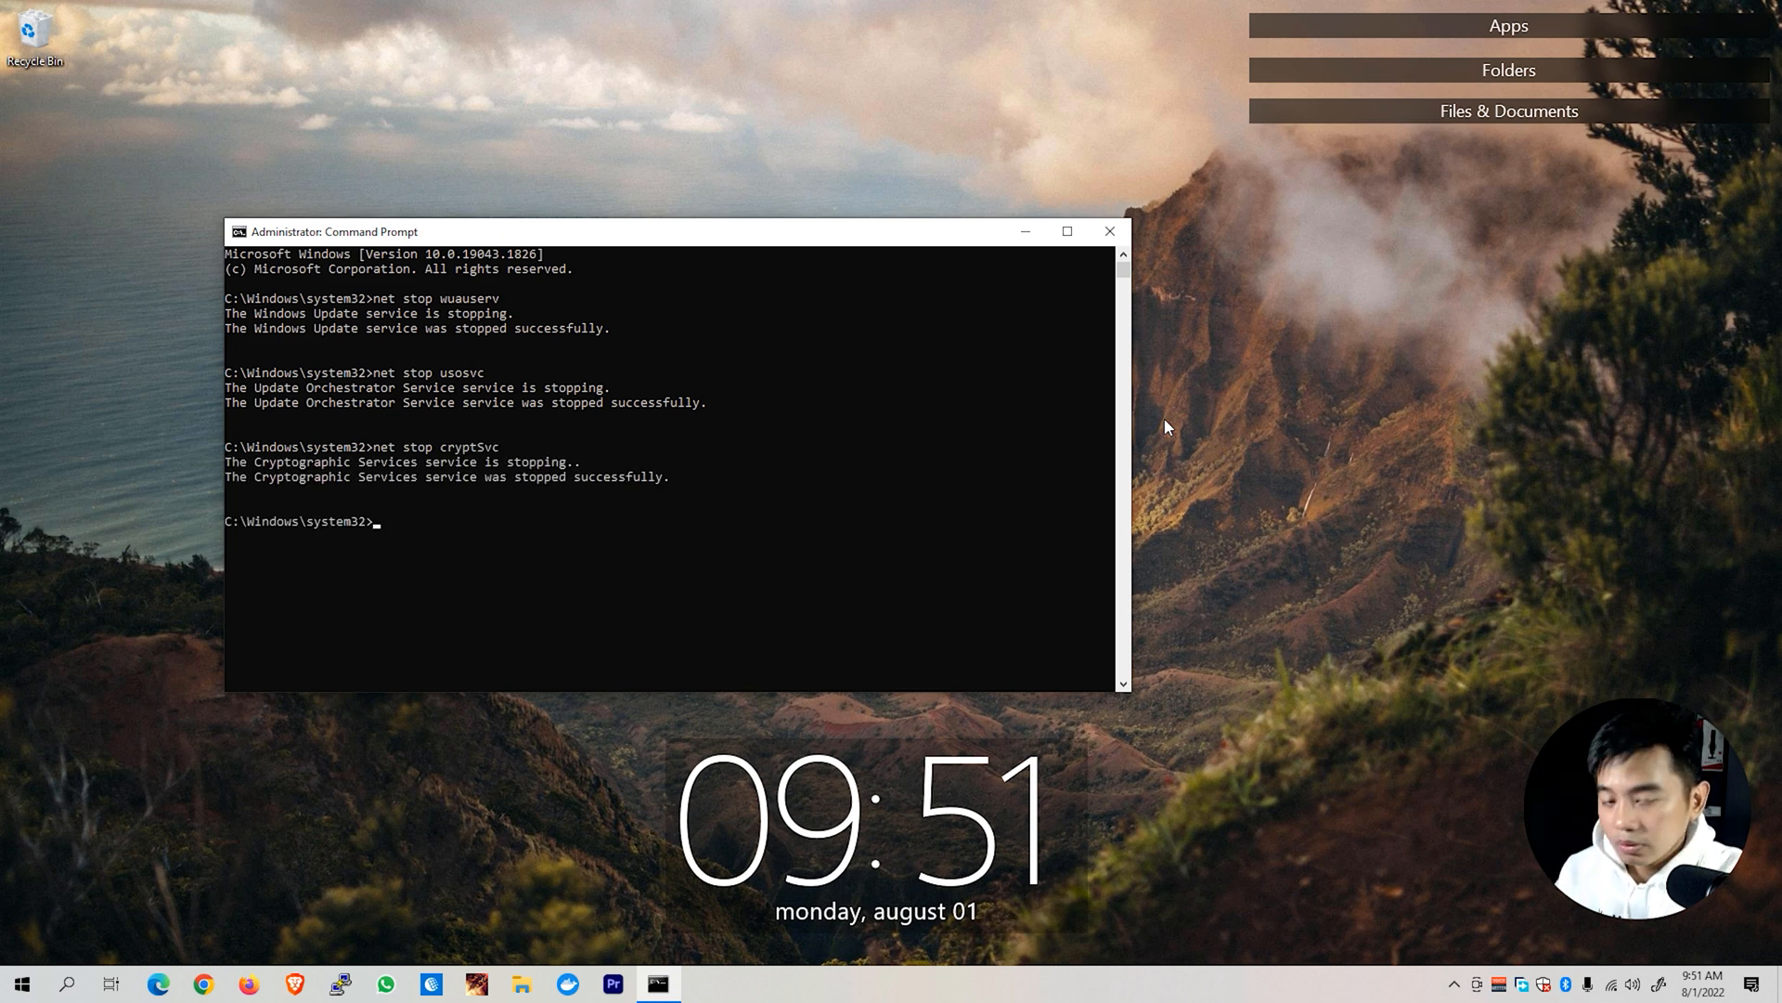
text(net stop bits)
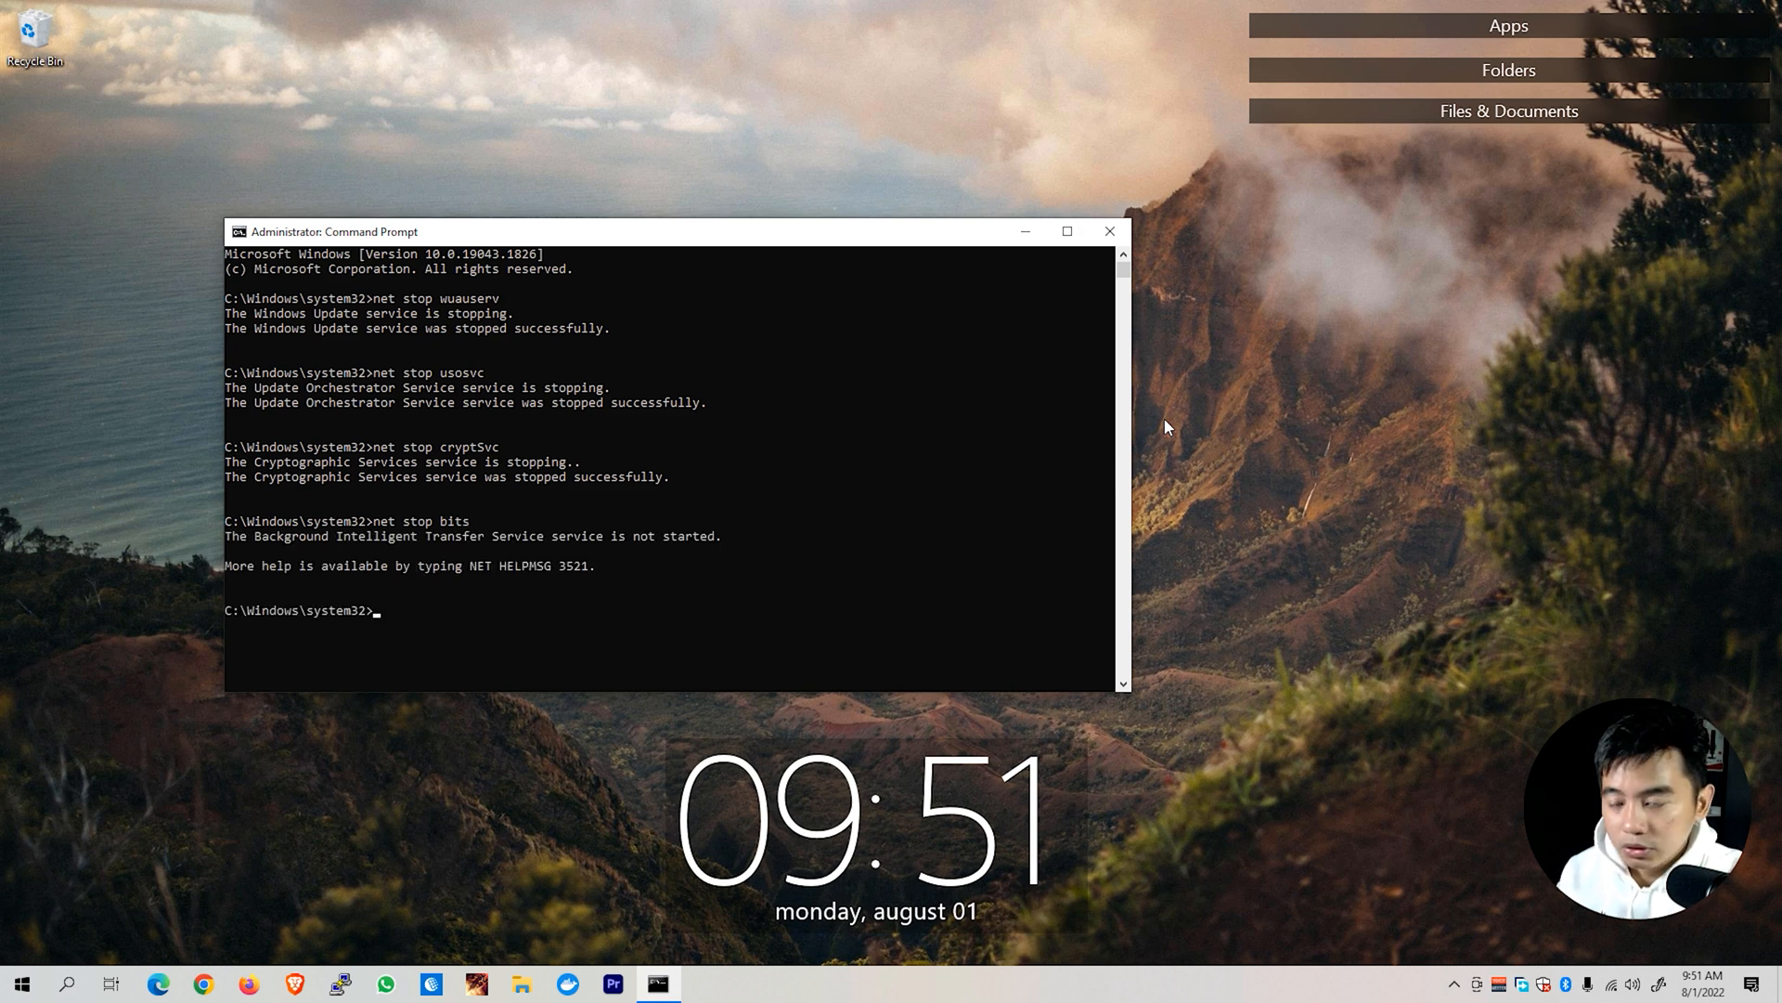
mouse_move(394, 552)
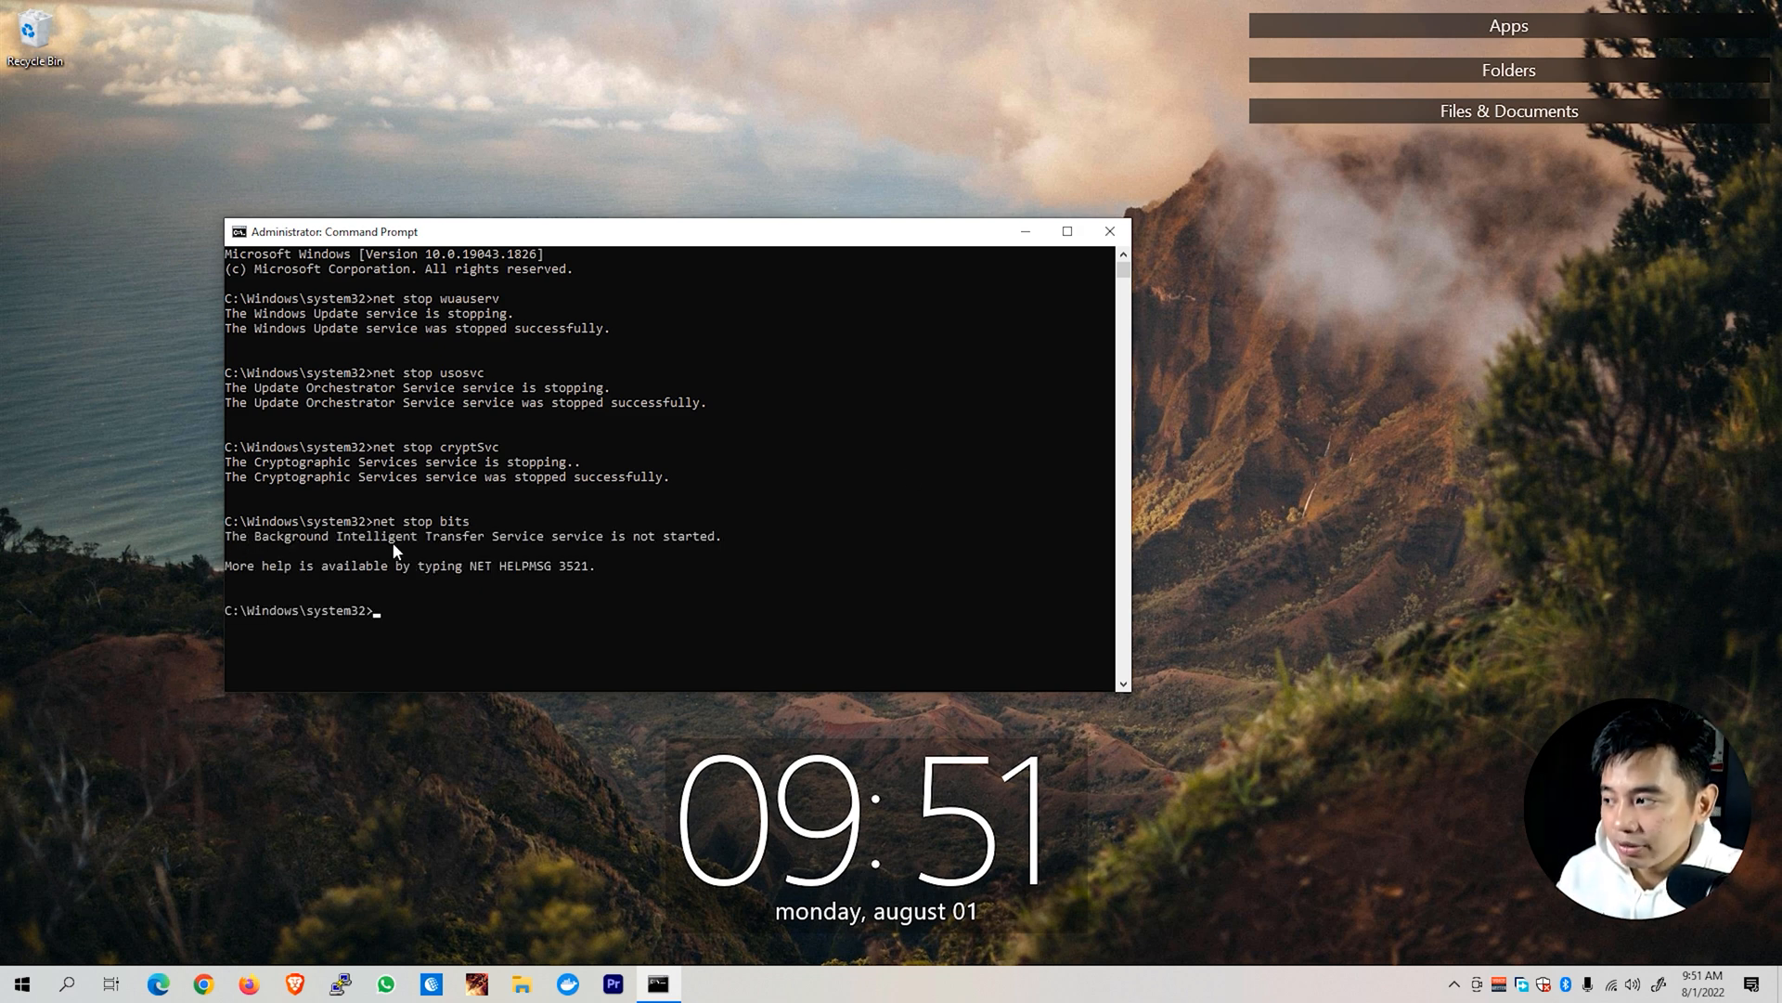
mouse_move(679, 566)
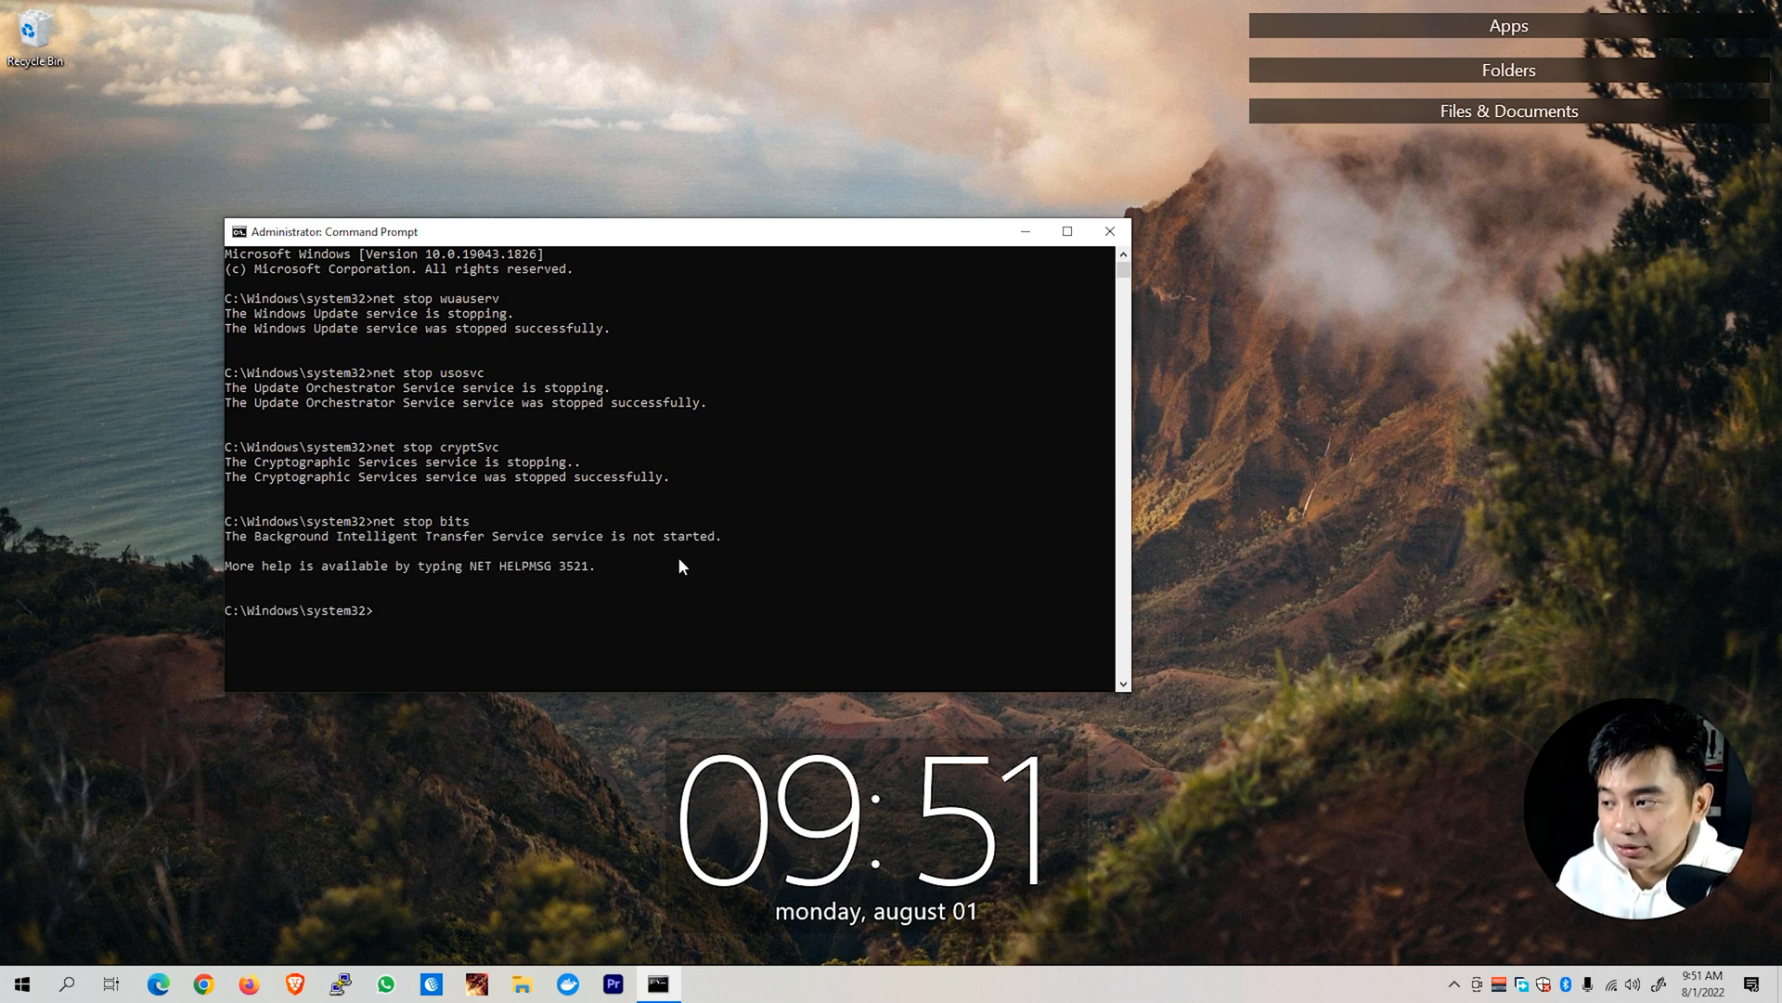
mouse_move(644, 566)
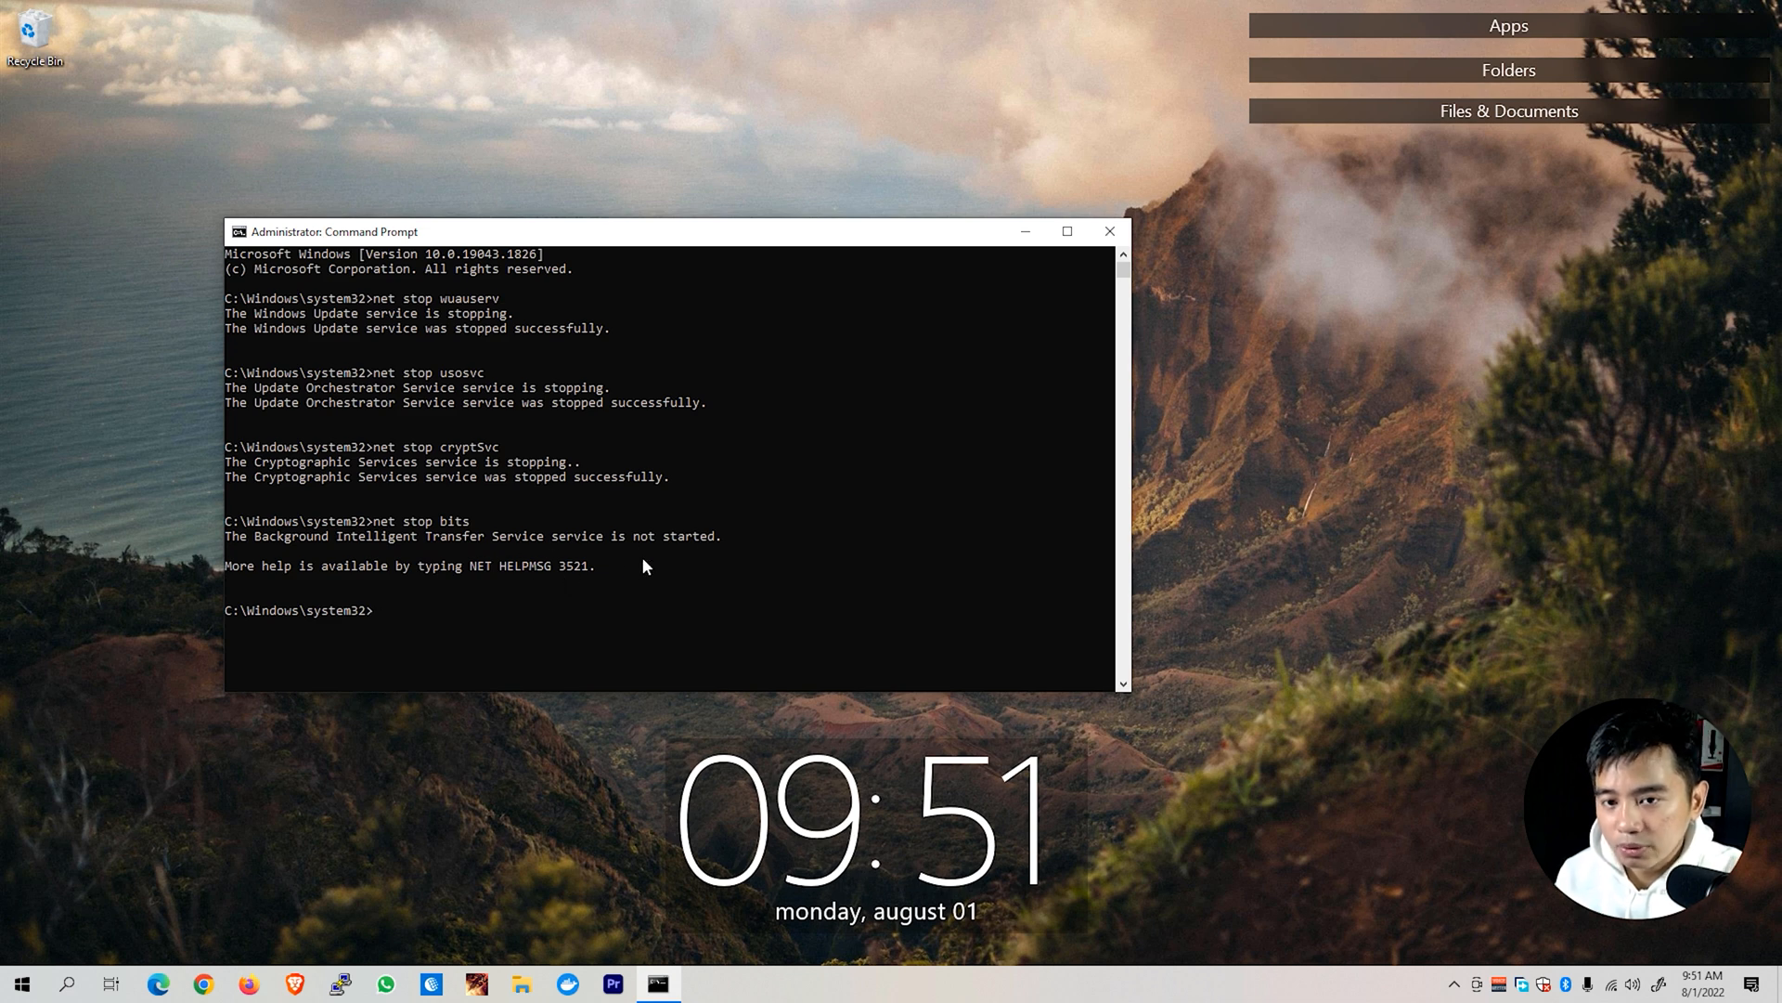
text(net)
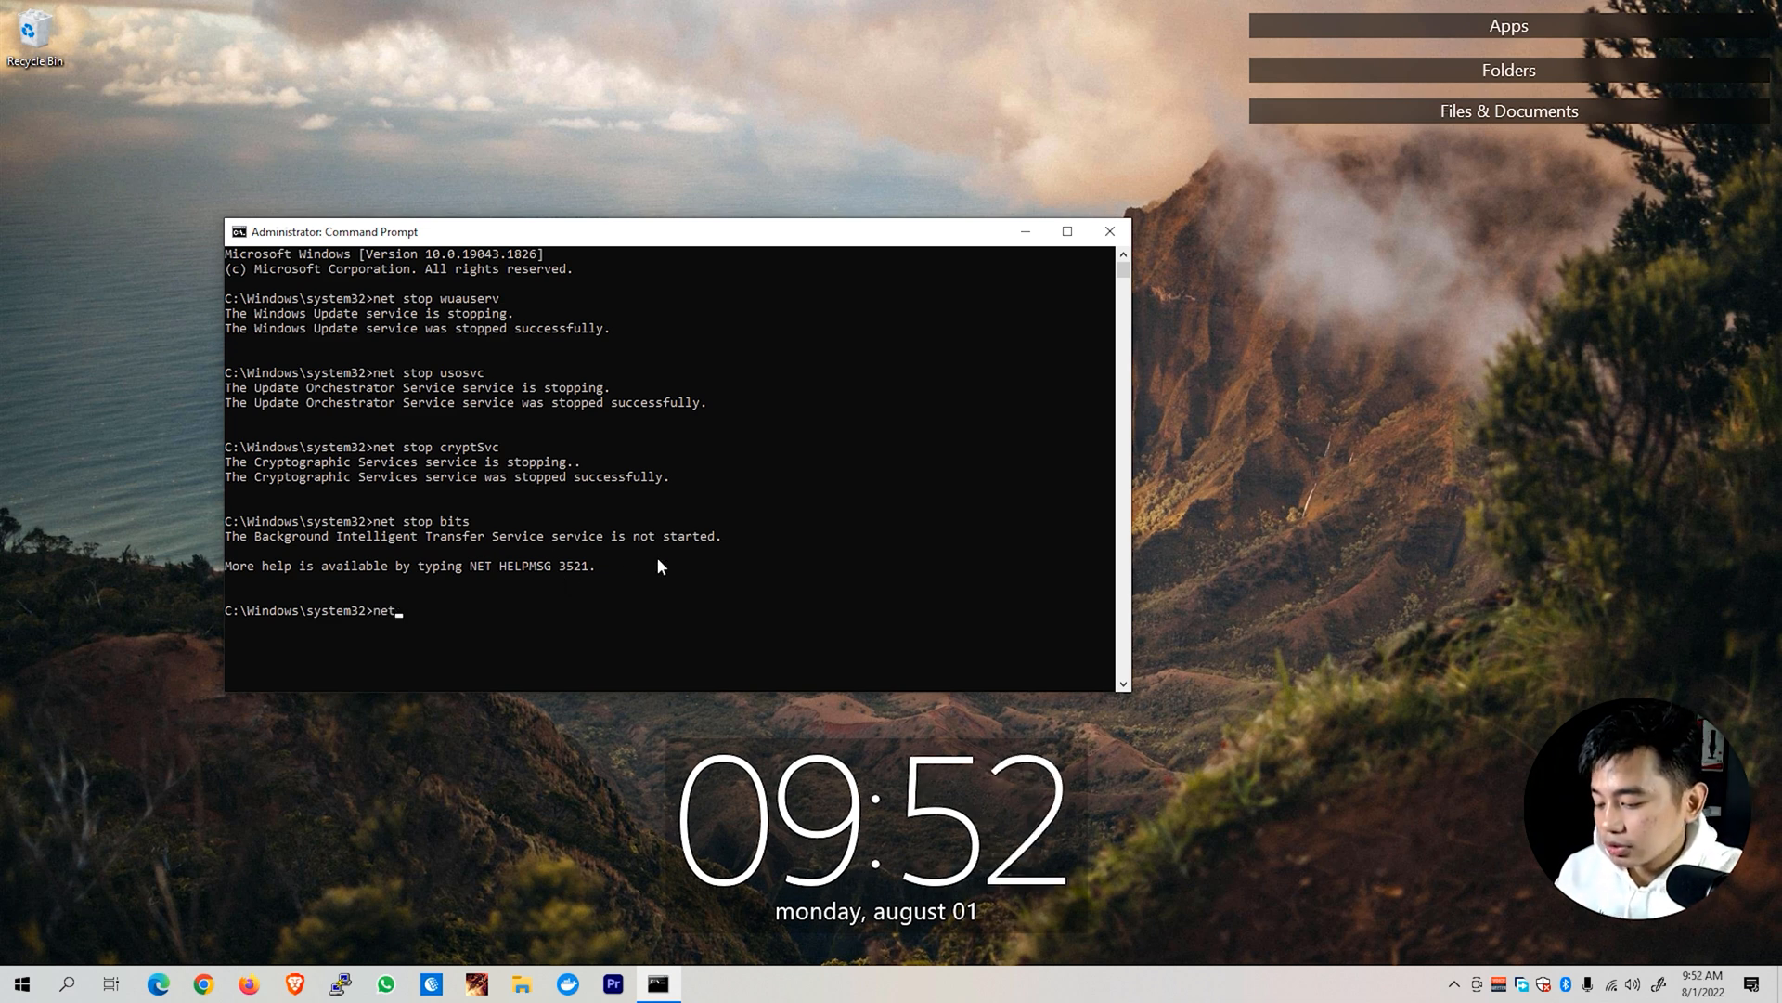
text(stop msiserver)
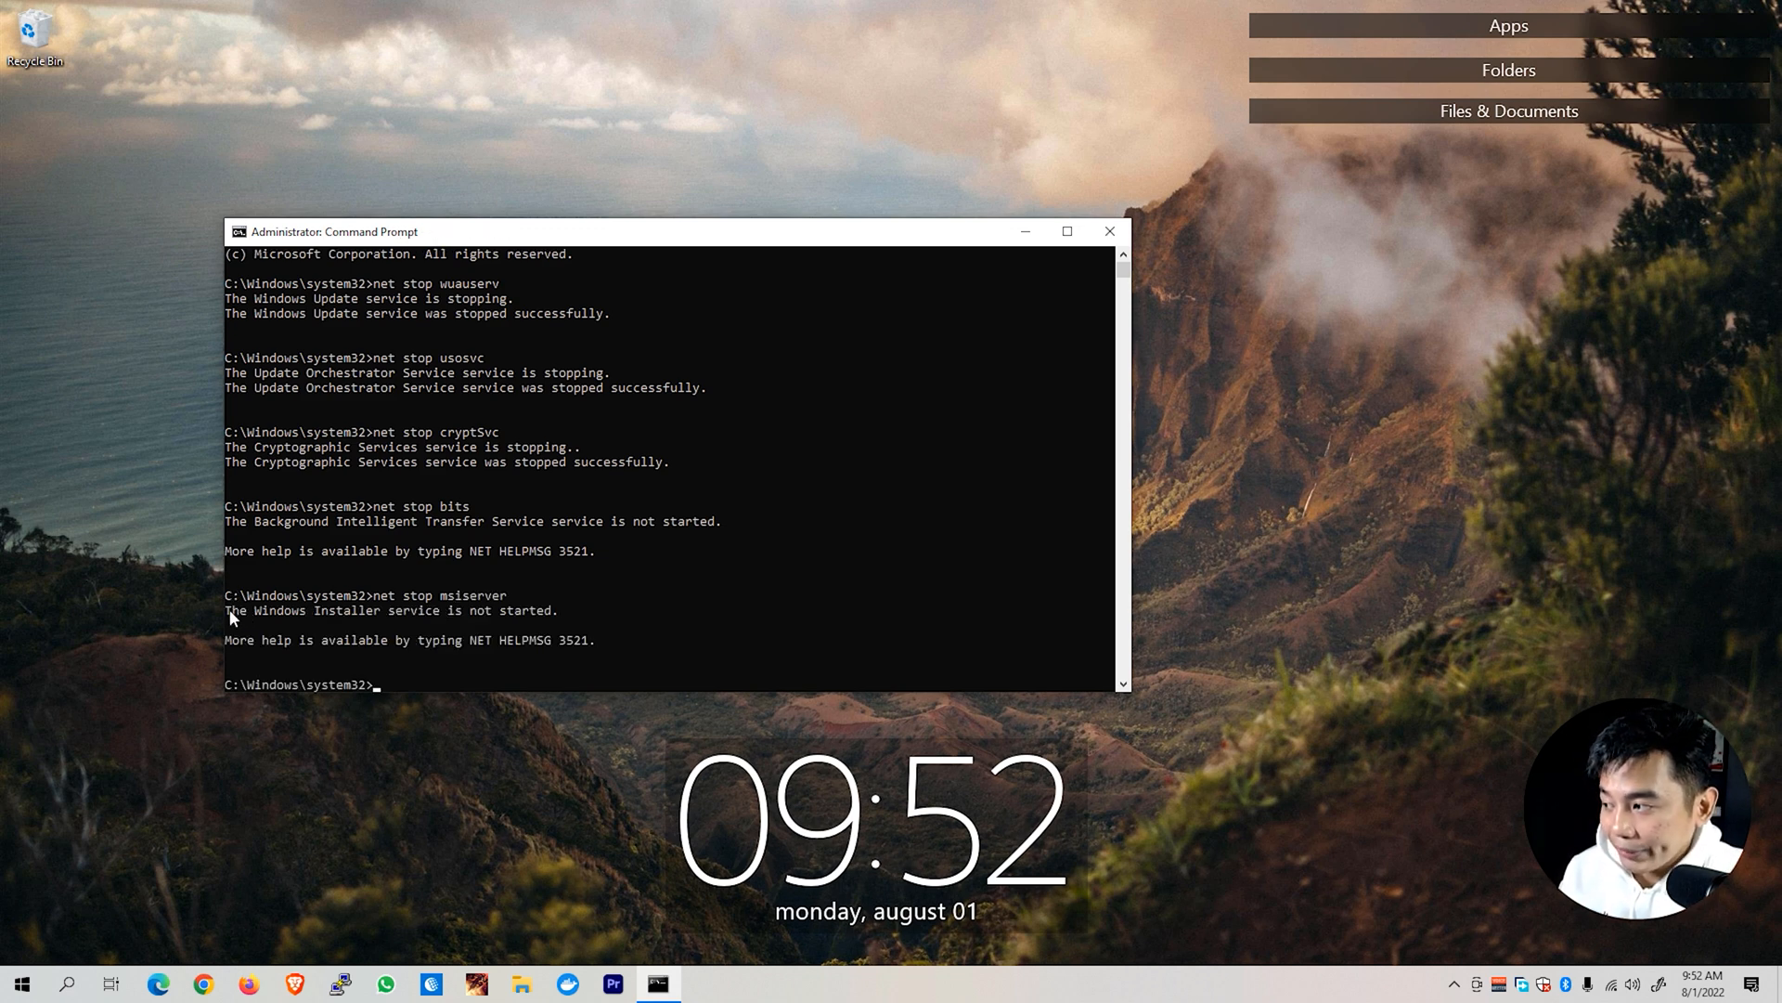
mouse_move(283, 614)
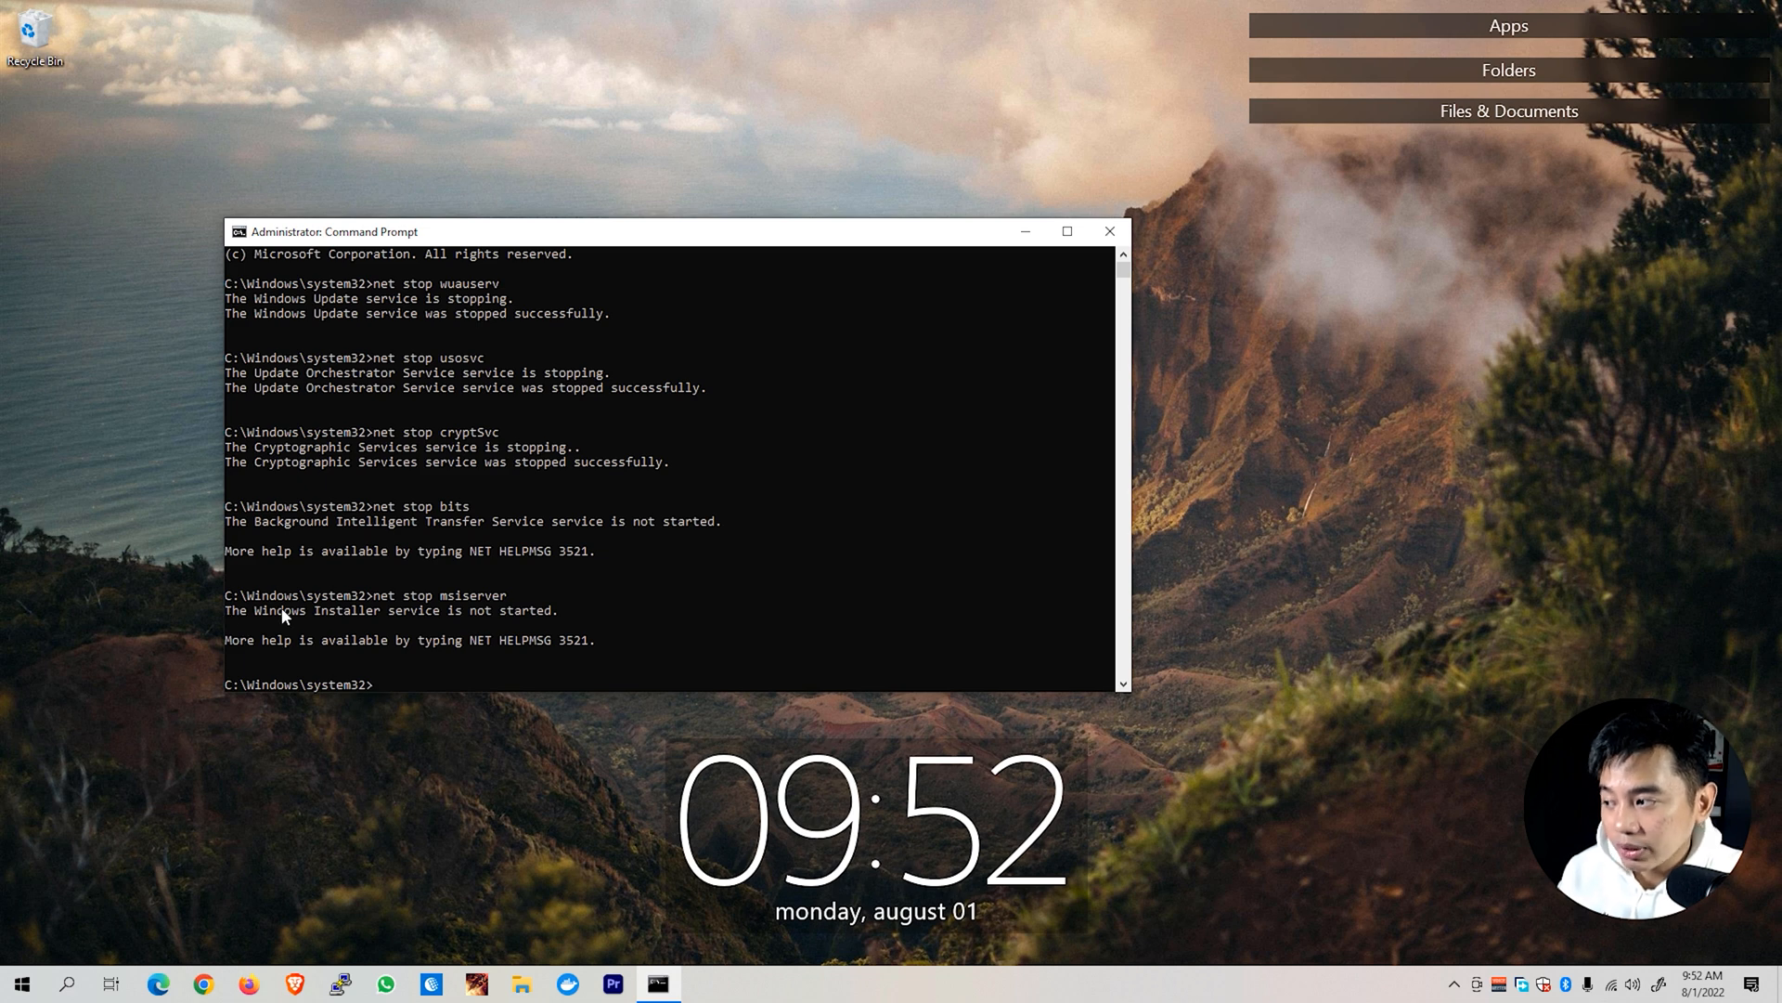
mouse_move(574, 628)
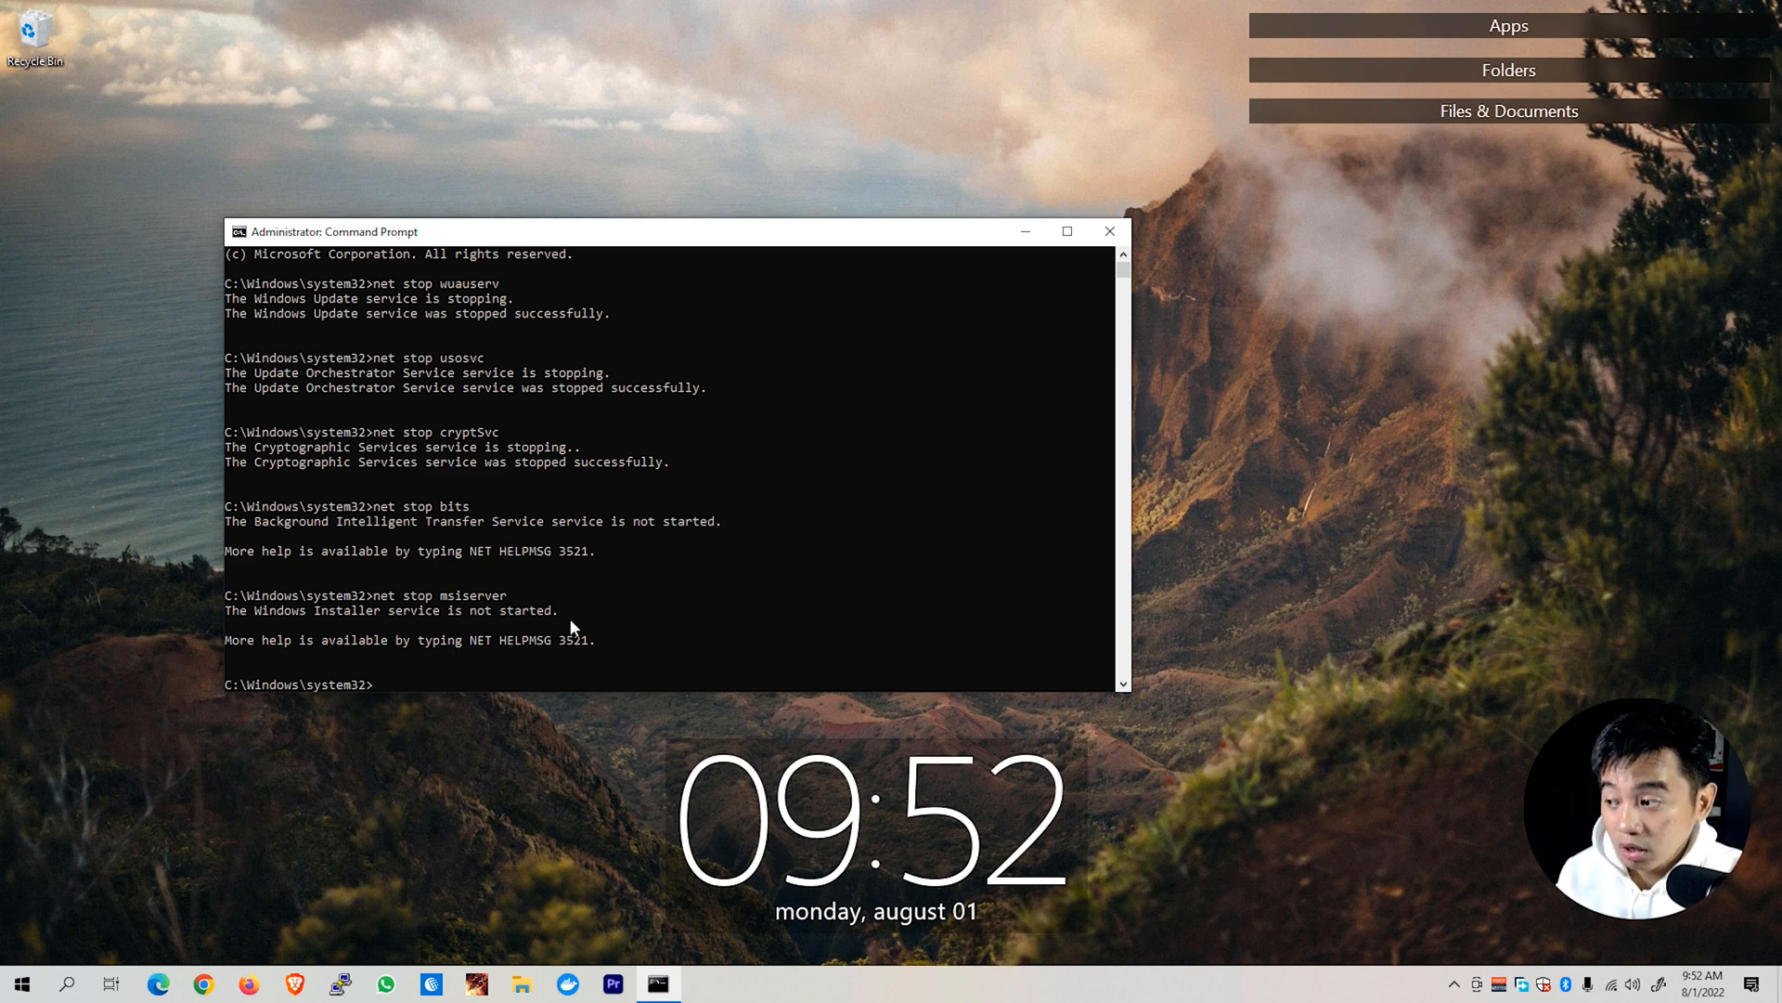
mouse_move(572, 596)
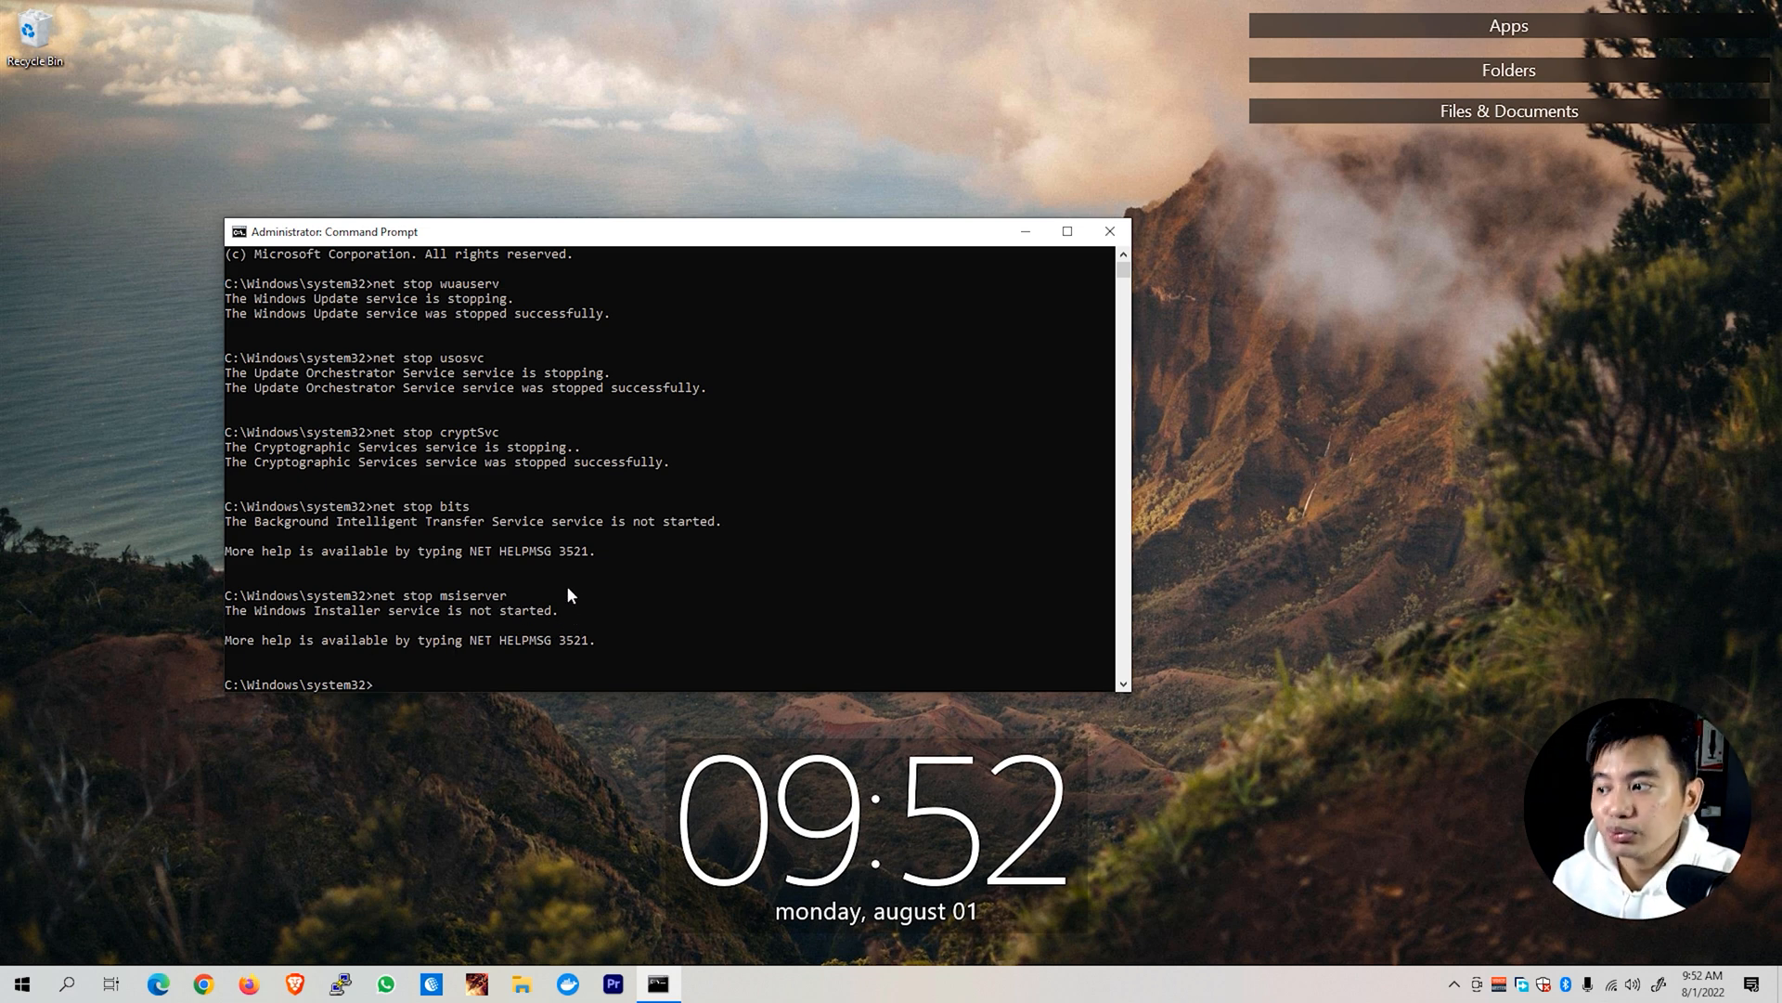
mouse_move(534, 816)
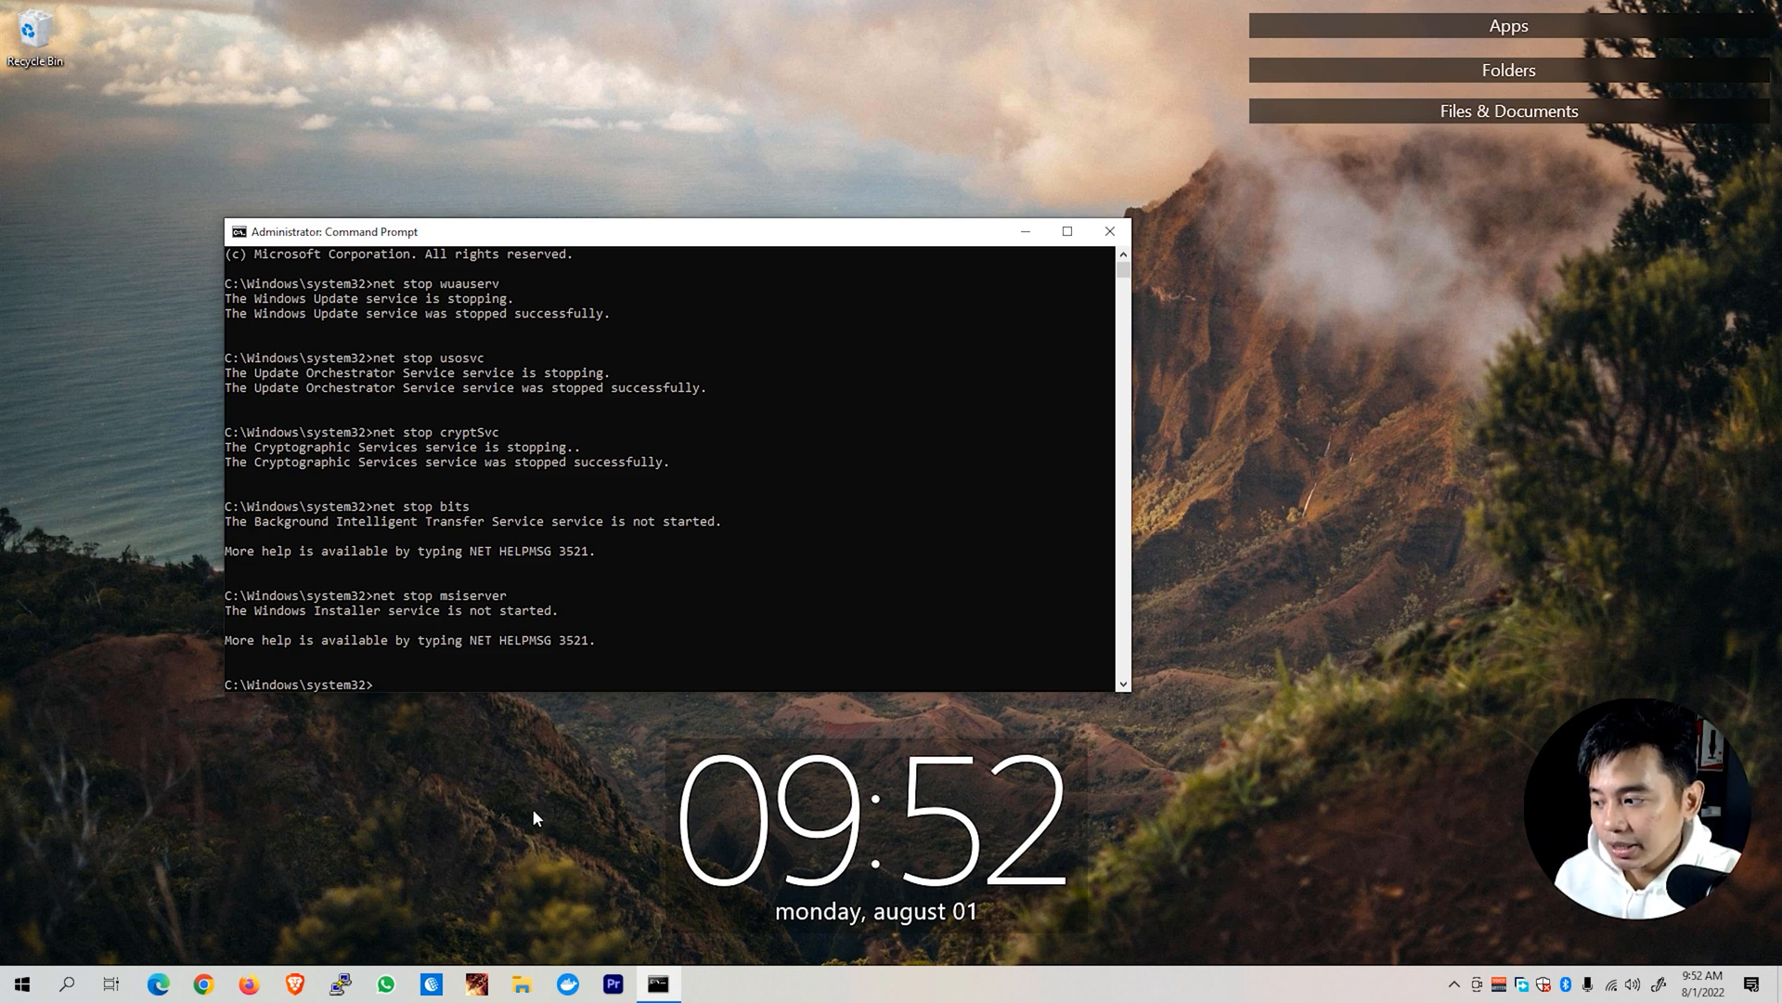
mouse_move(536, 976)
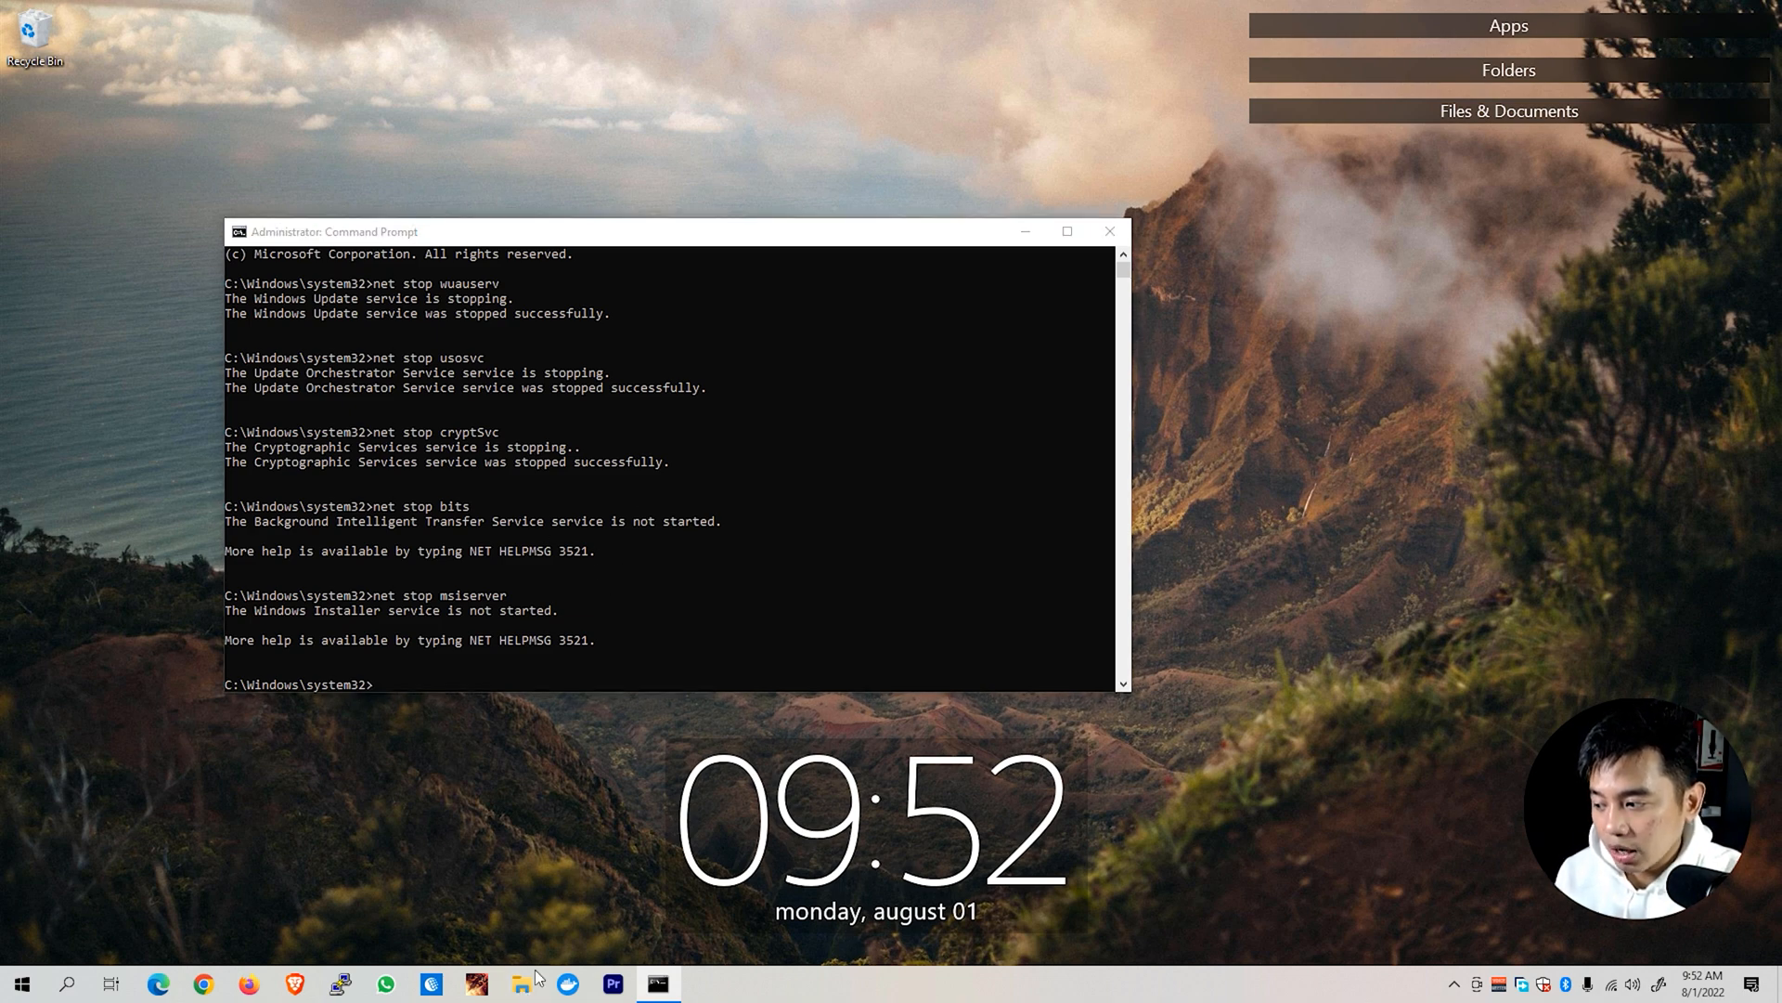
click(522, 983)
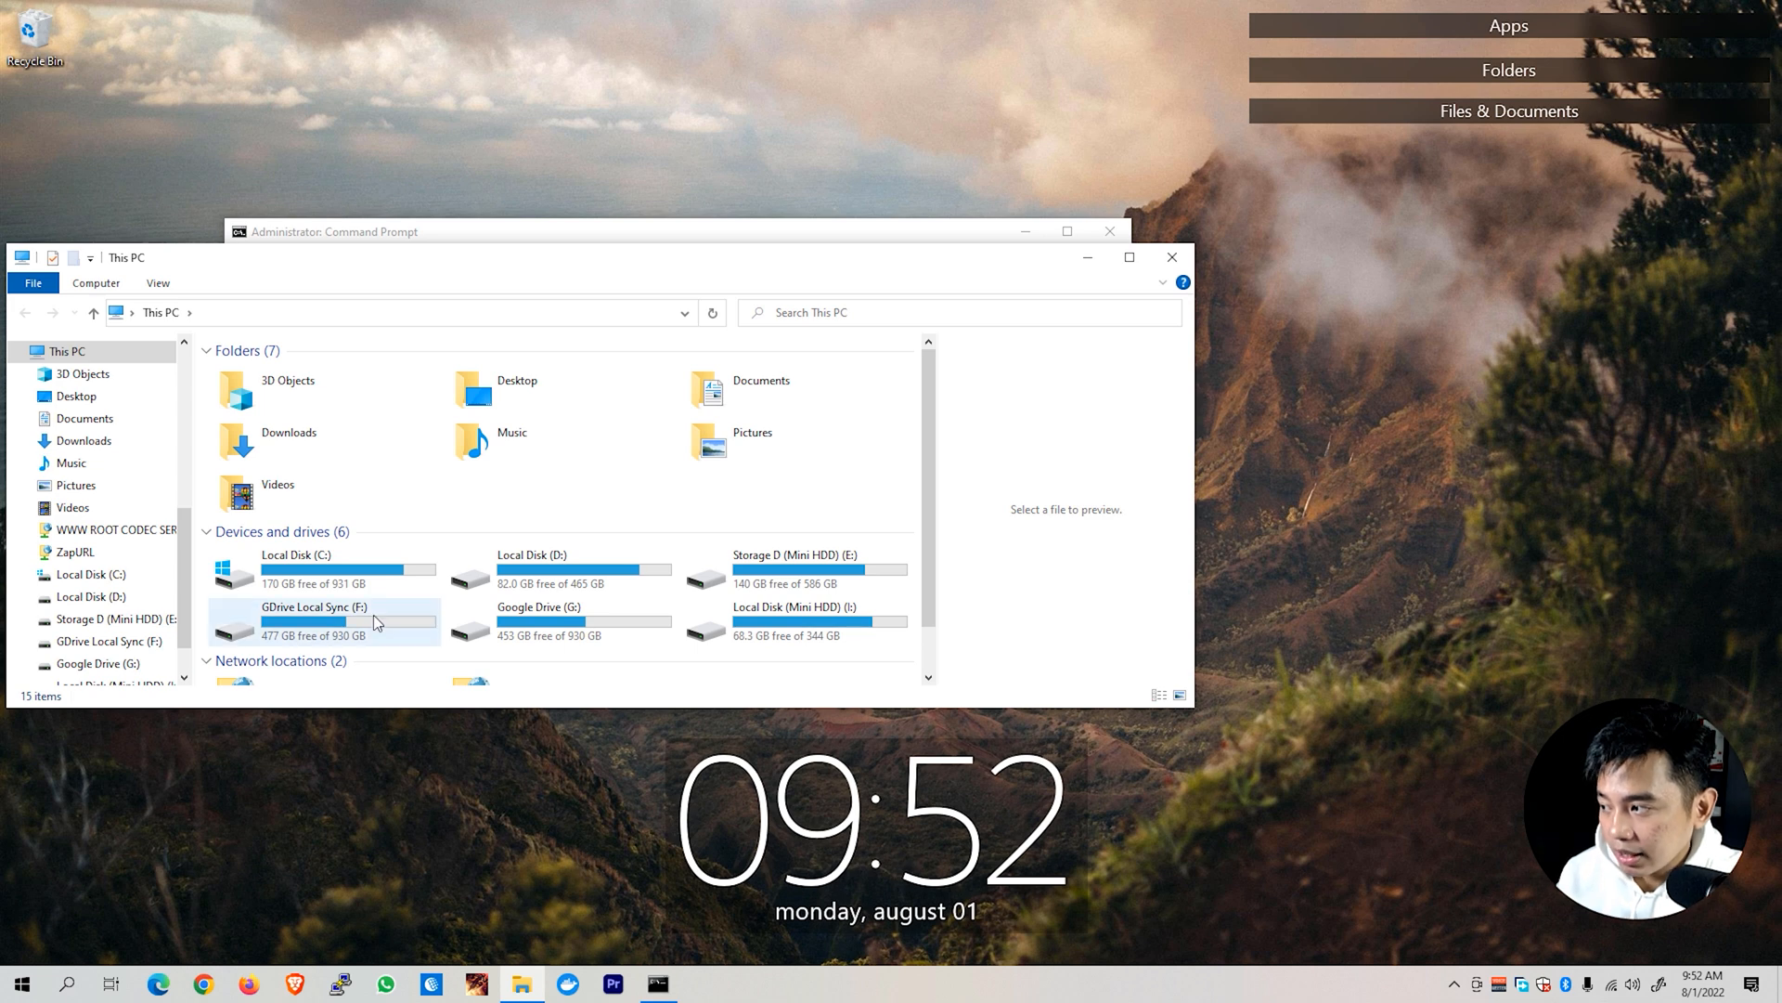
Rename C:\Windows\SoftwareDistribution to SoftwareDistribution.old, granting administrator permission.
double_click(295, 568)
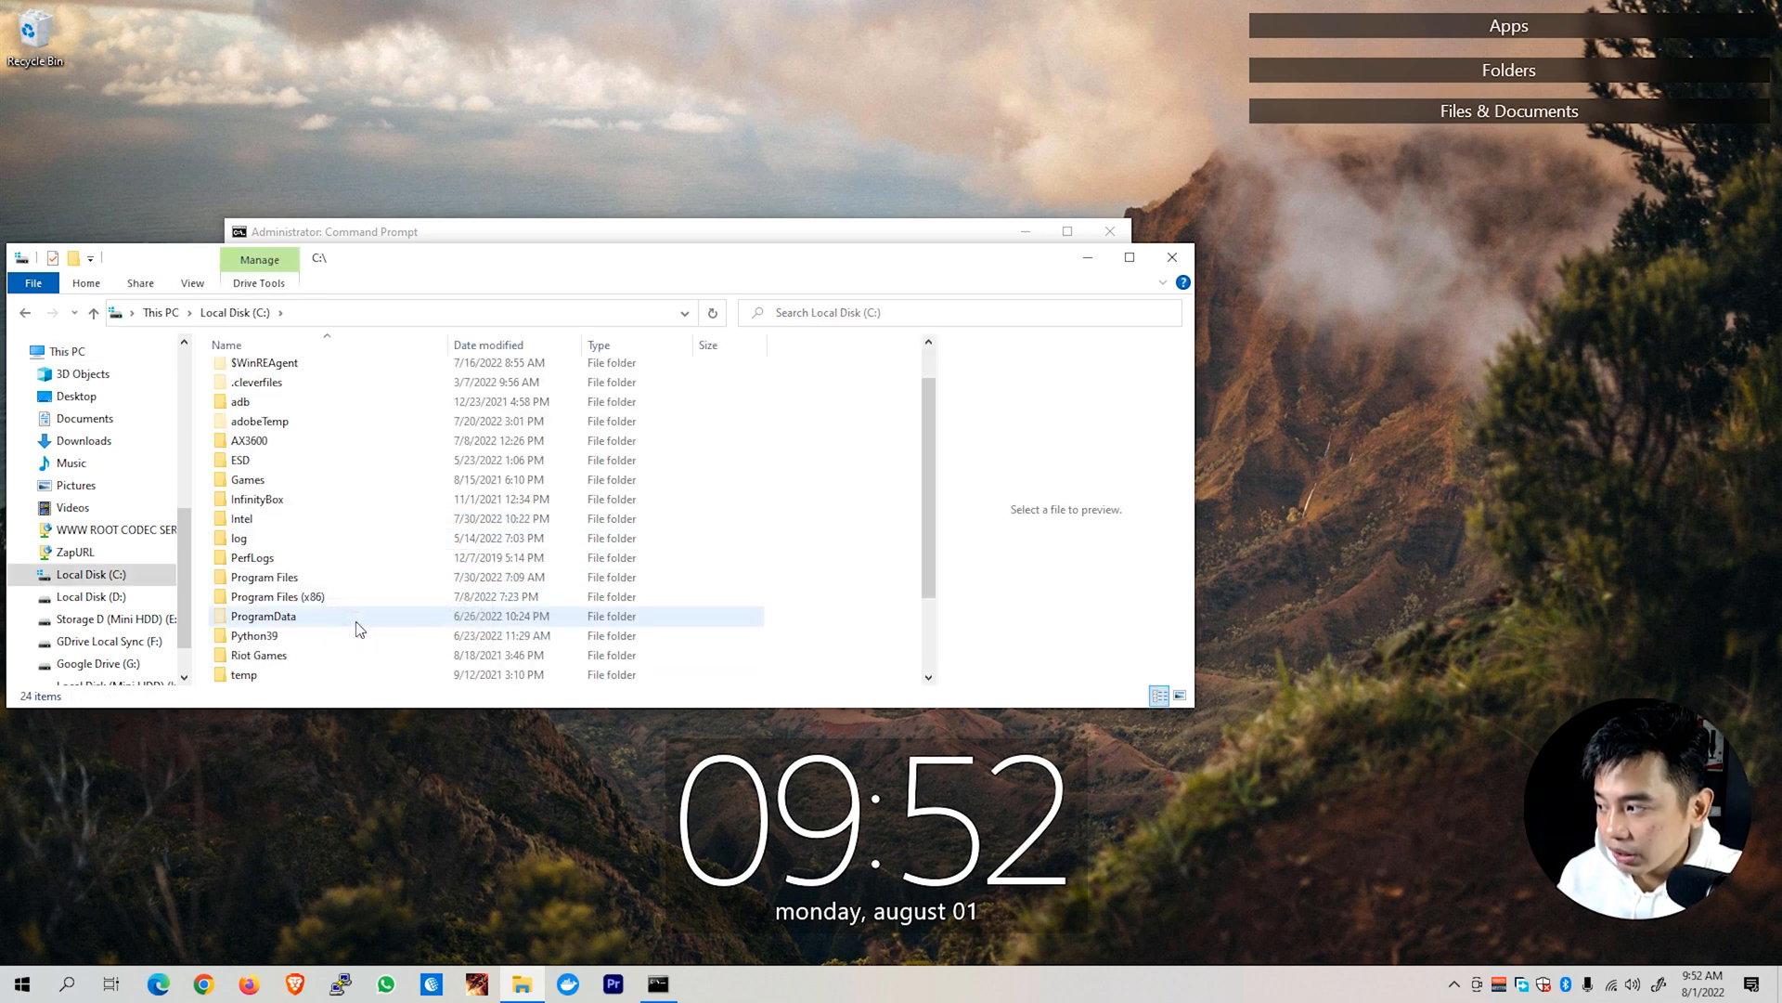
scroll(down, 3)
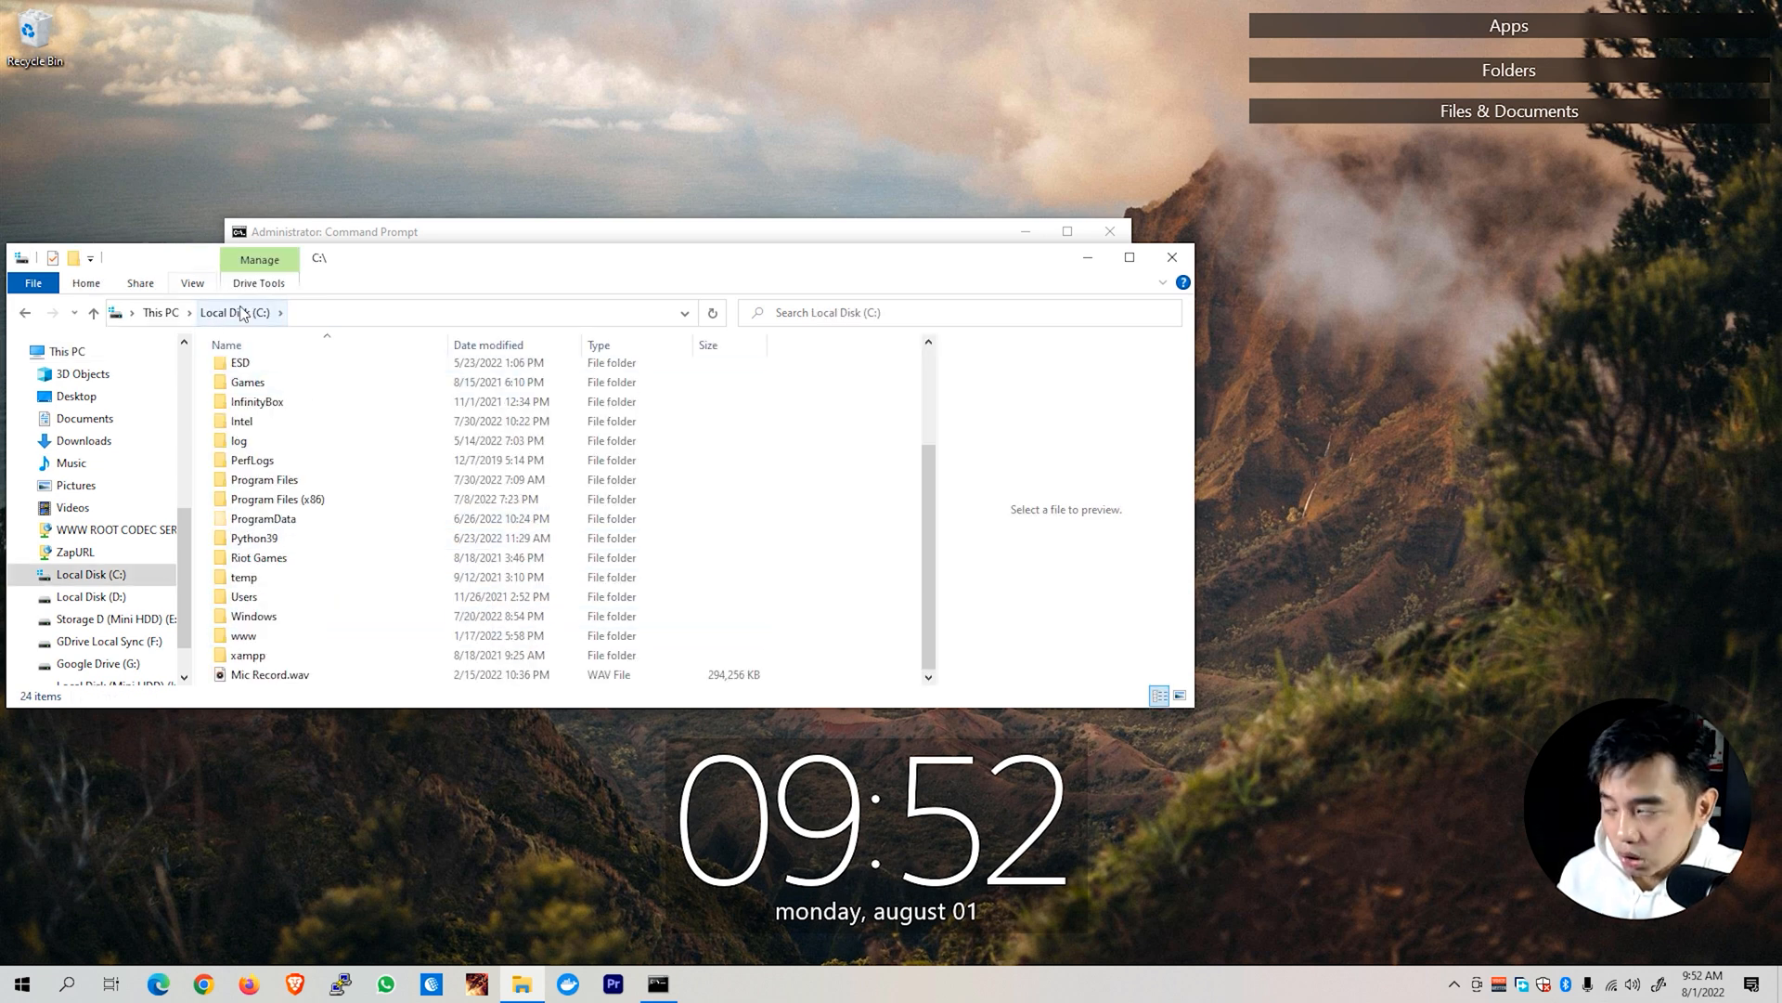
click(252, 615)
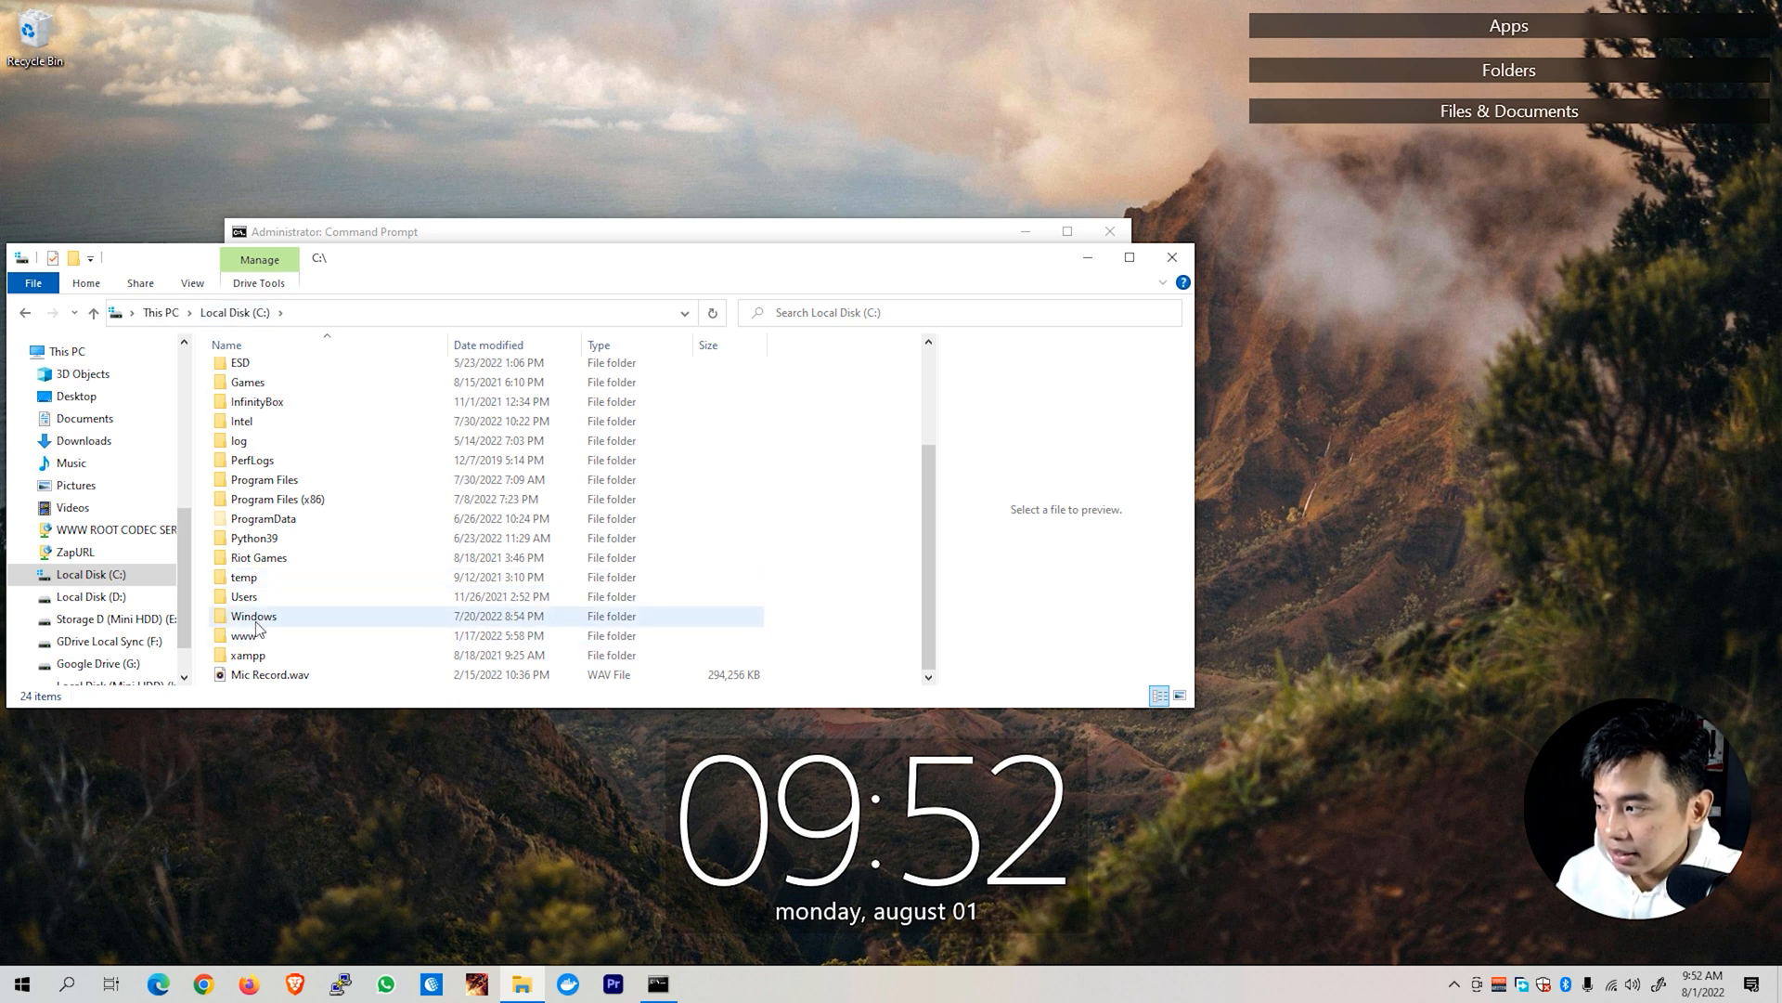
double_click(254, 615)
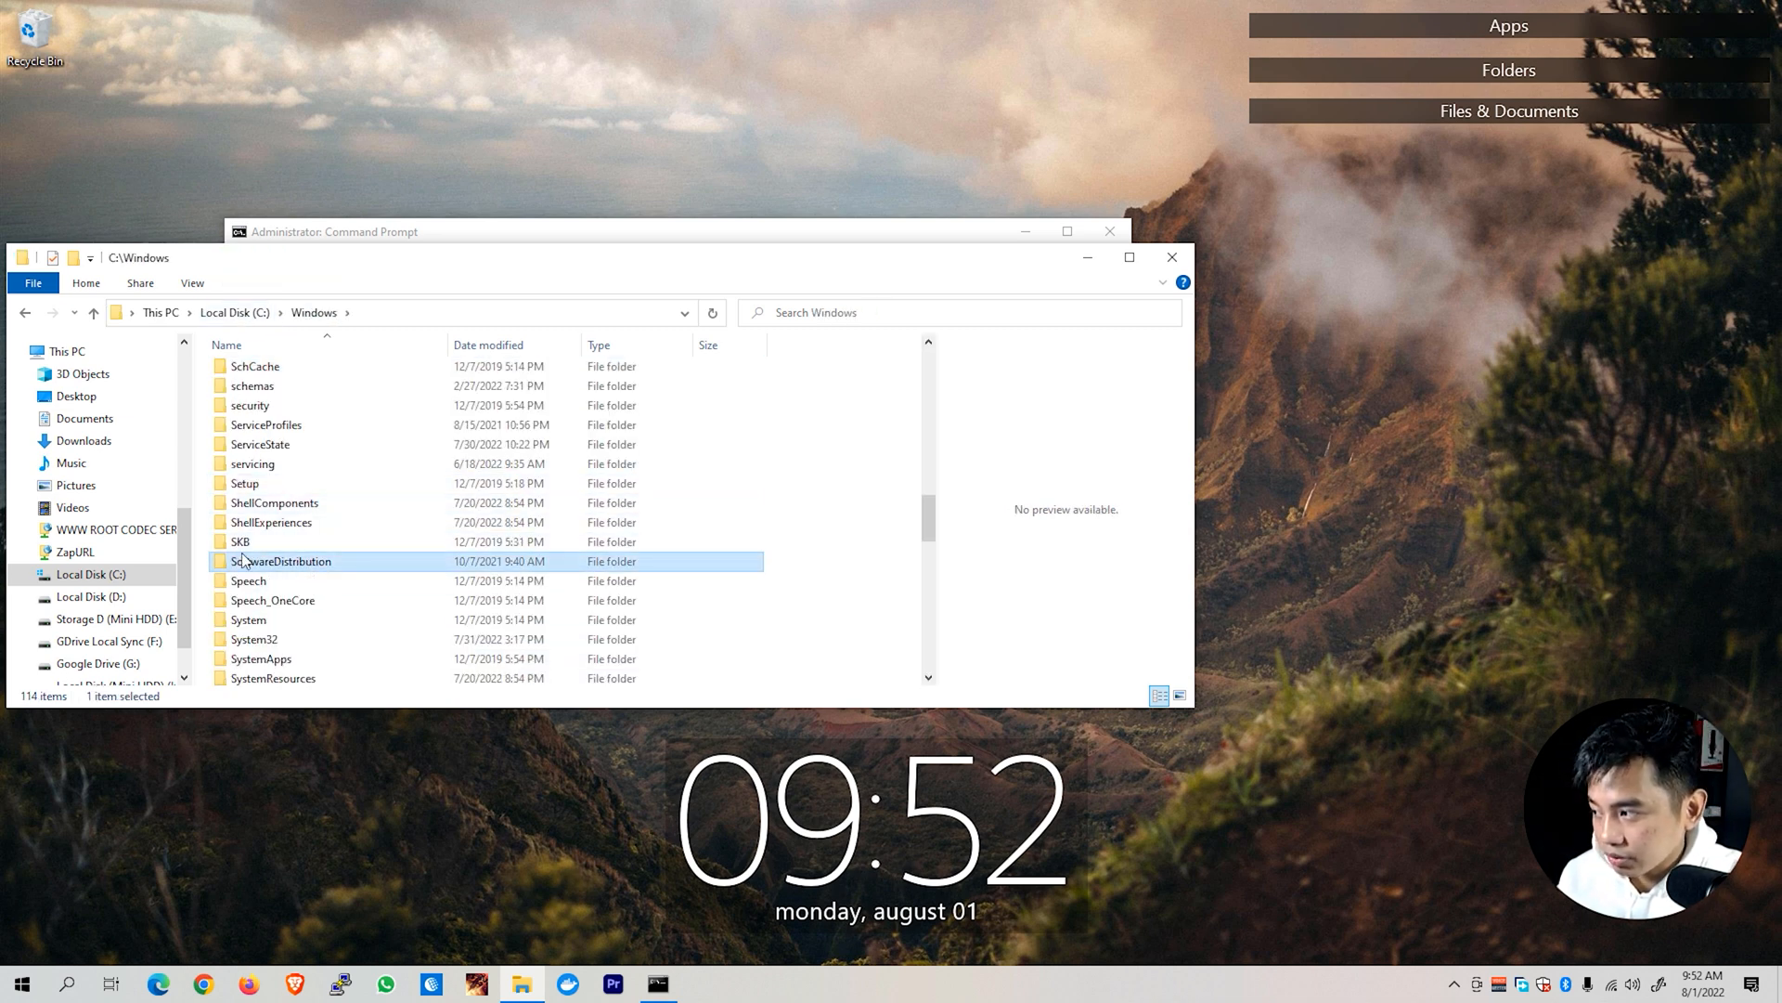
mouse_move(280, 561)
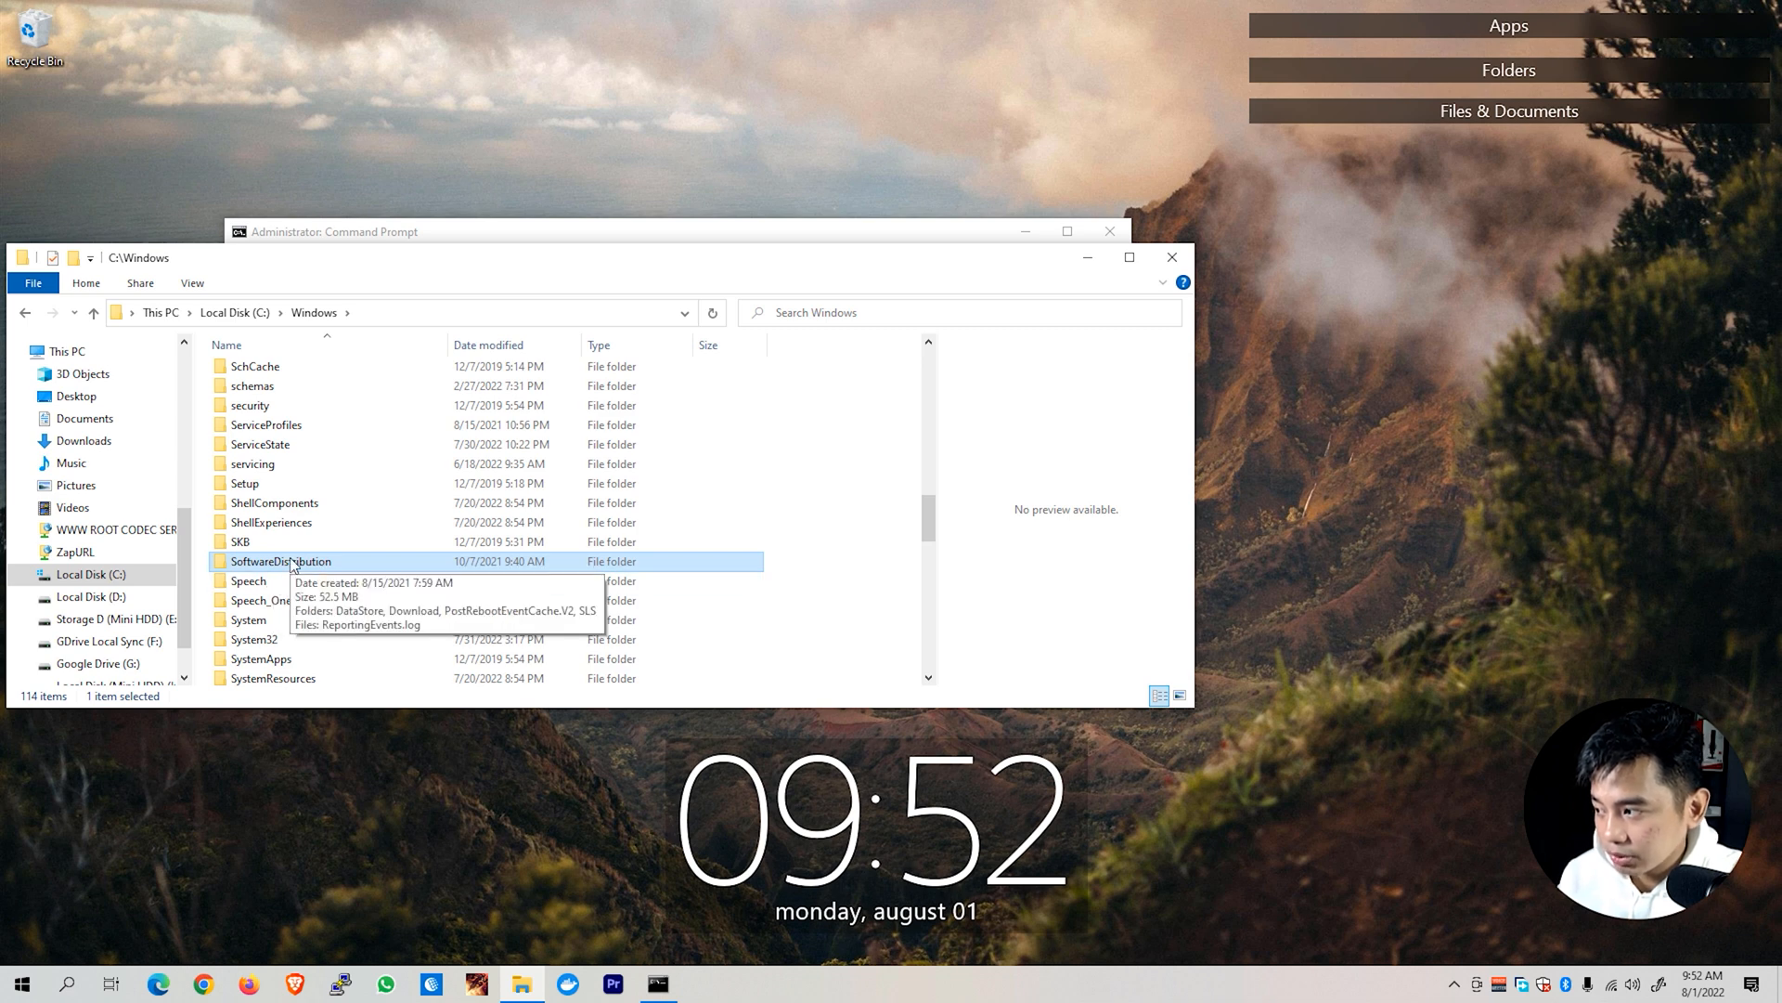
mouse_move(329, 568)
text(.)
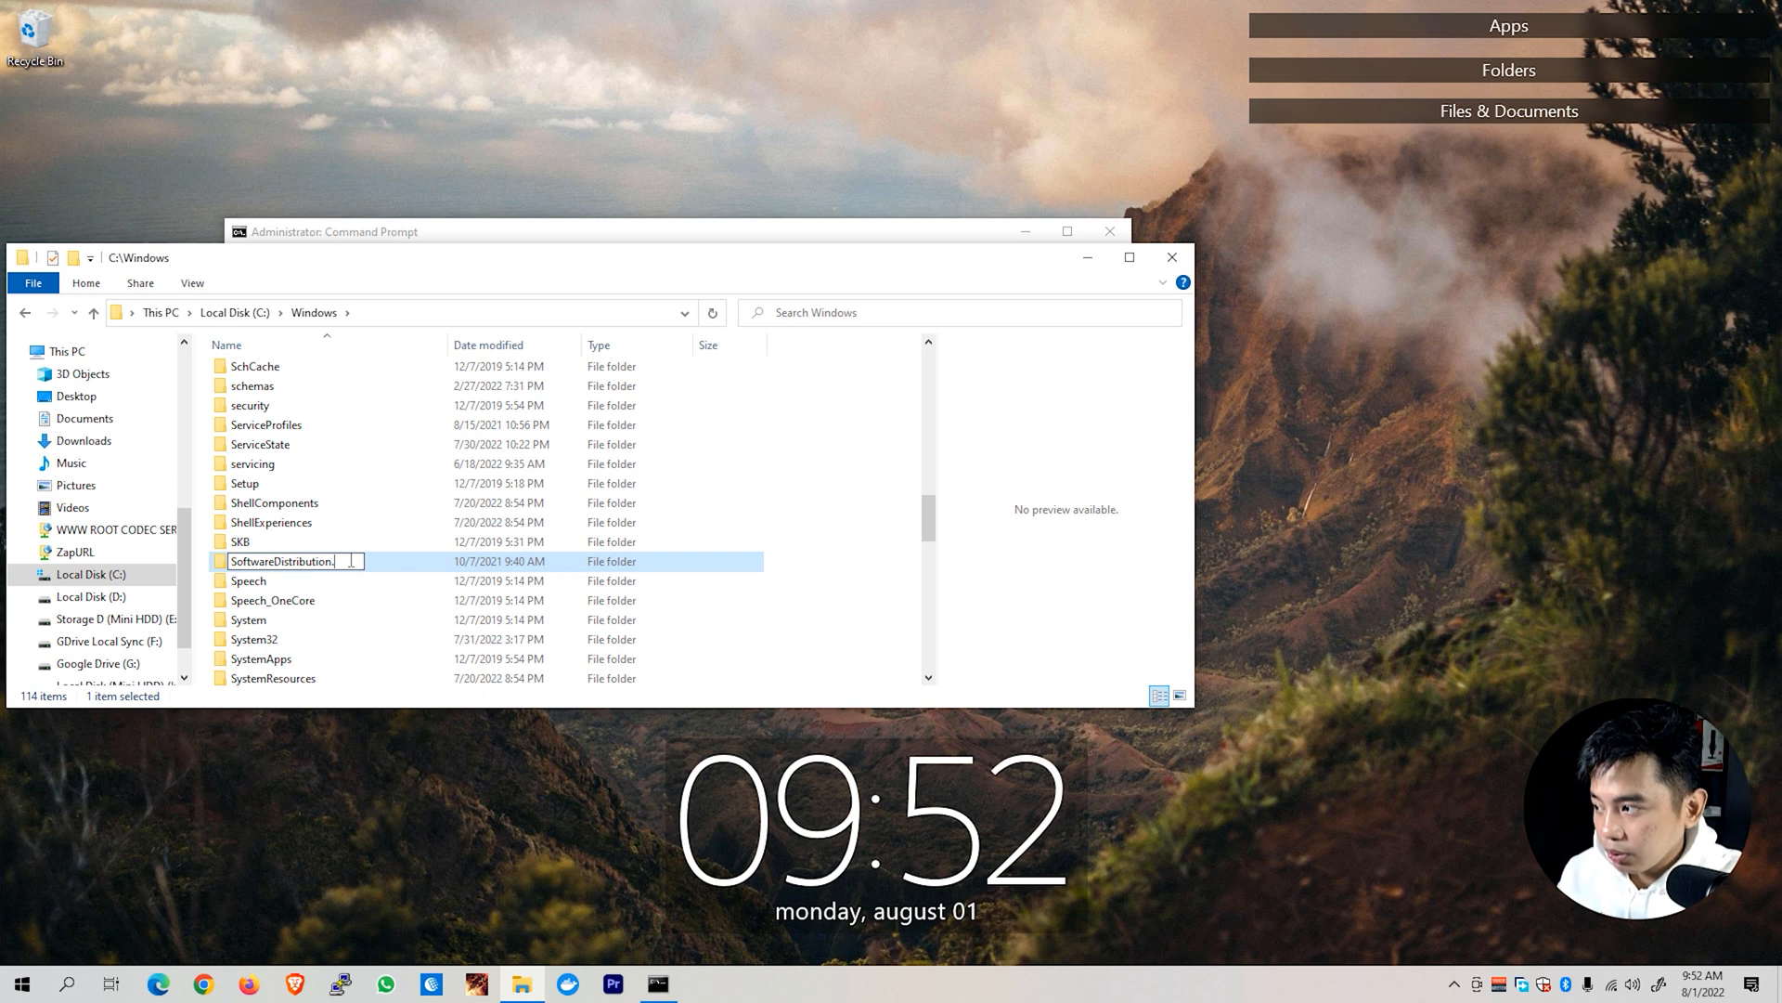
text(old)
key(Return)
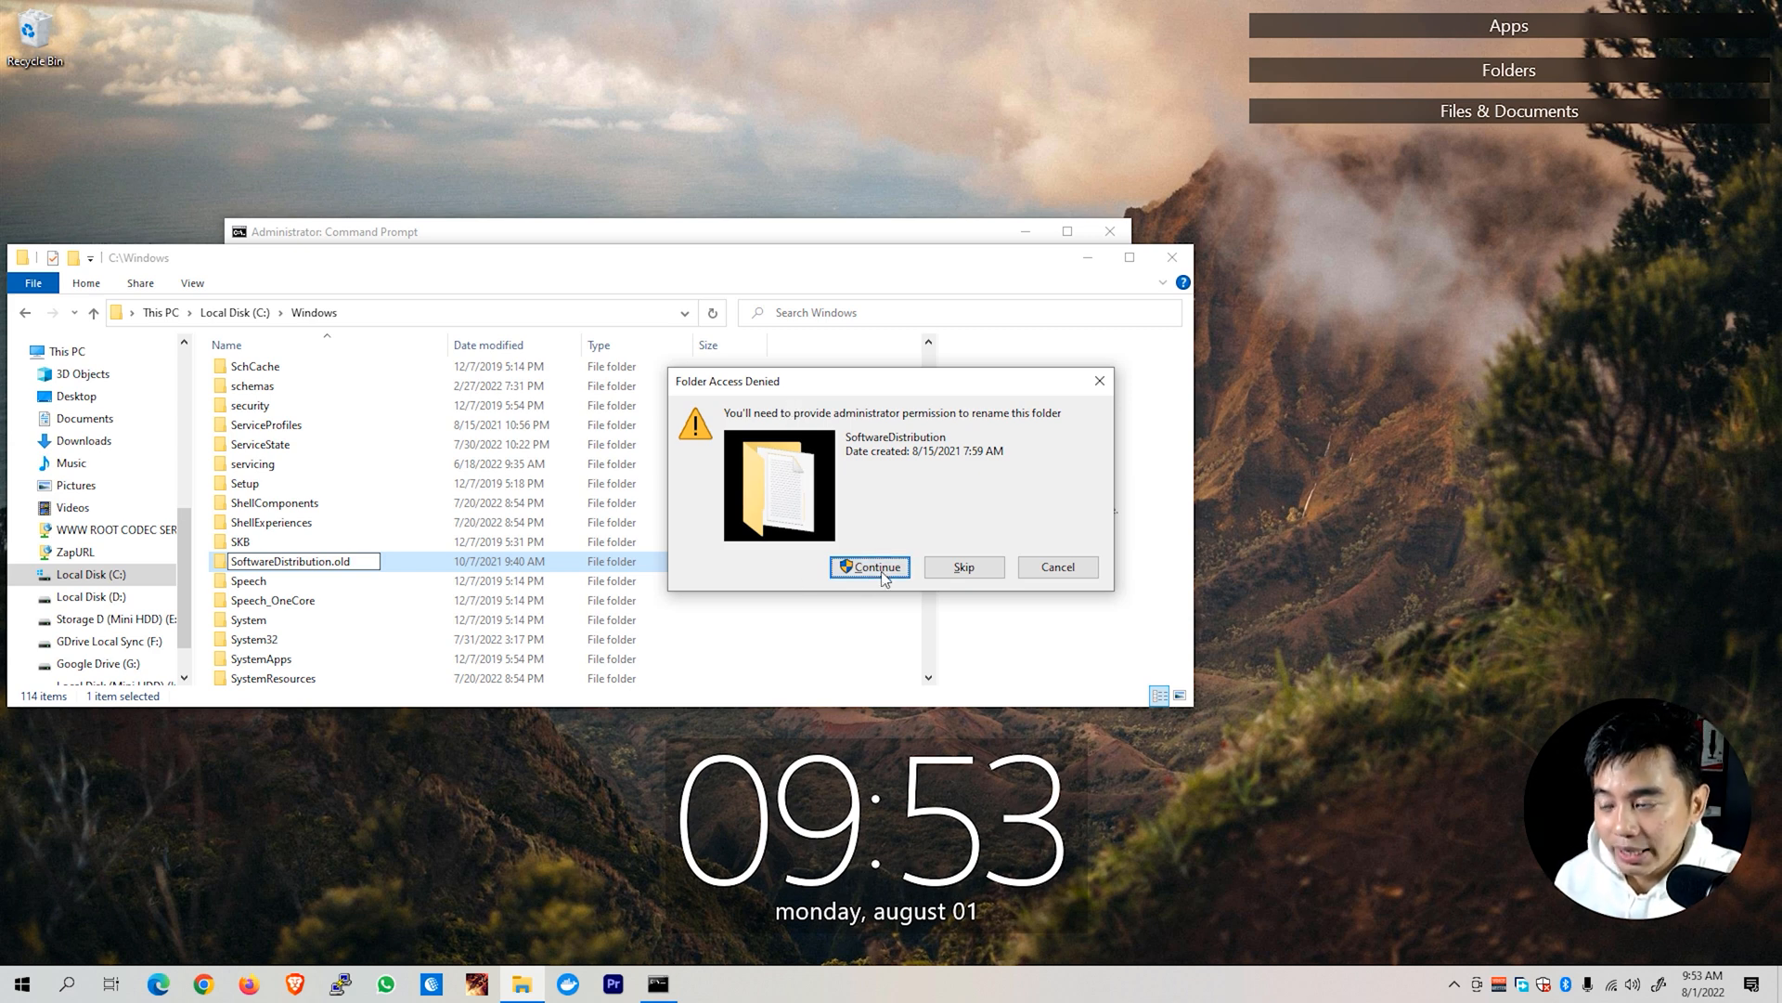
click(869, 566)
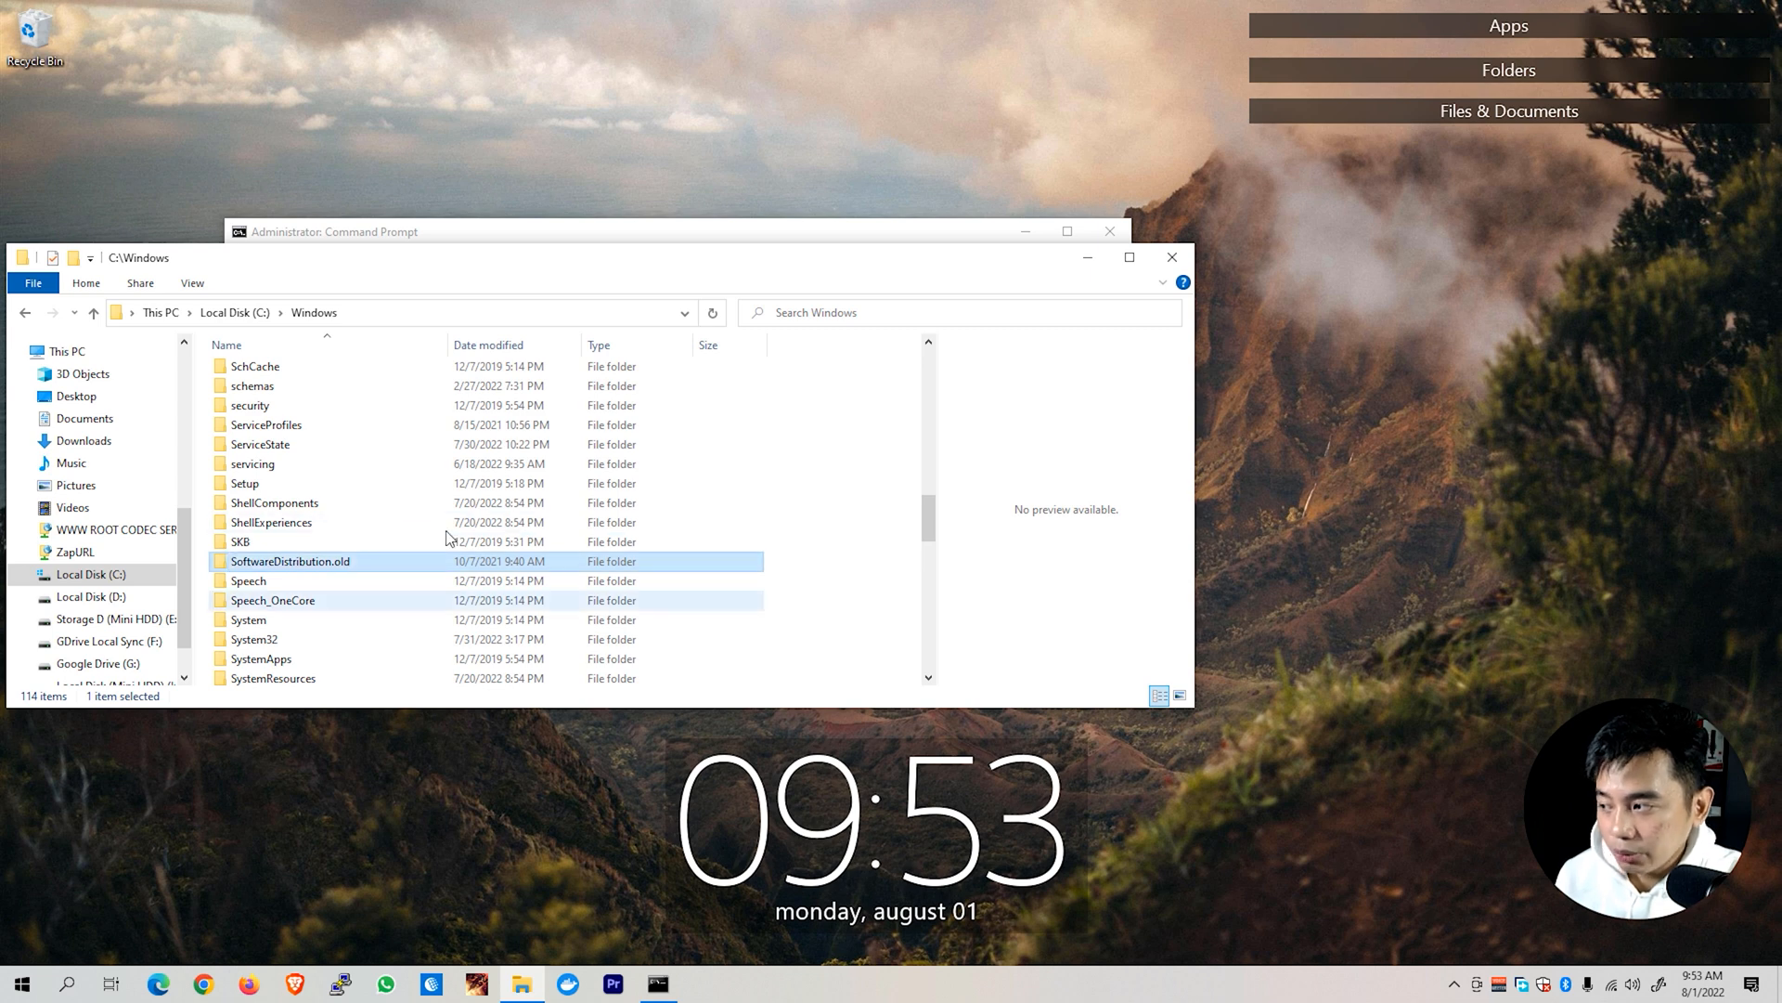
mouse_move(290, 561)
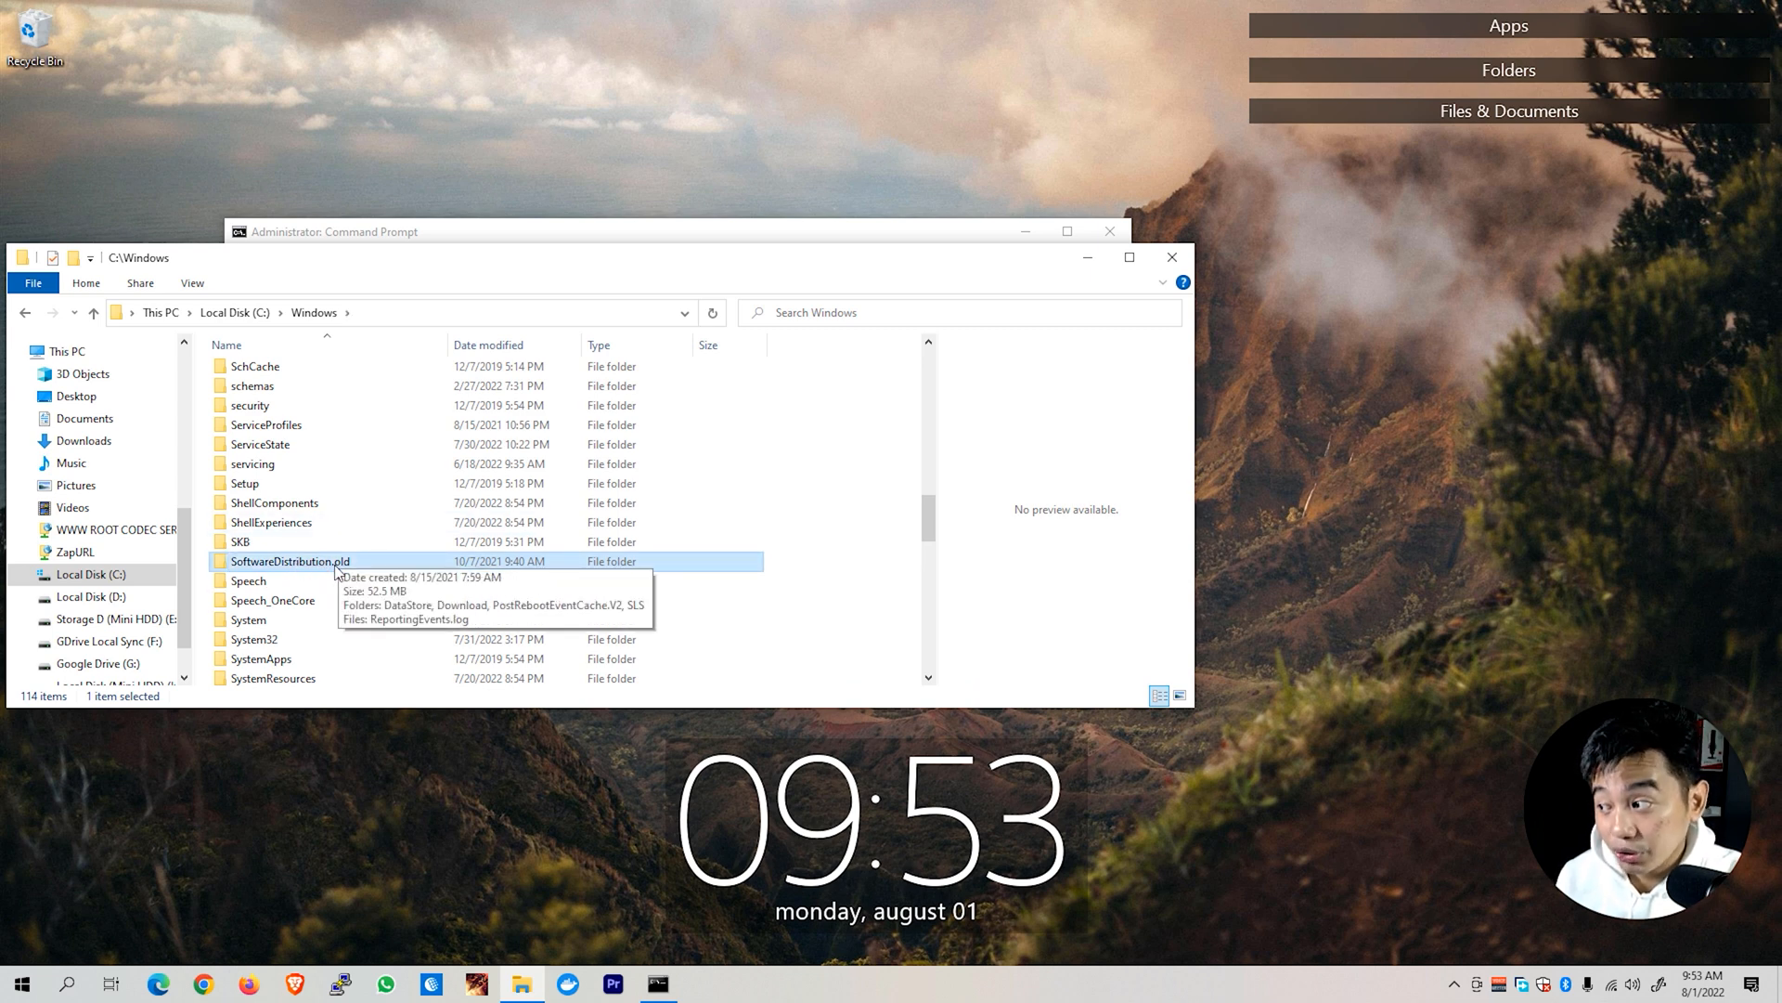
mouse_move(827, 438)
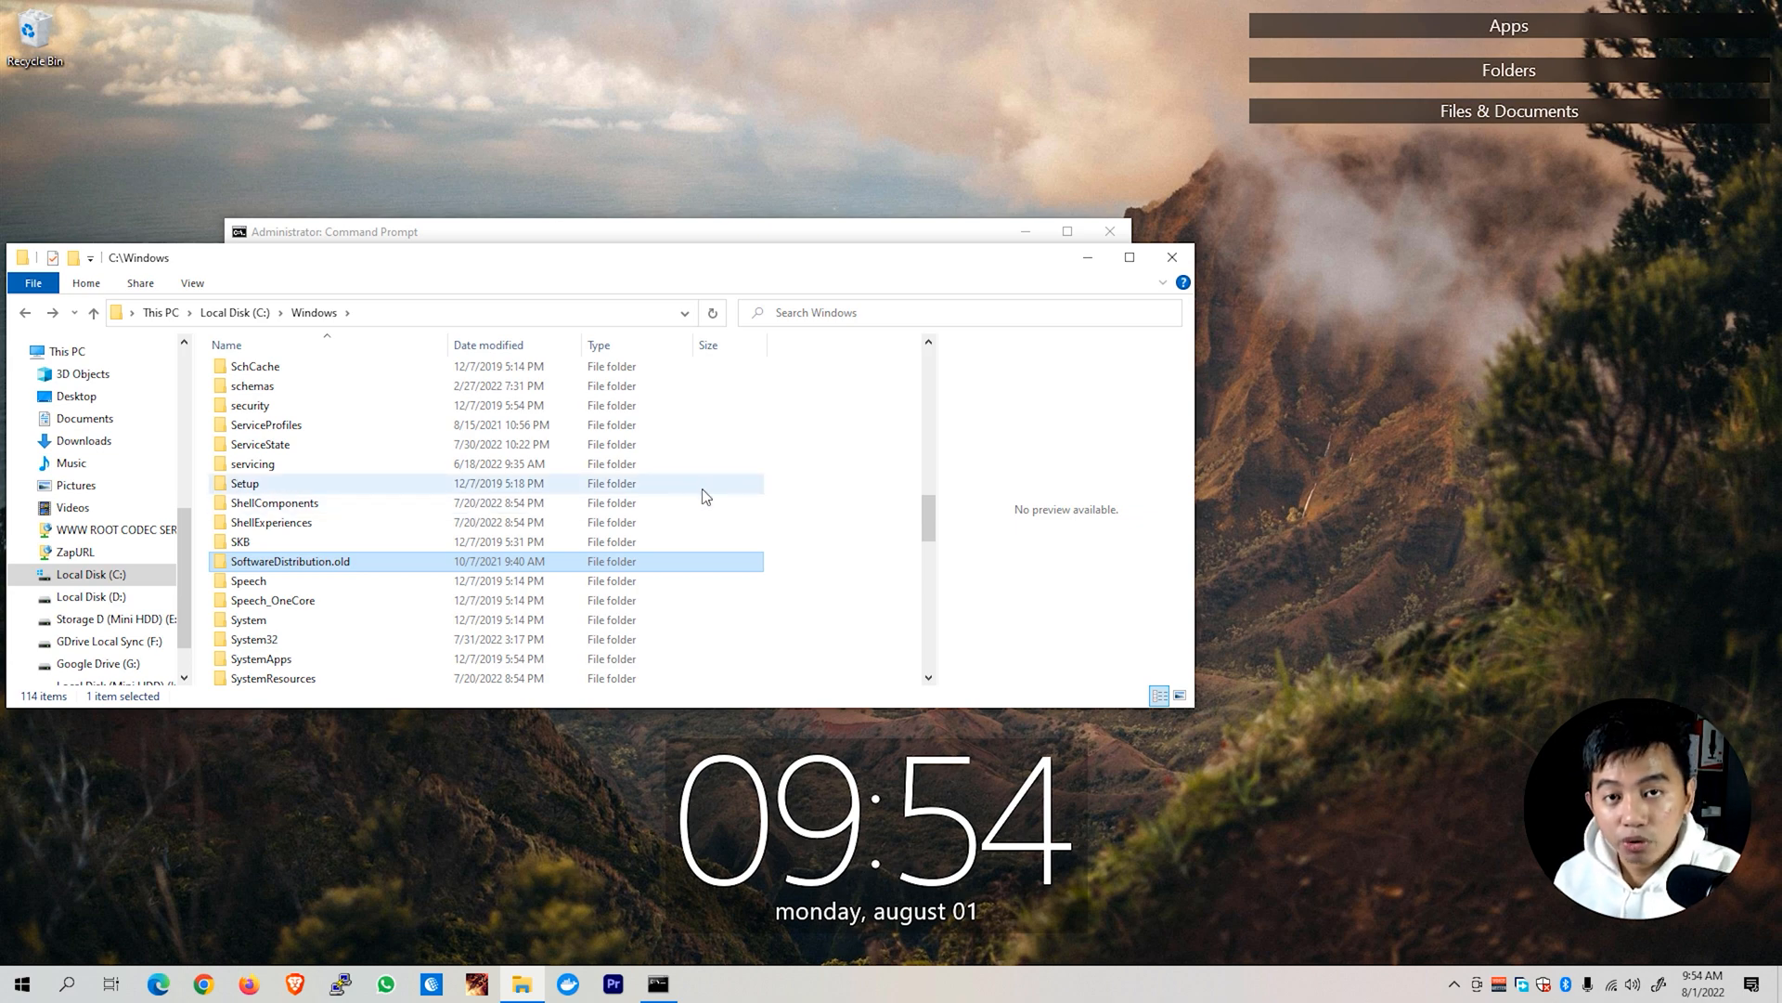
mouse_move(1171, 257)
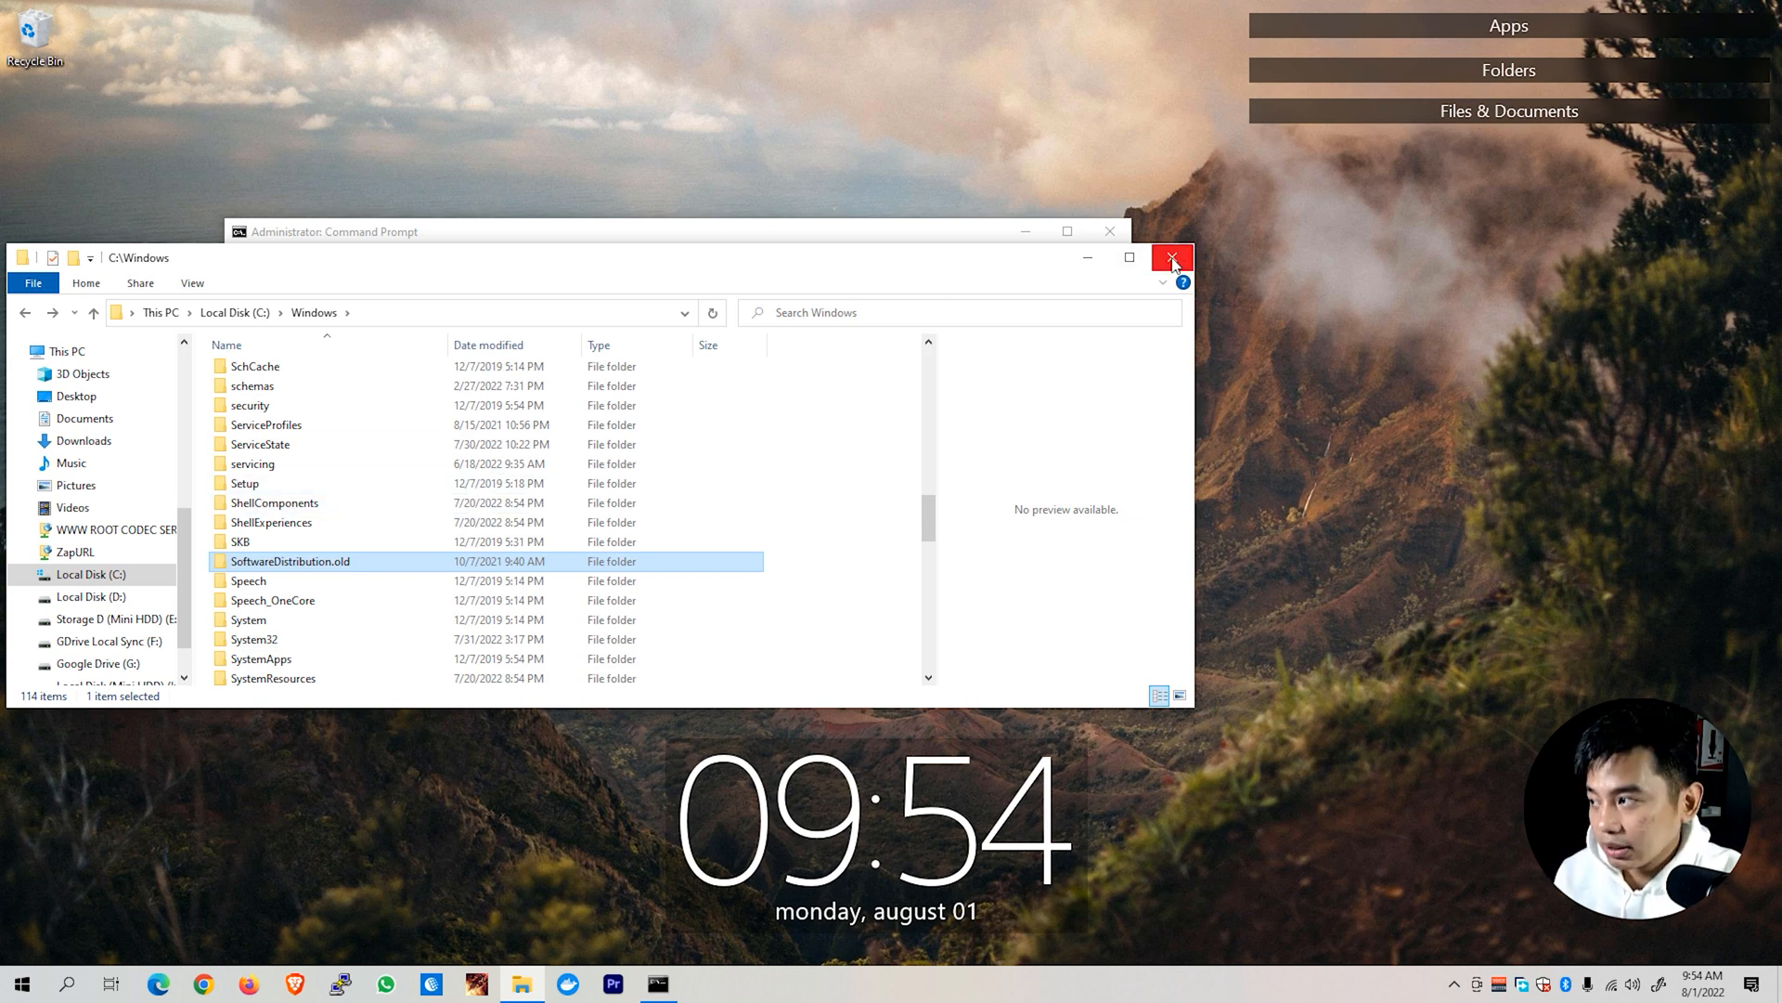
Close File Explorer and run net start for wuauserv and usosvc.
click(1174, 257)
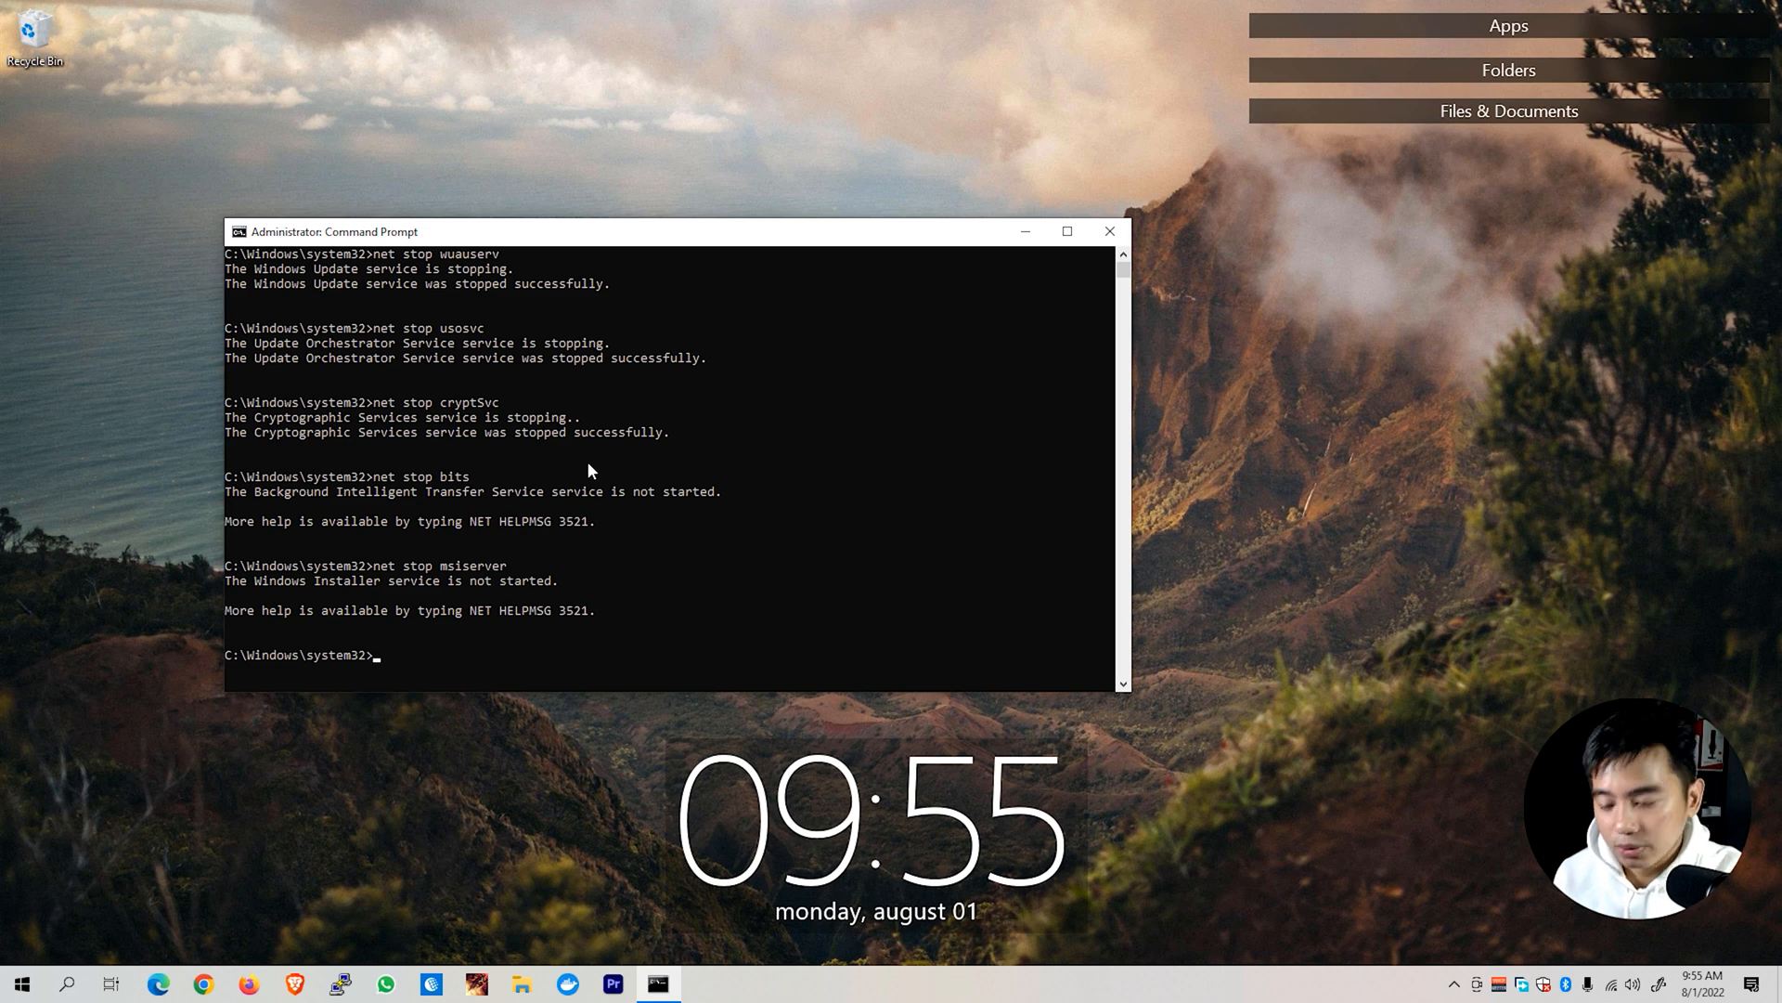
text(net star)
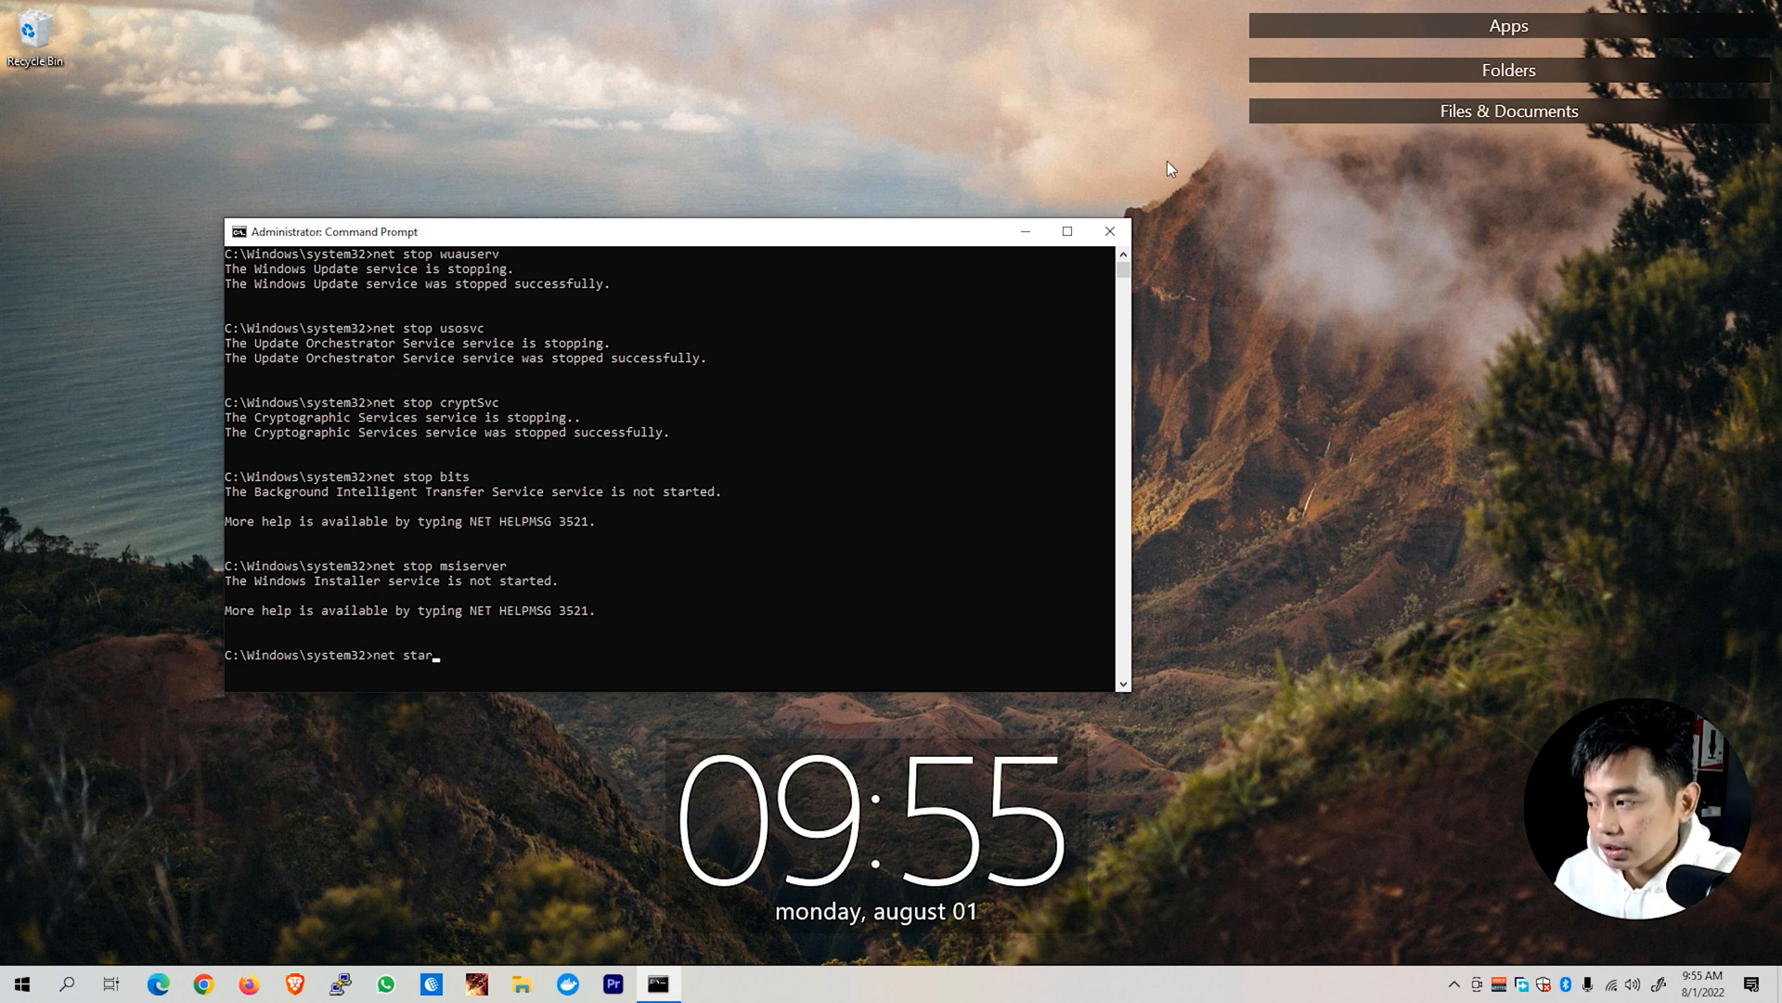
text(t wuauserv)
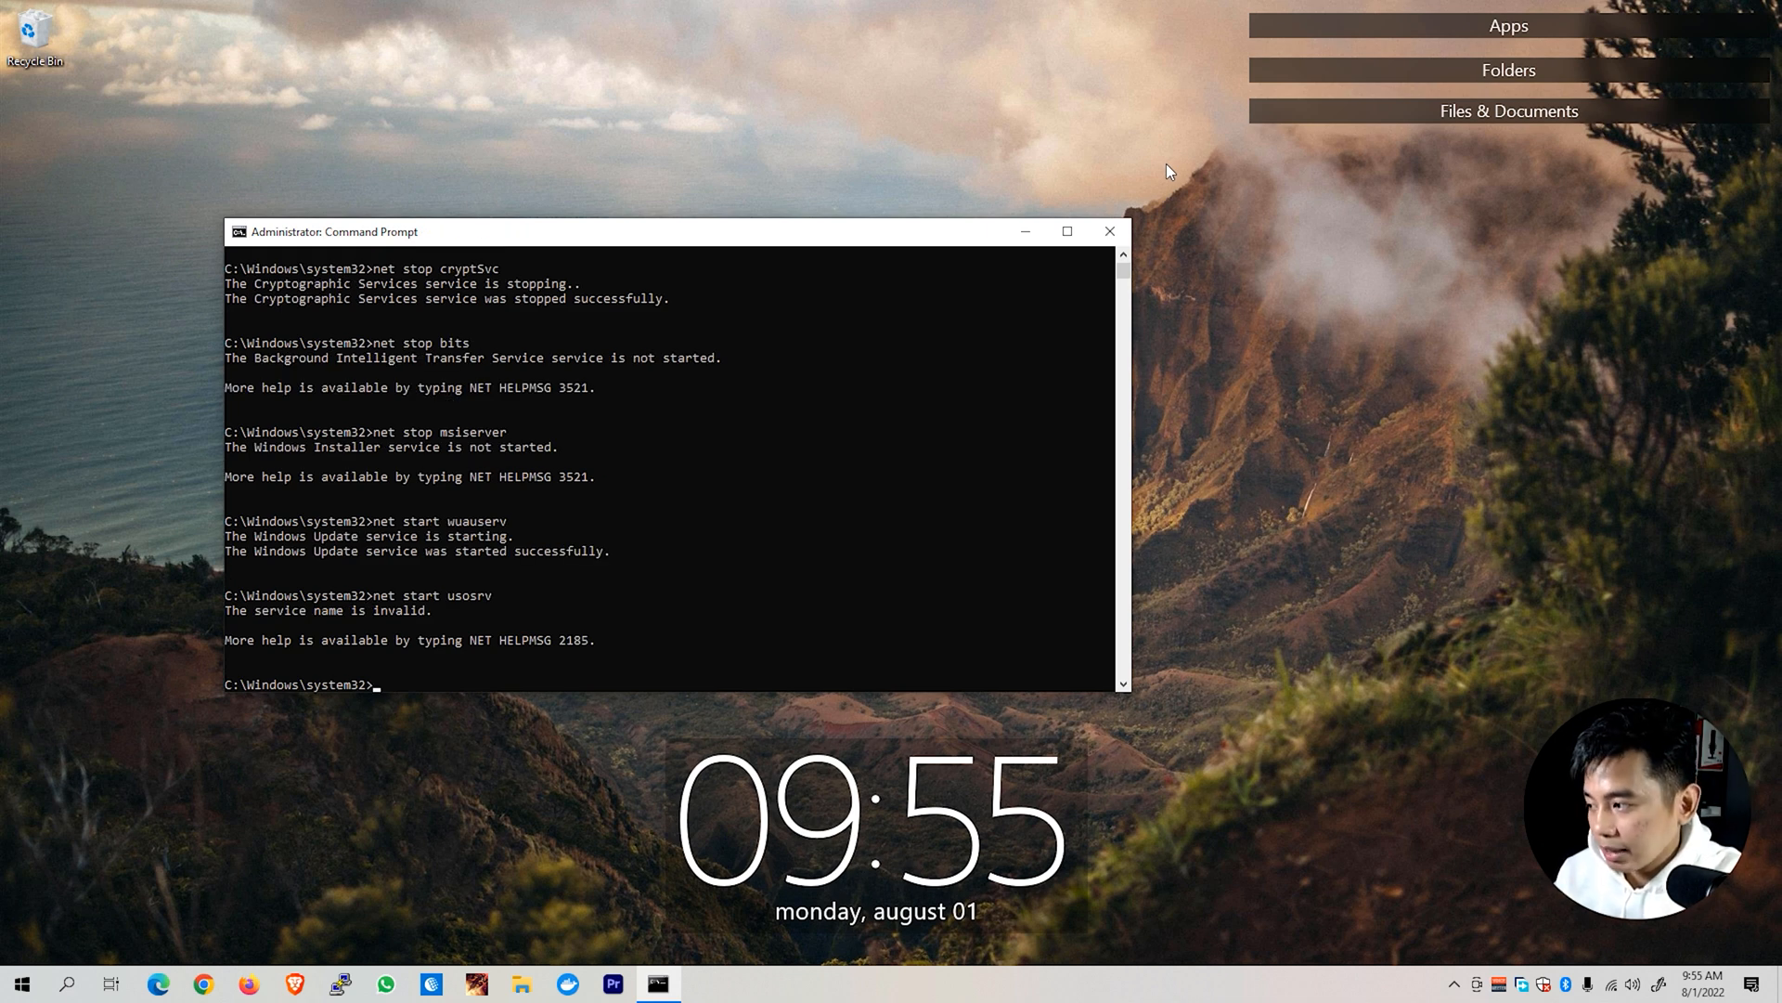
text(net start usosvc)
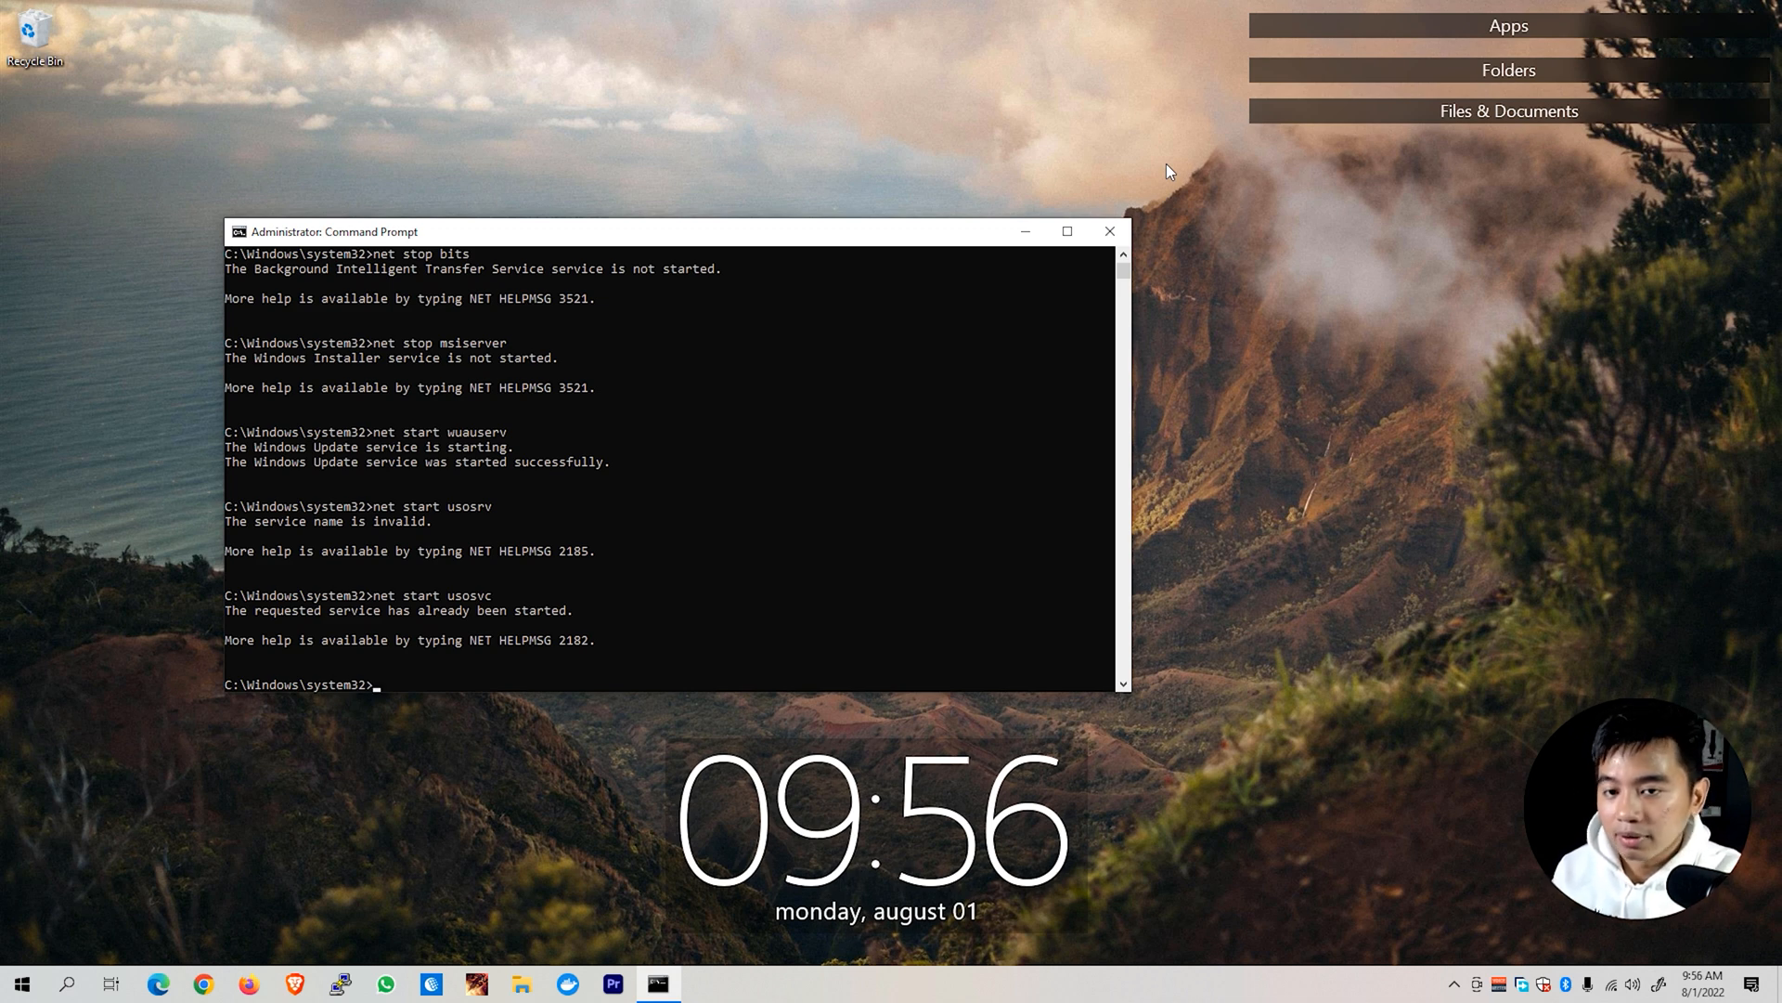
Retry the mistyped crpytSvc start as 'net start cryptSvc', confirming it's already running.
text(n)
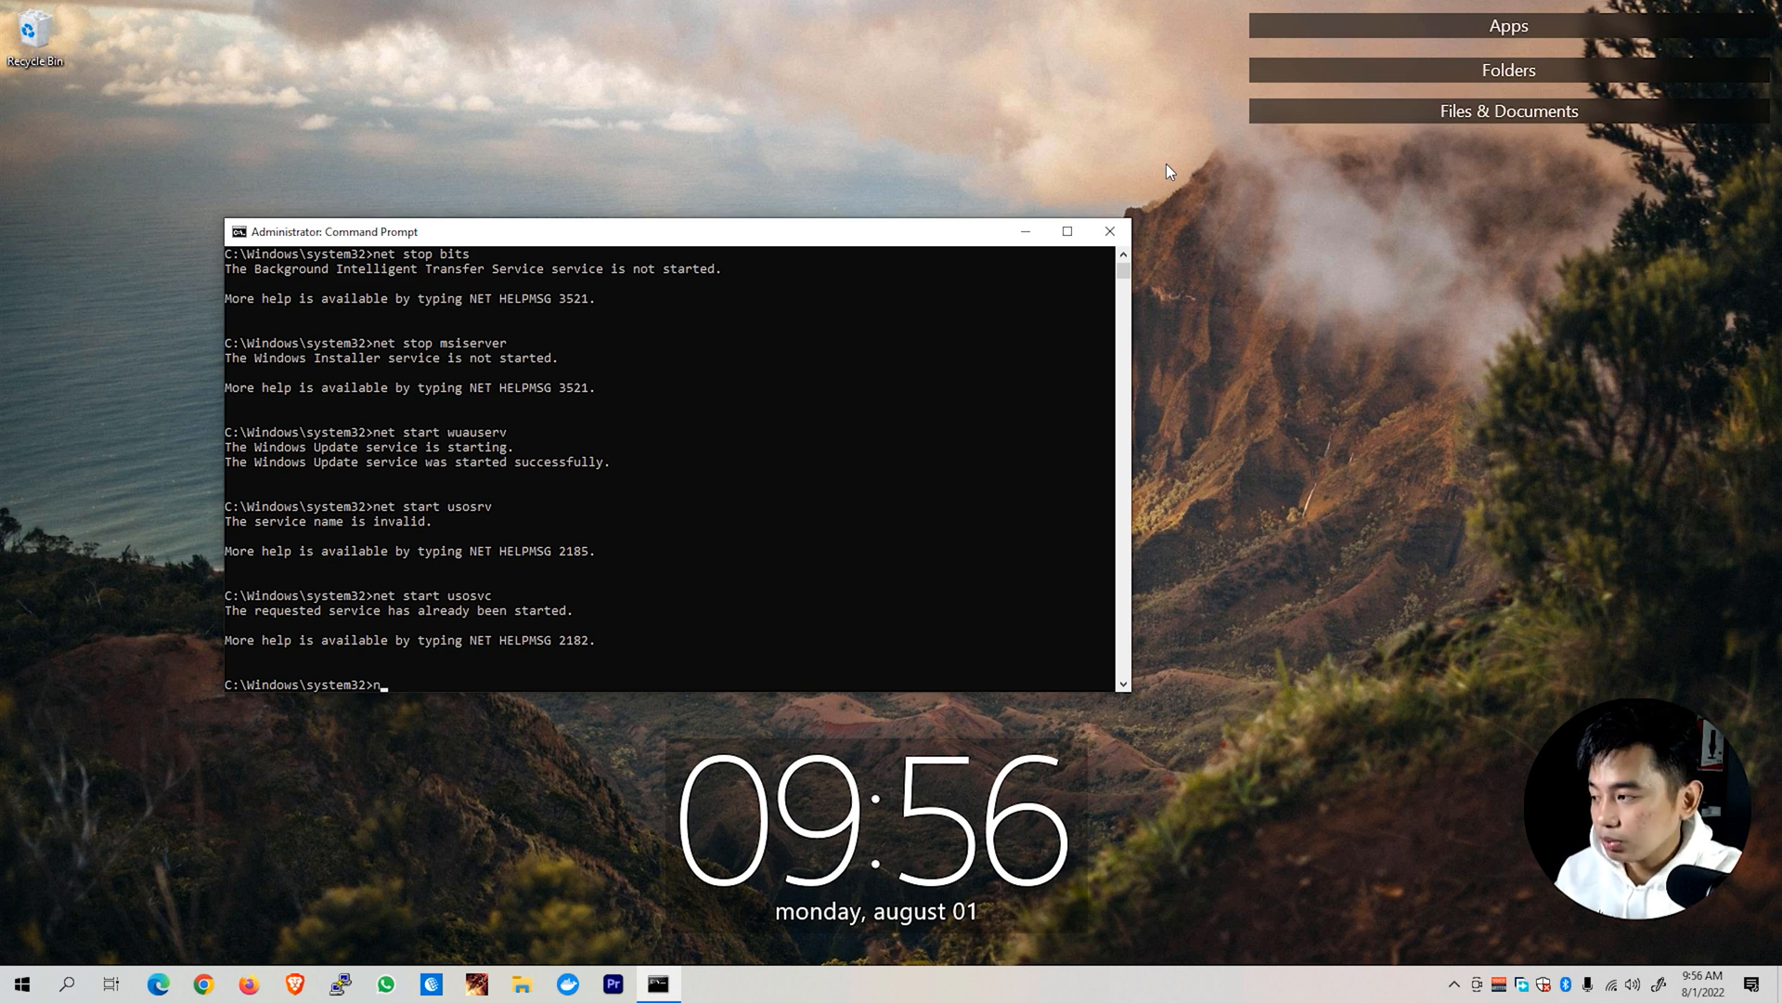
text(et start crpytSvc)
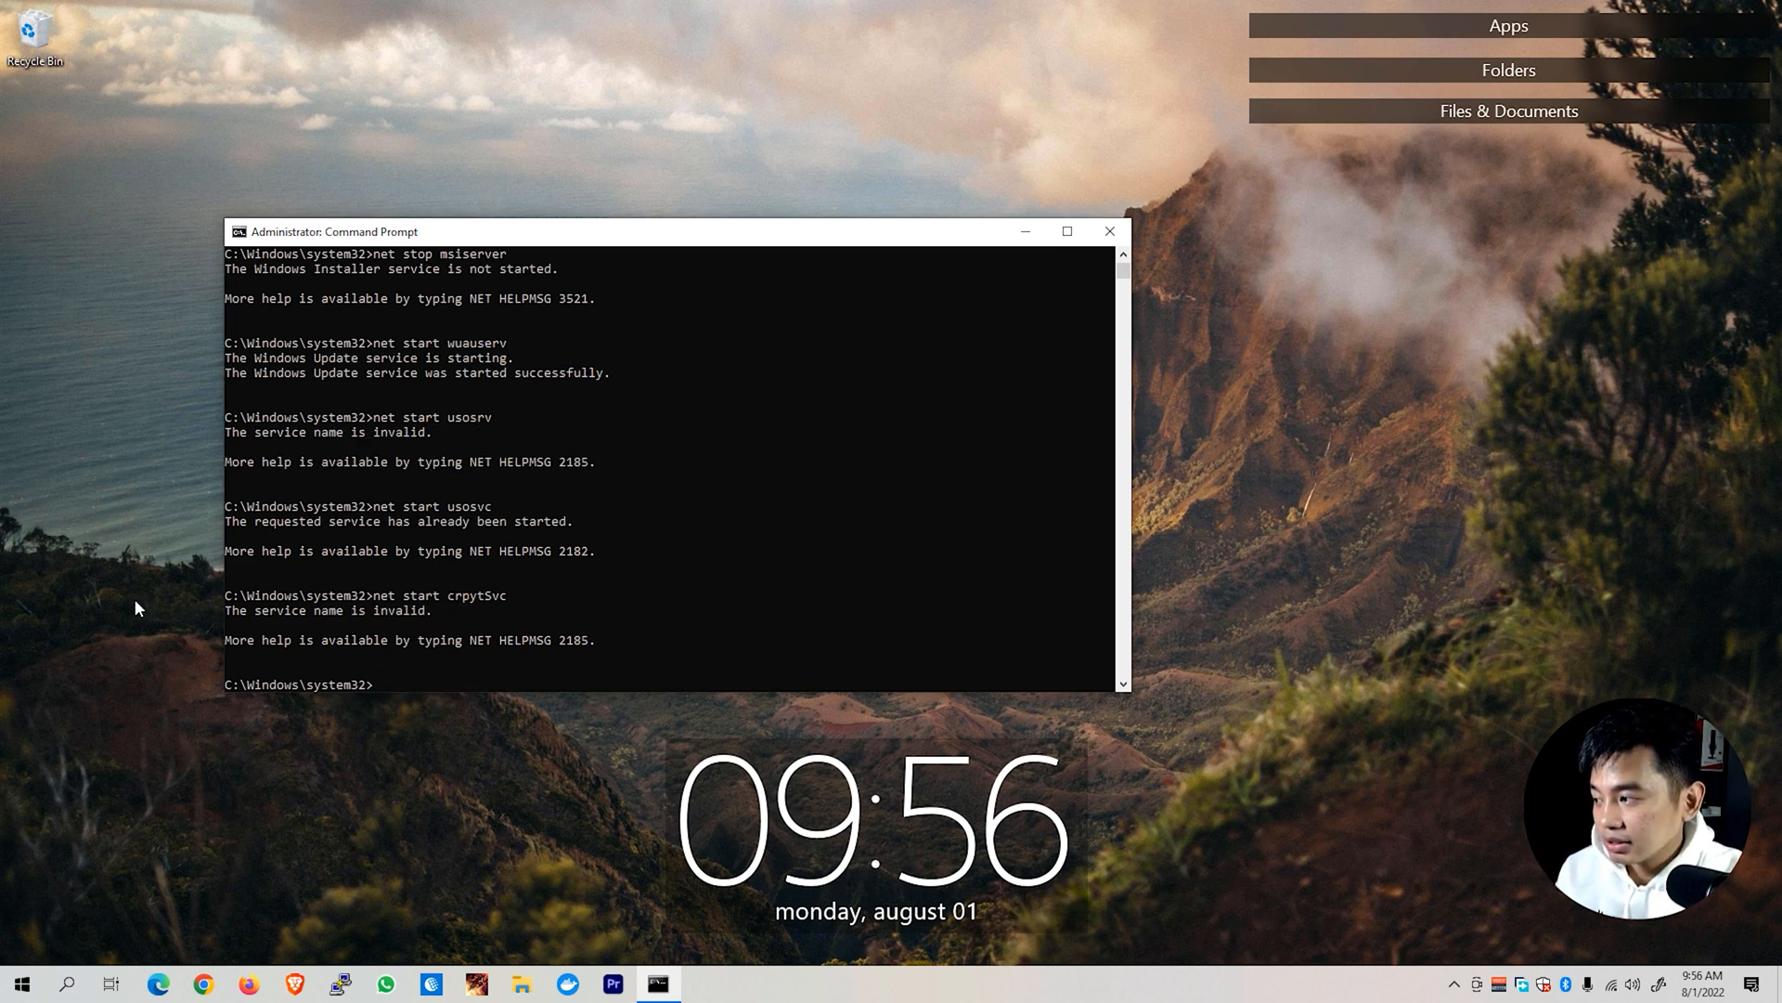
mouse_move(455, 611)
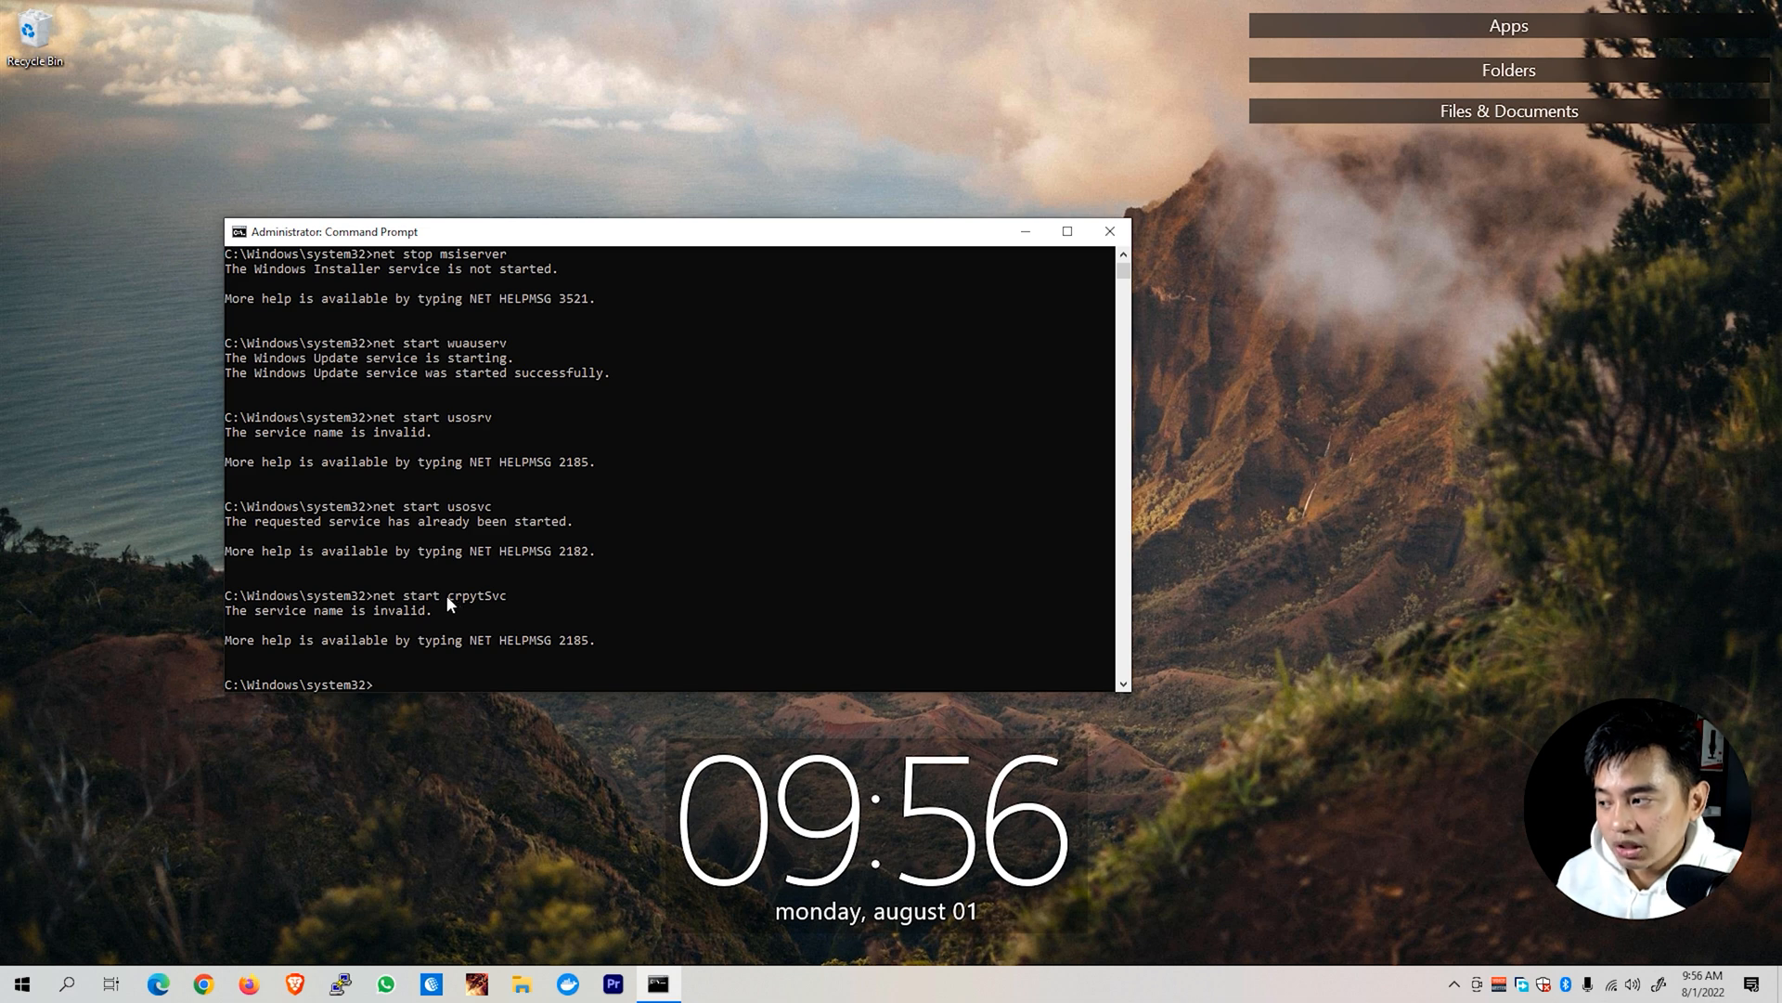
double_click(475, 594)
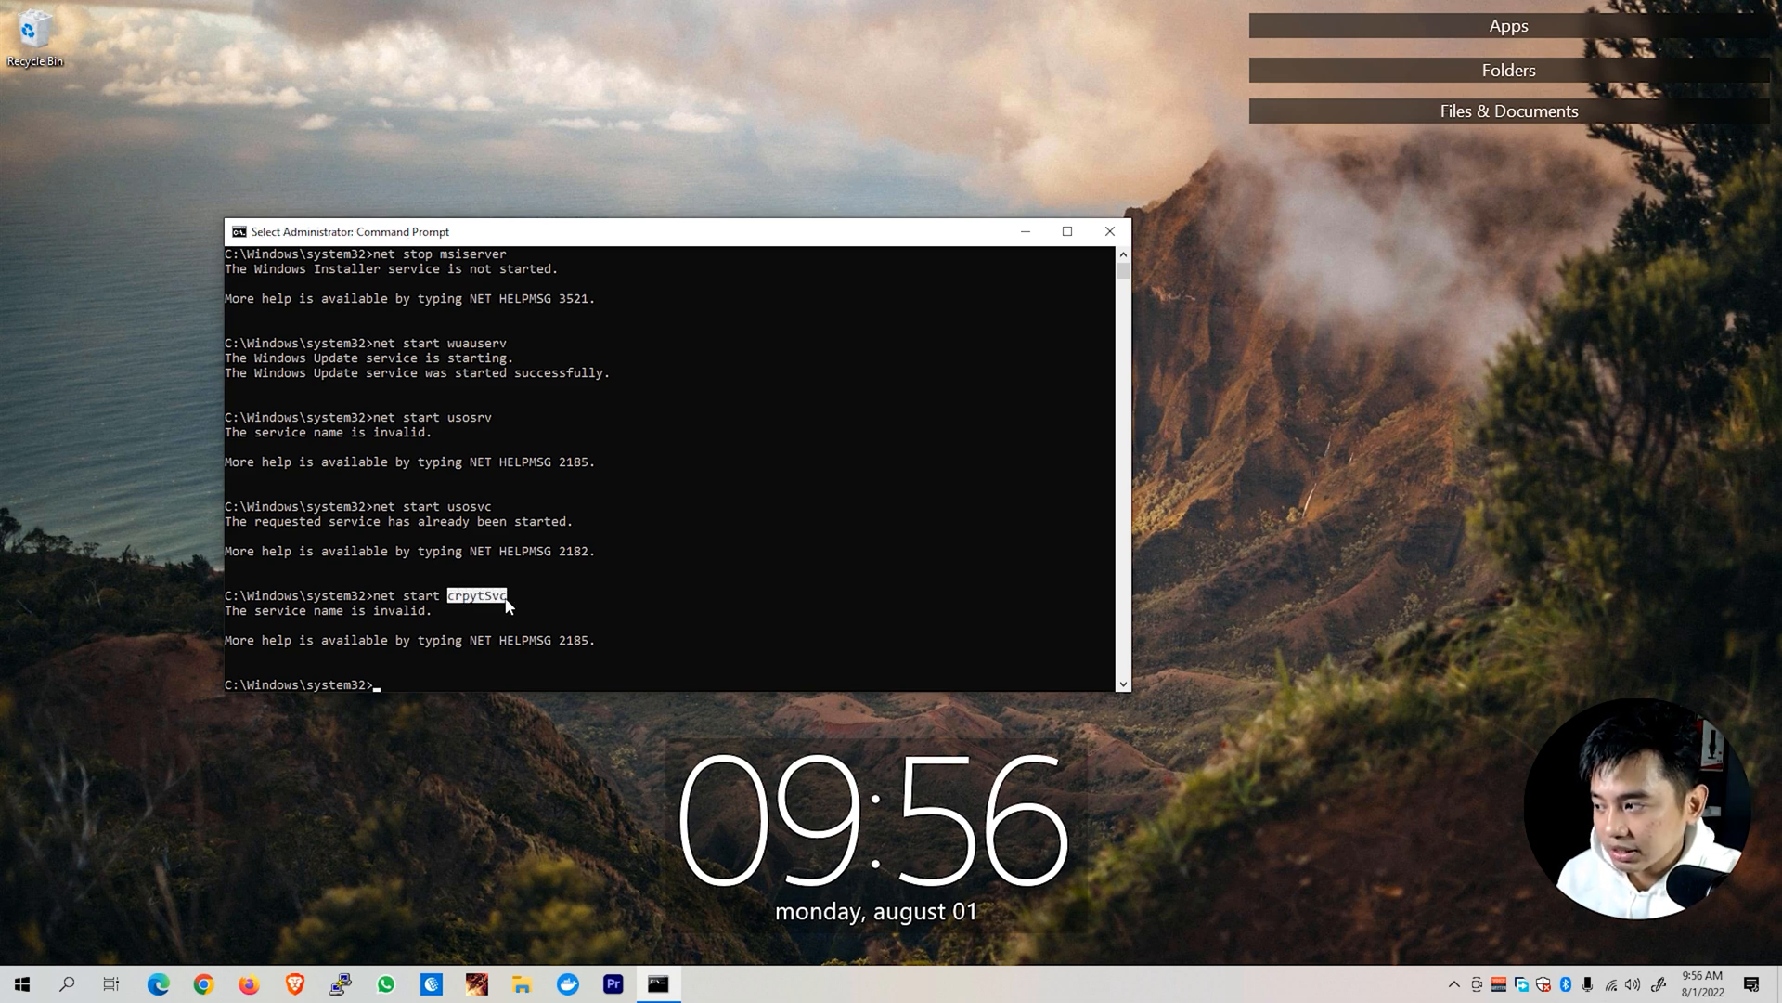
mouse_move(458, 638)
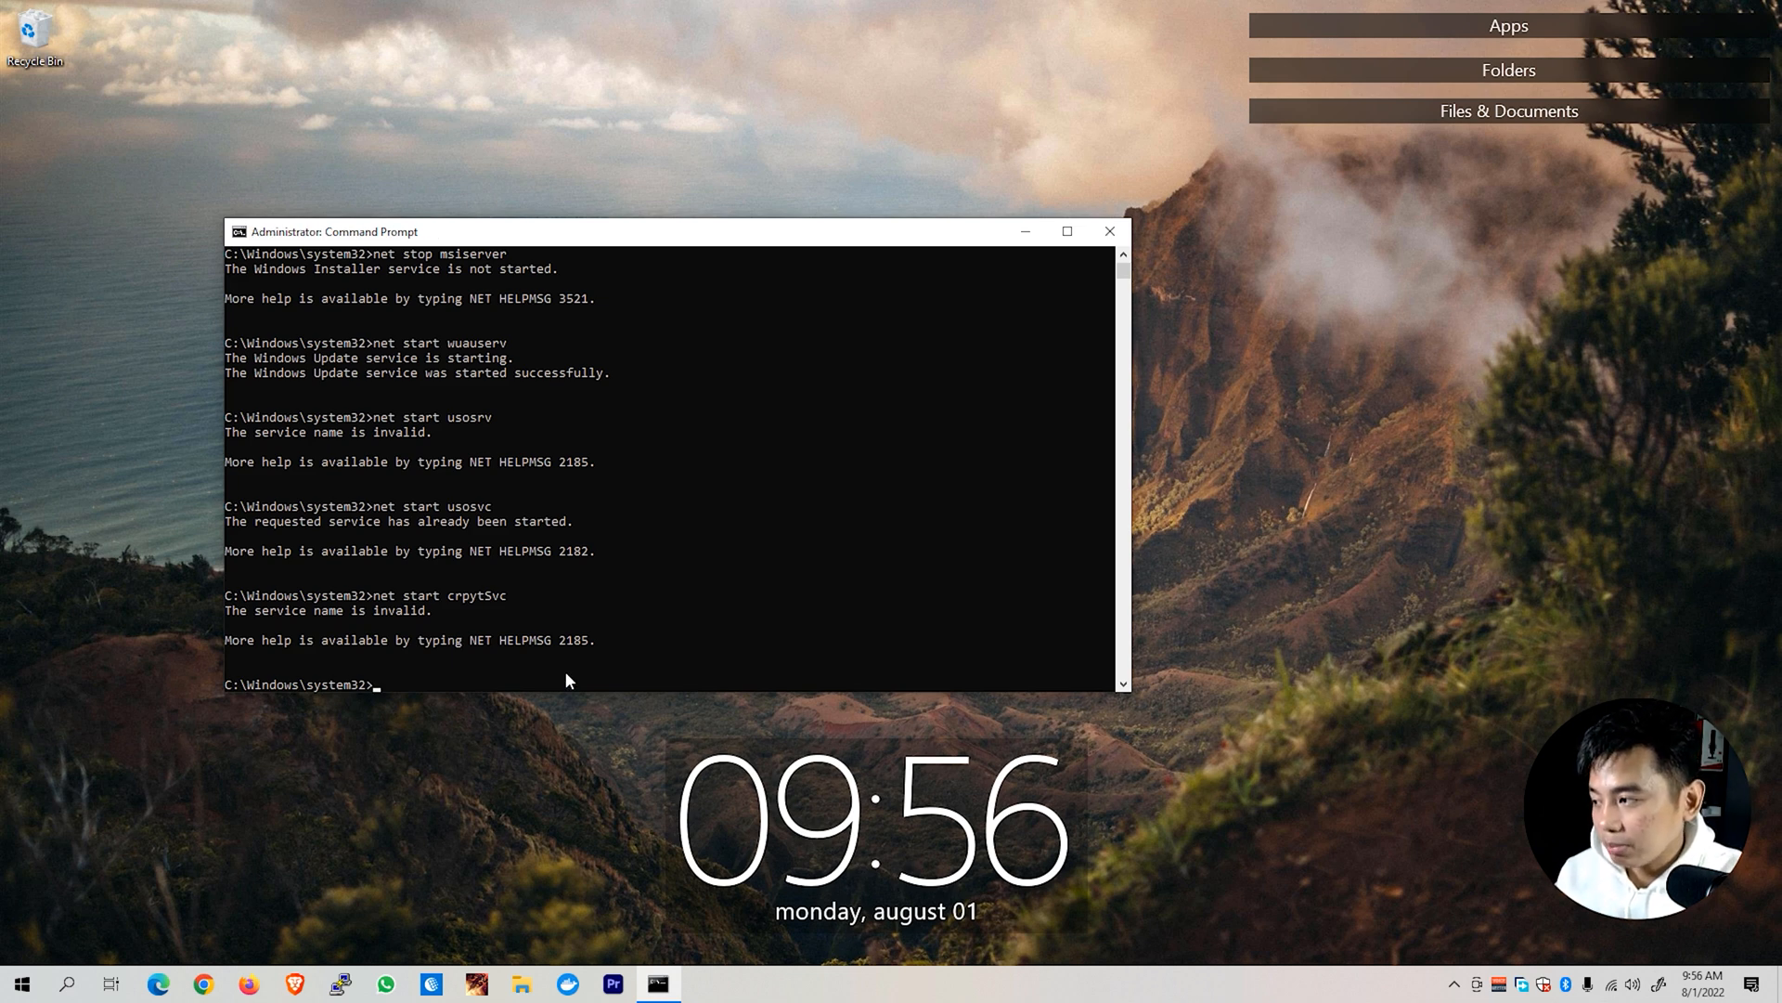
text(net start cr)
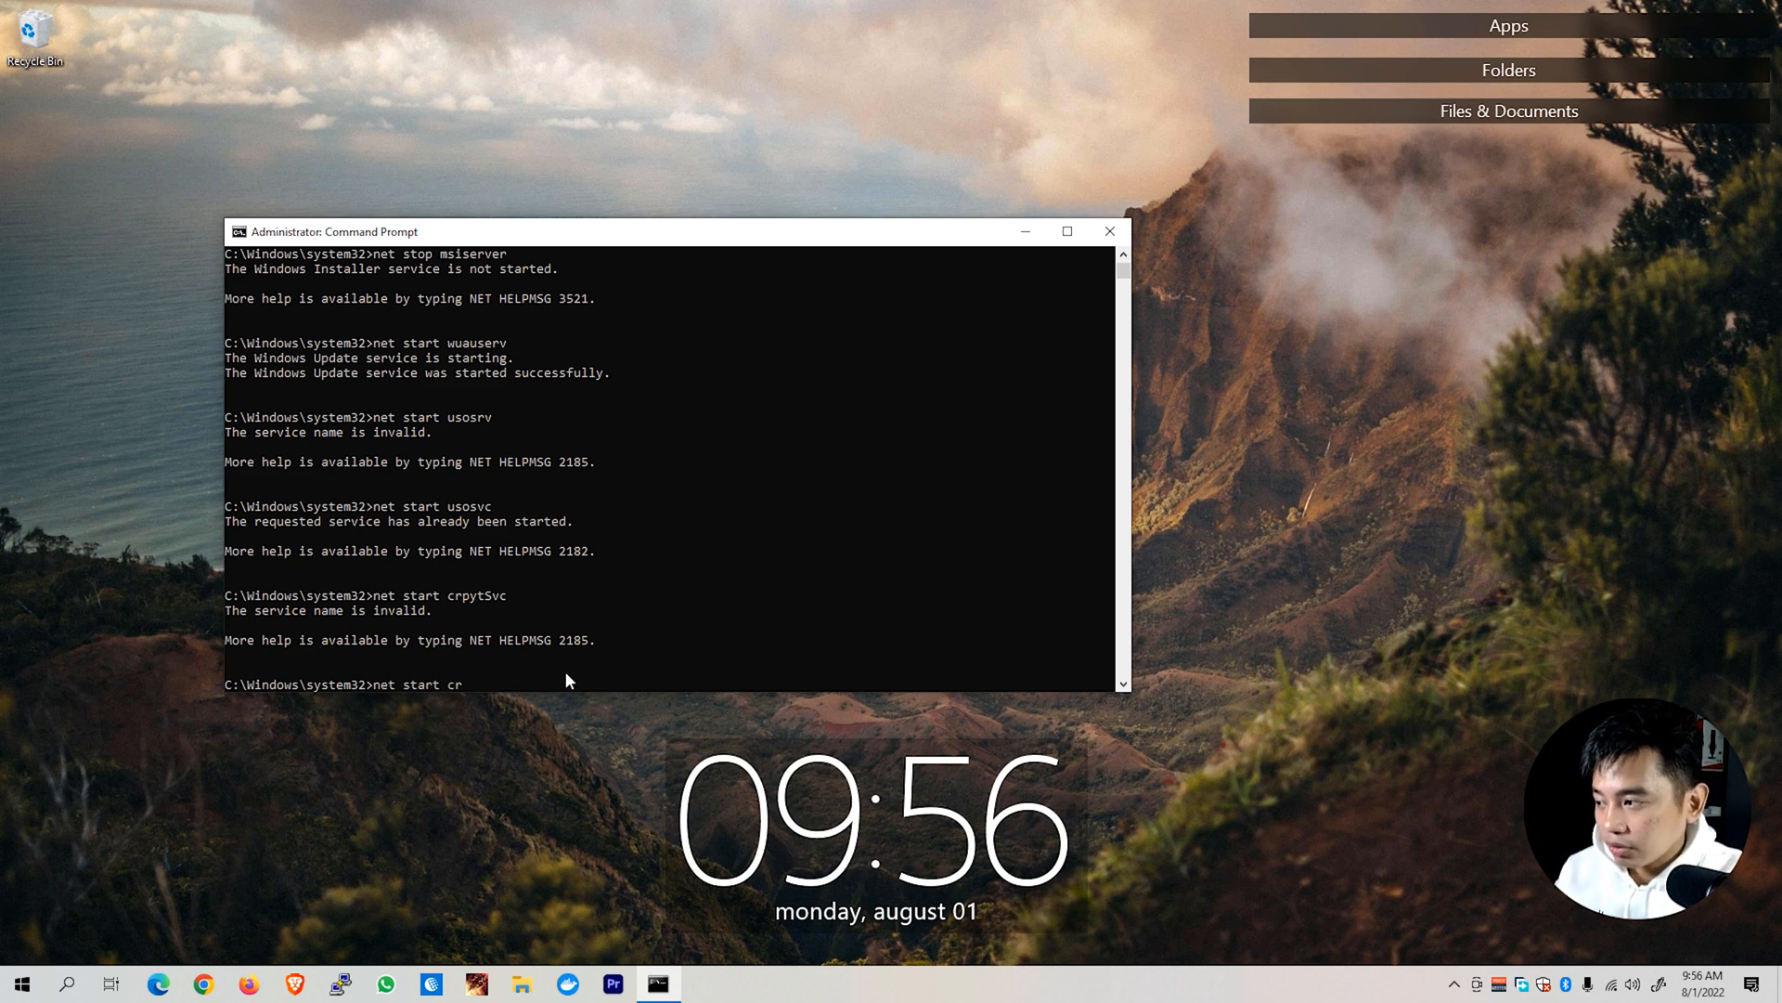
text(yptSvc)
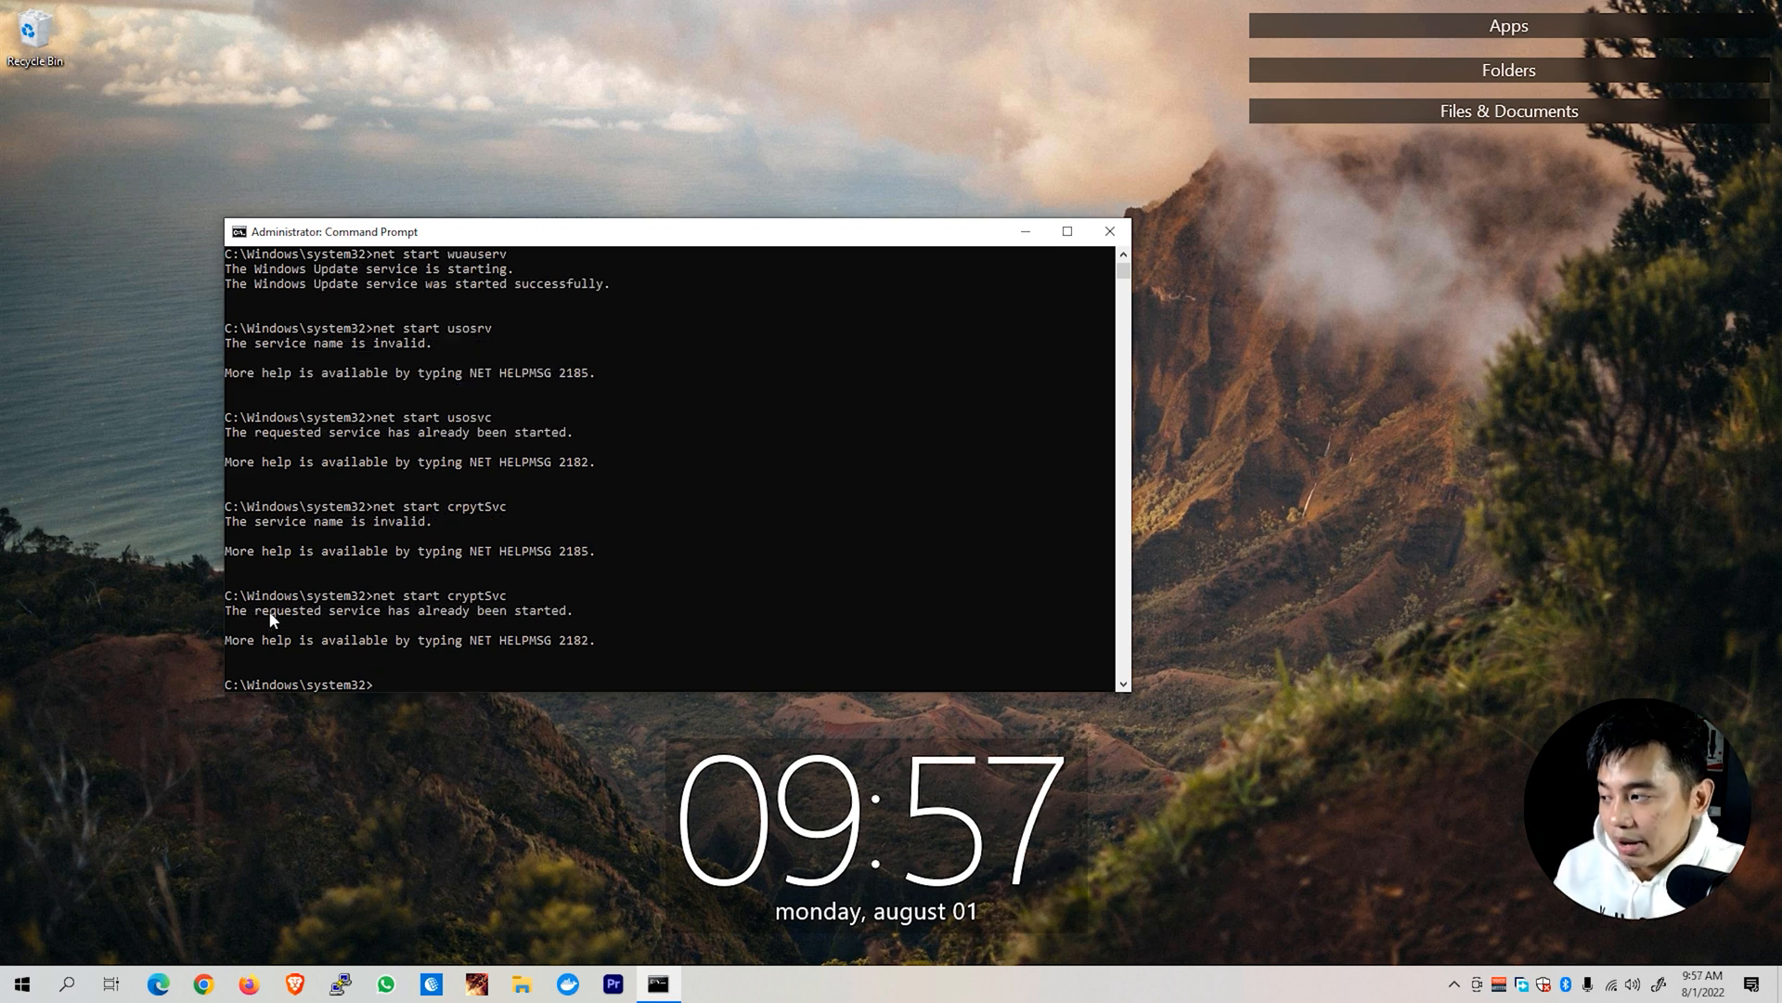
mouse_move(482, 633)
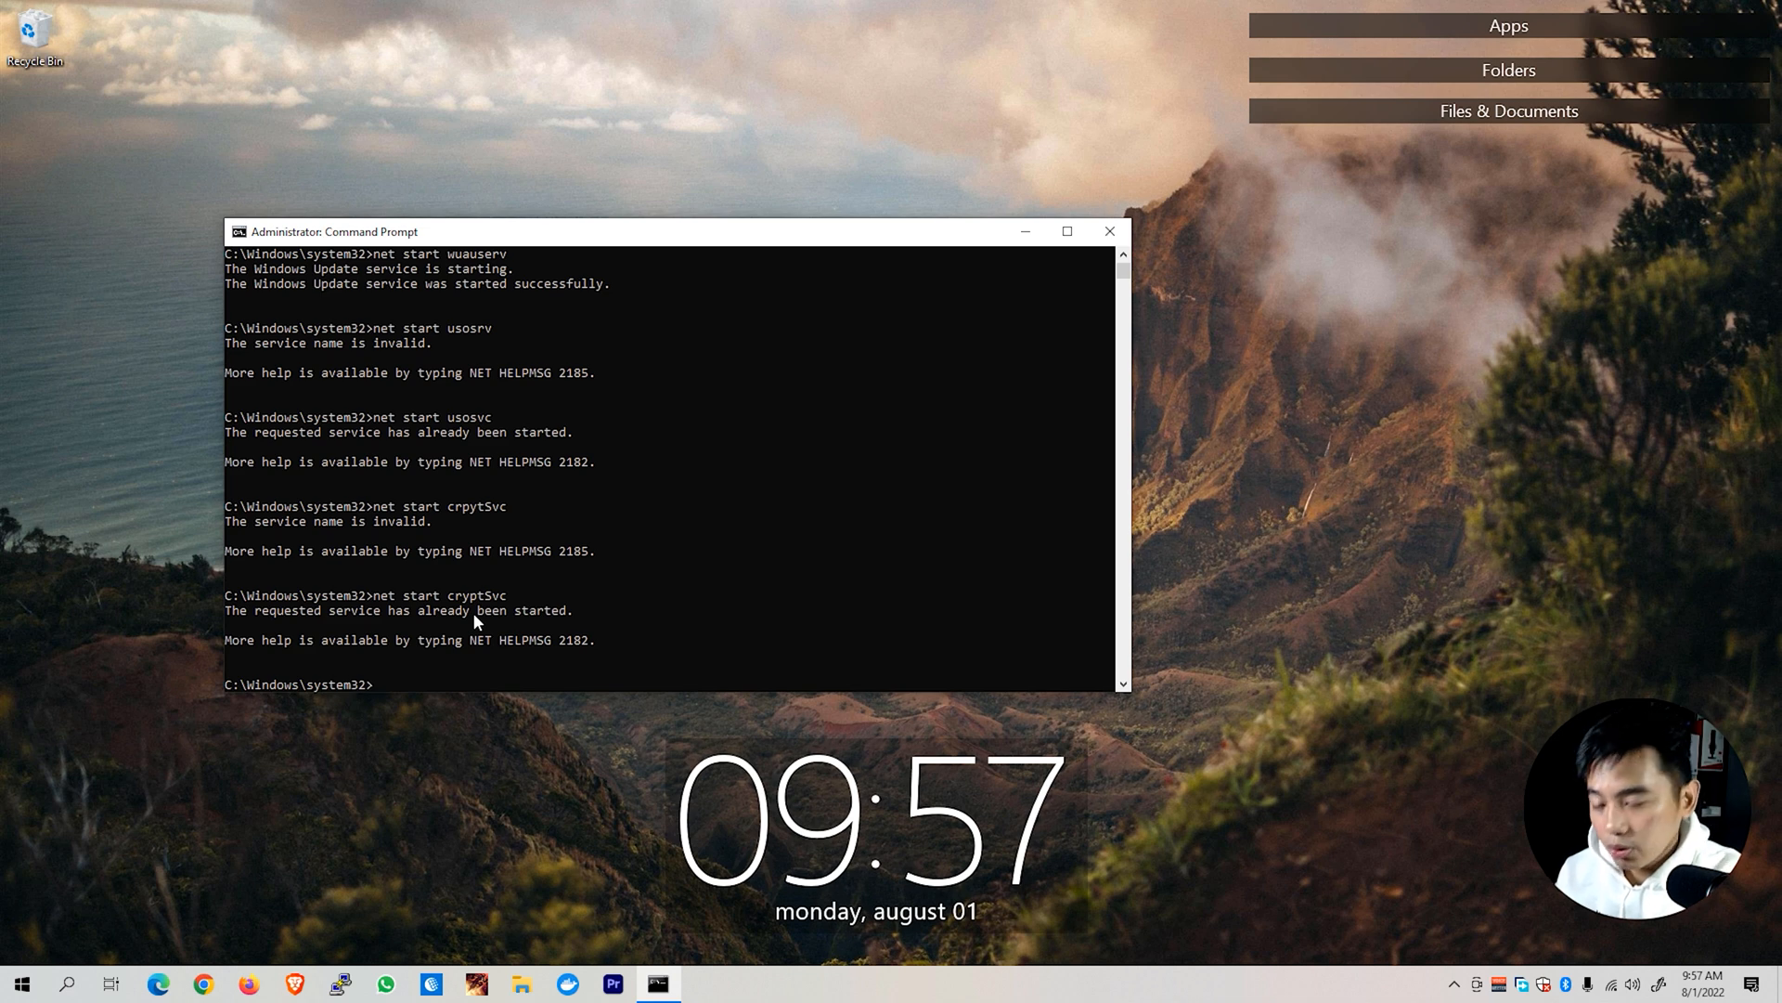
Start the bits and msiserver services with net start.
text(net star)
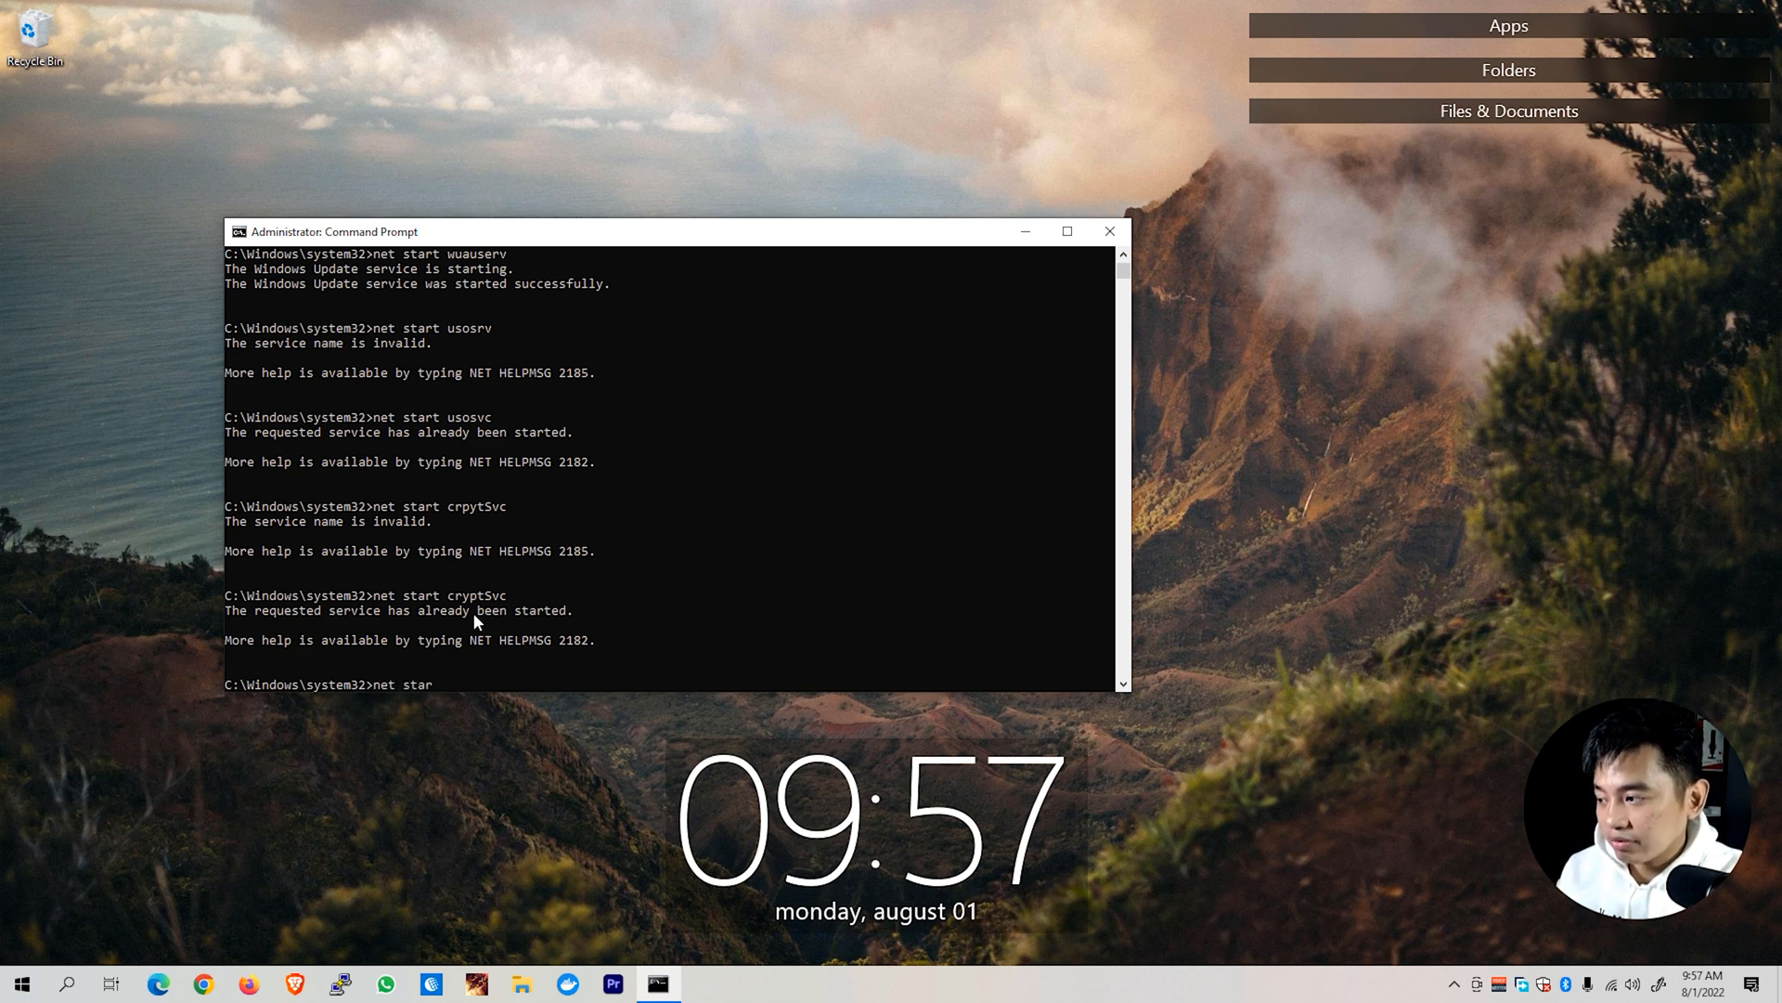
key(Return)
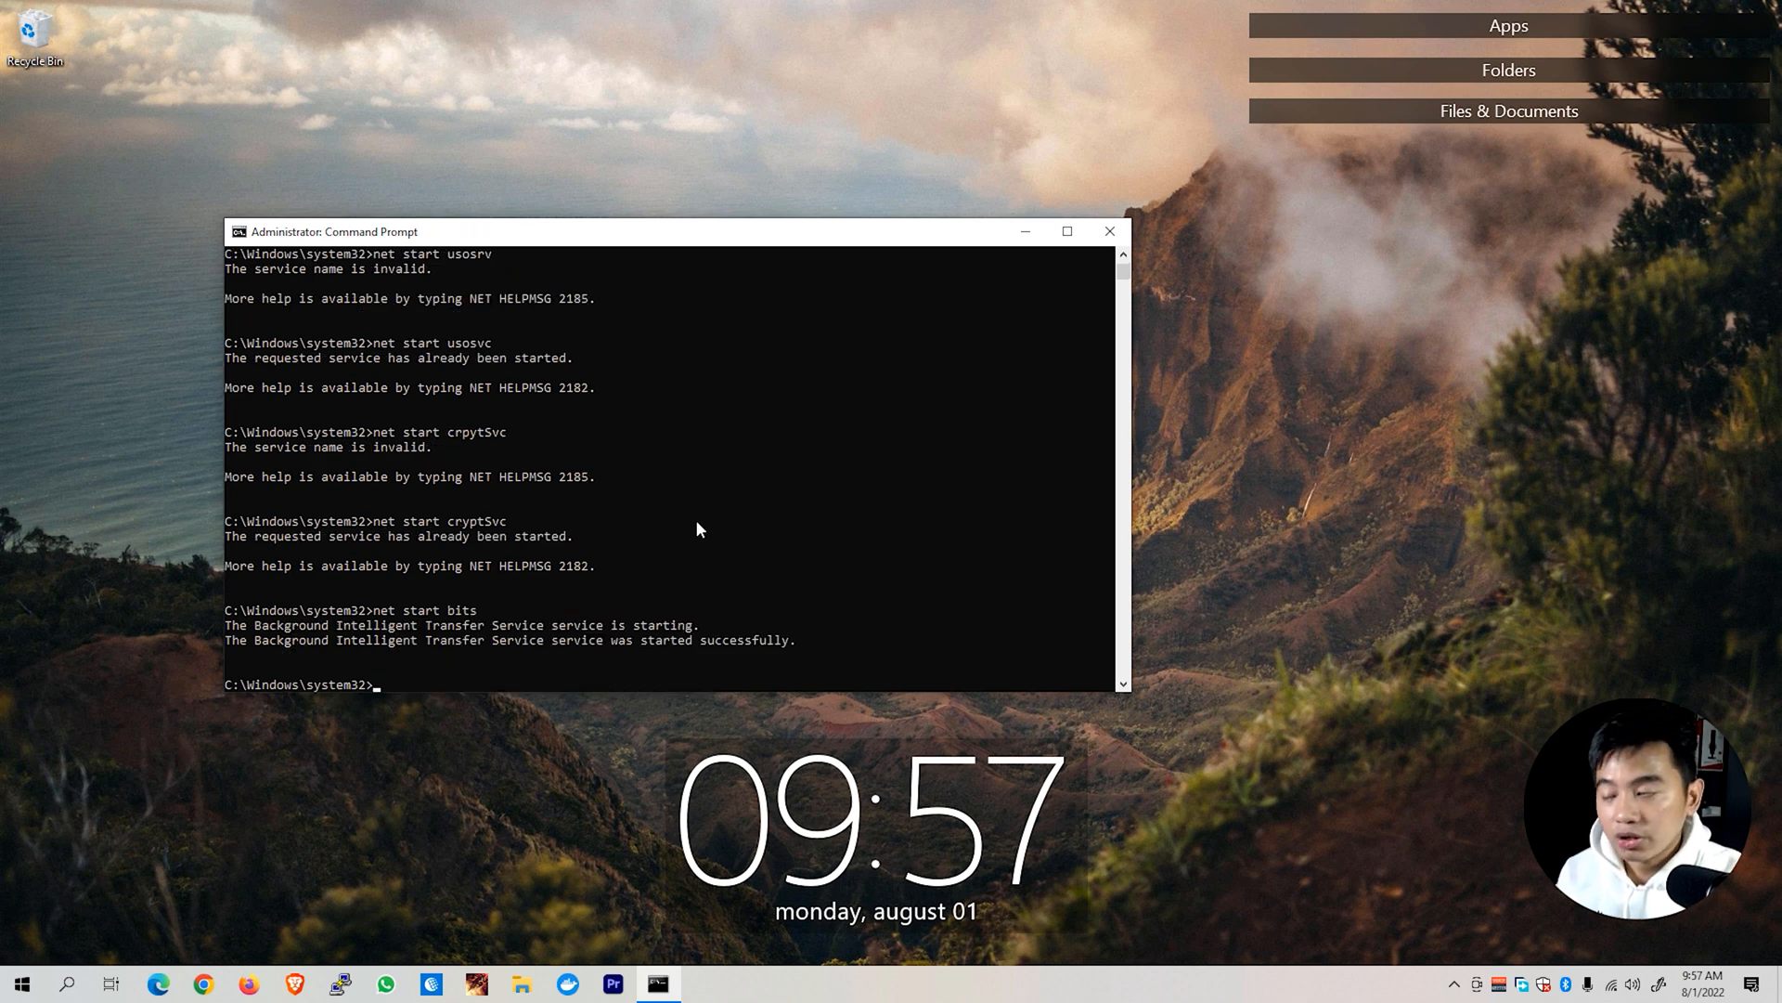
mouse_move(663, 649)
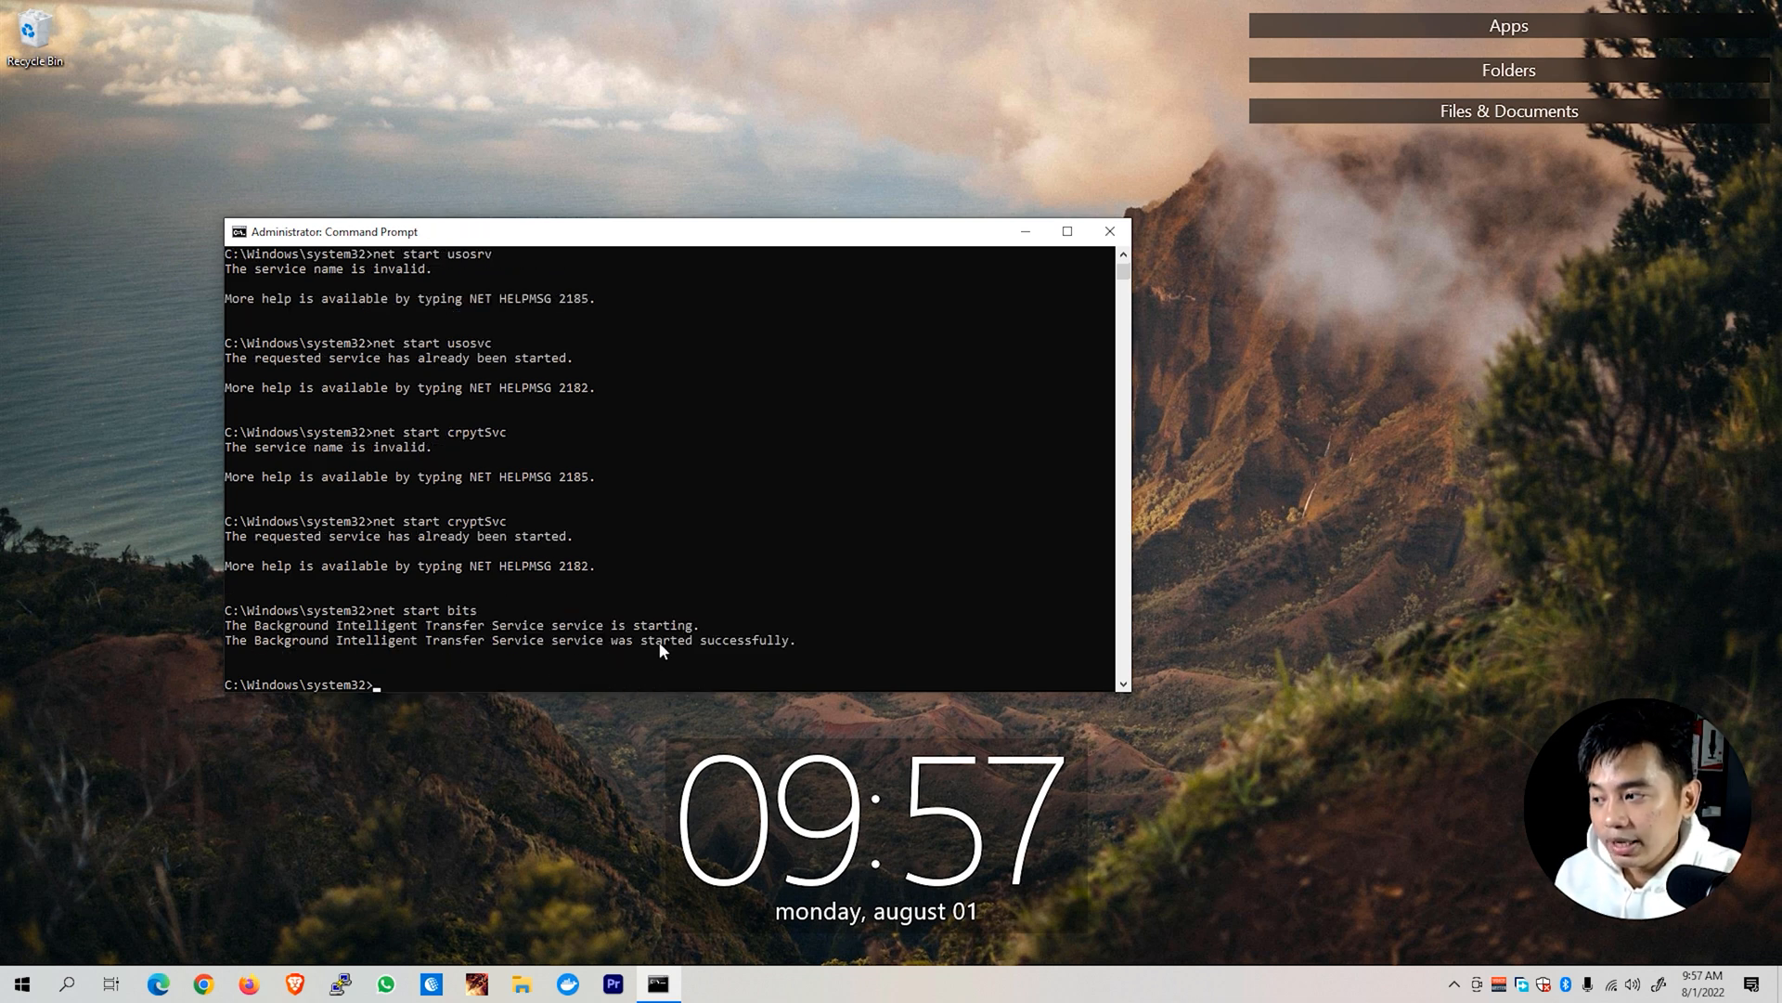
mouse_move(720, 651)
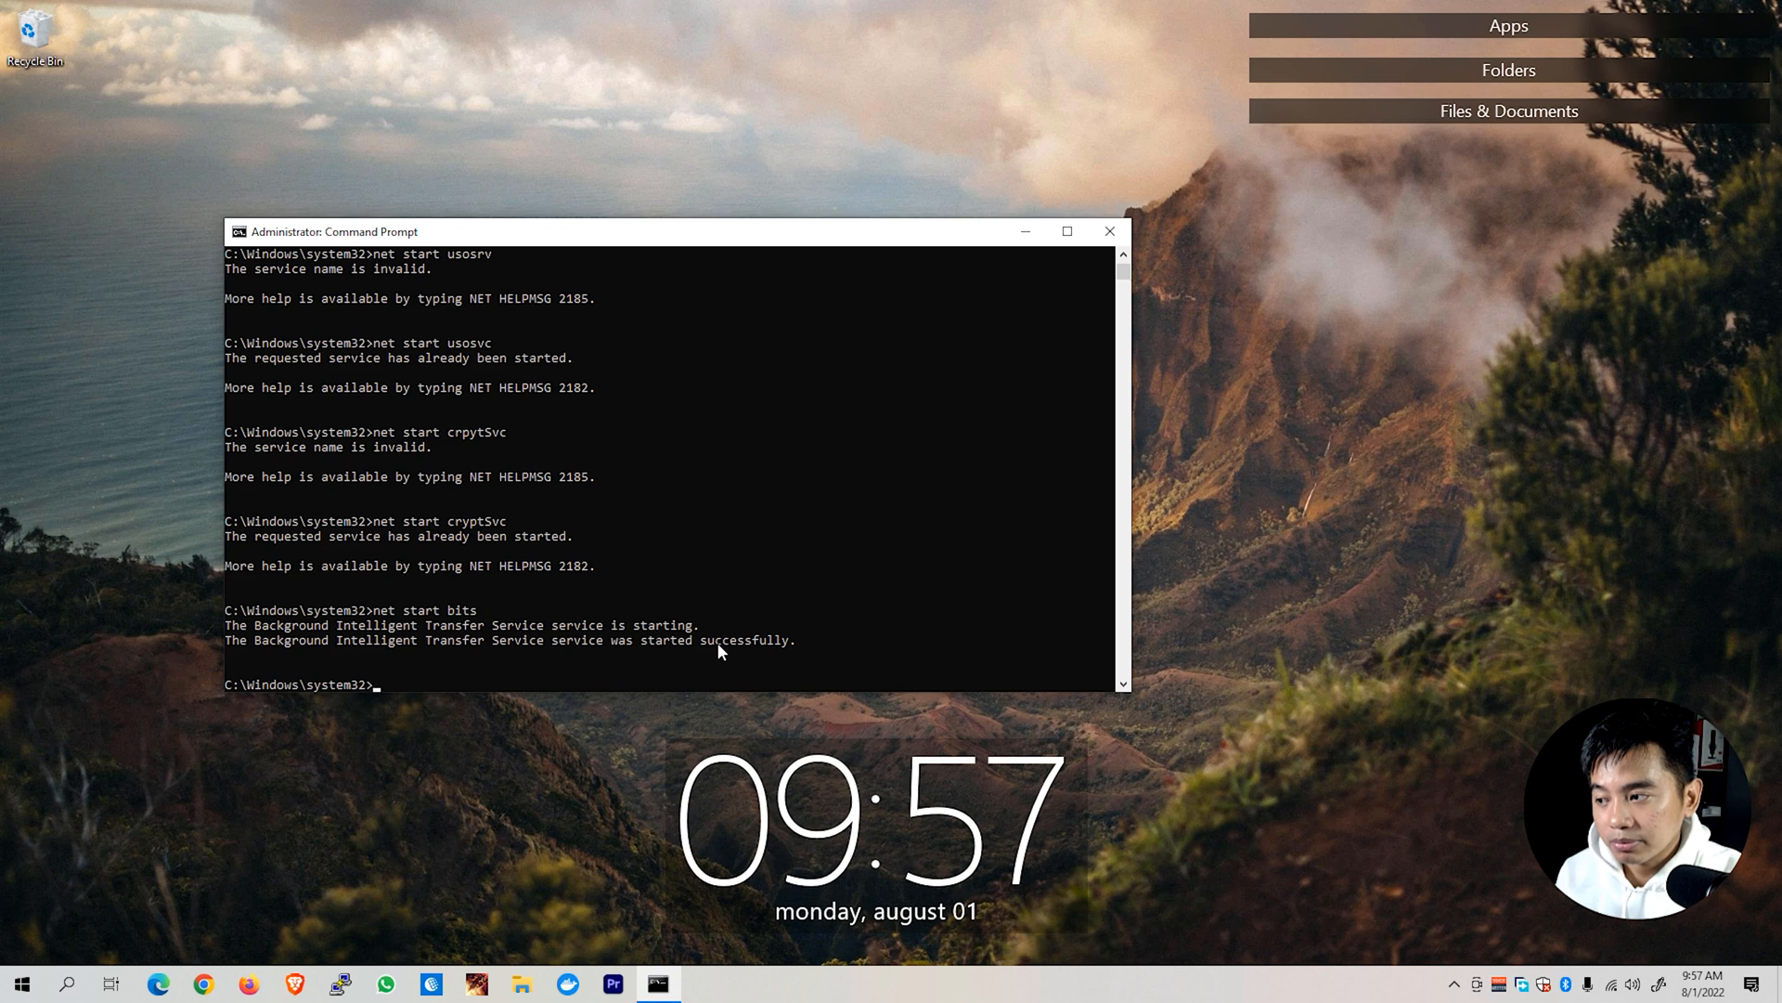
mouse_move(811, 663)
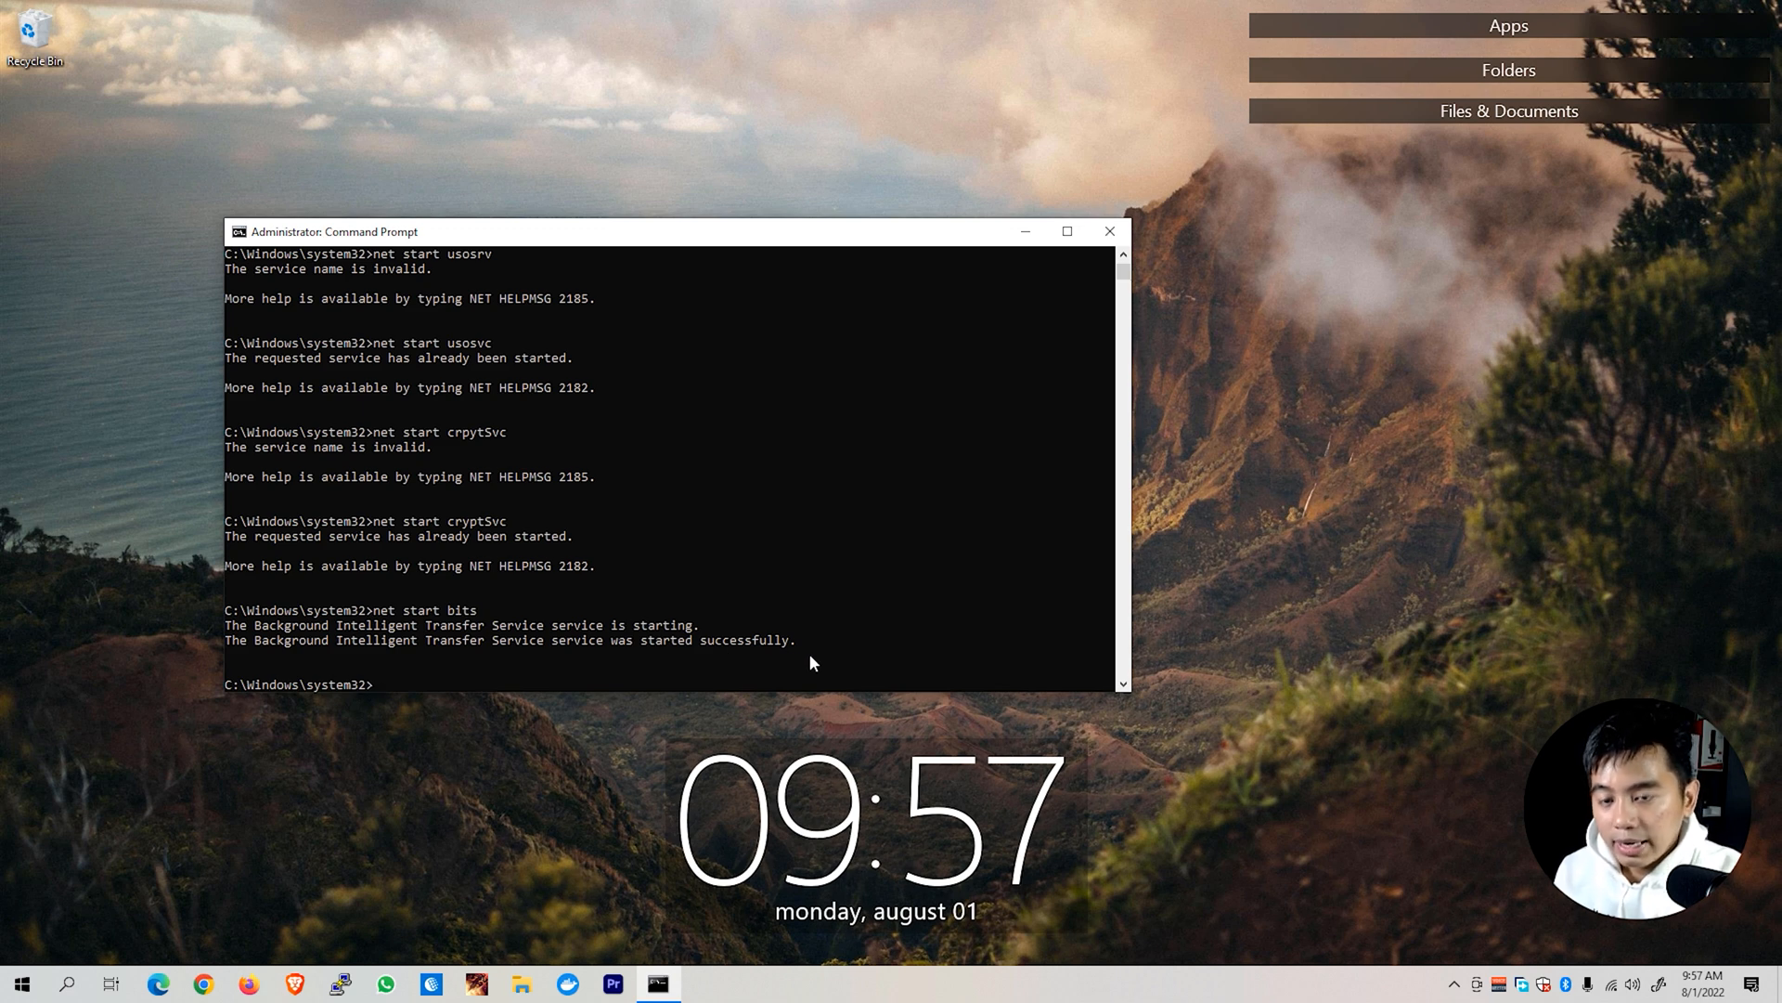
text(net start msiserver)
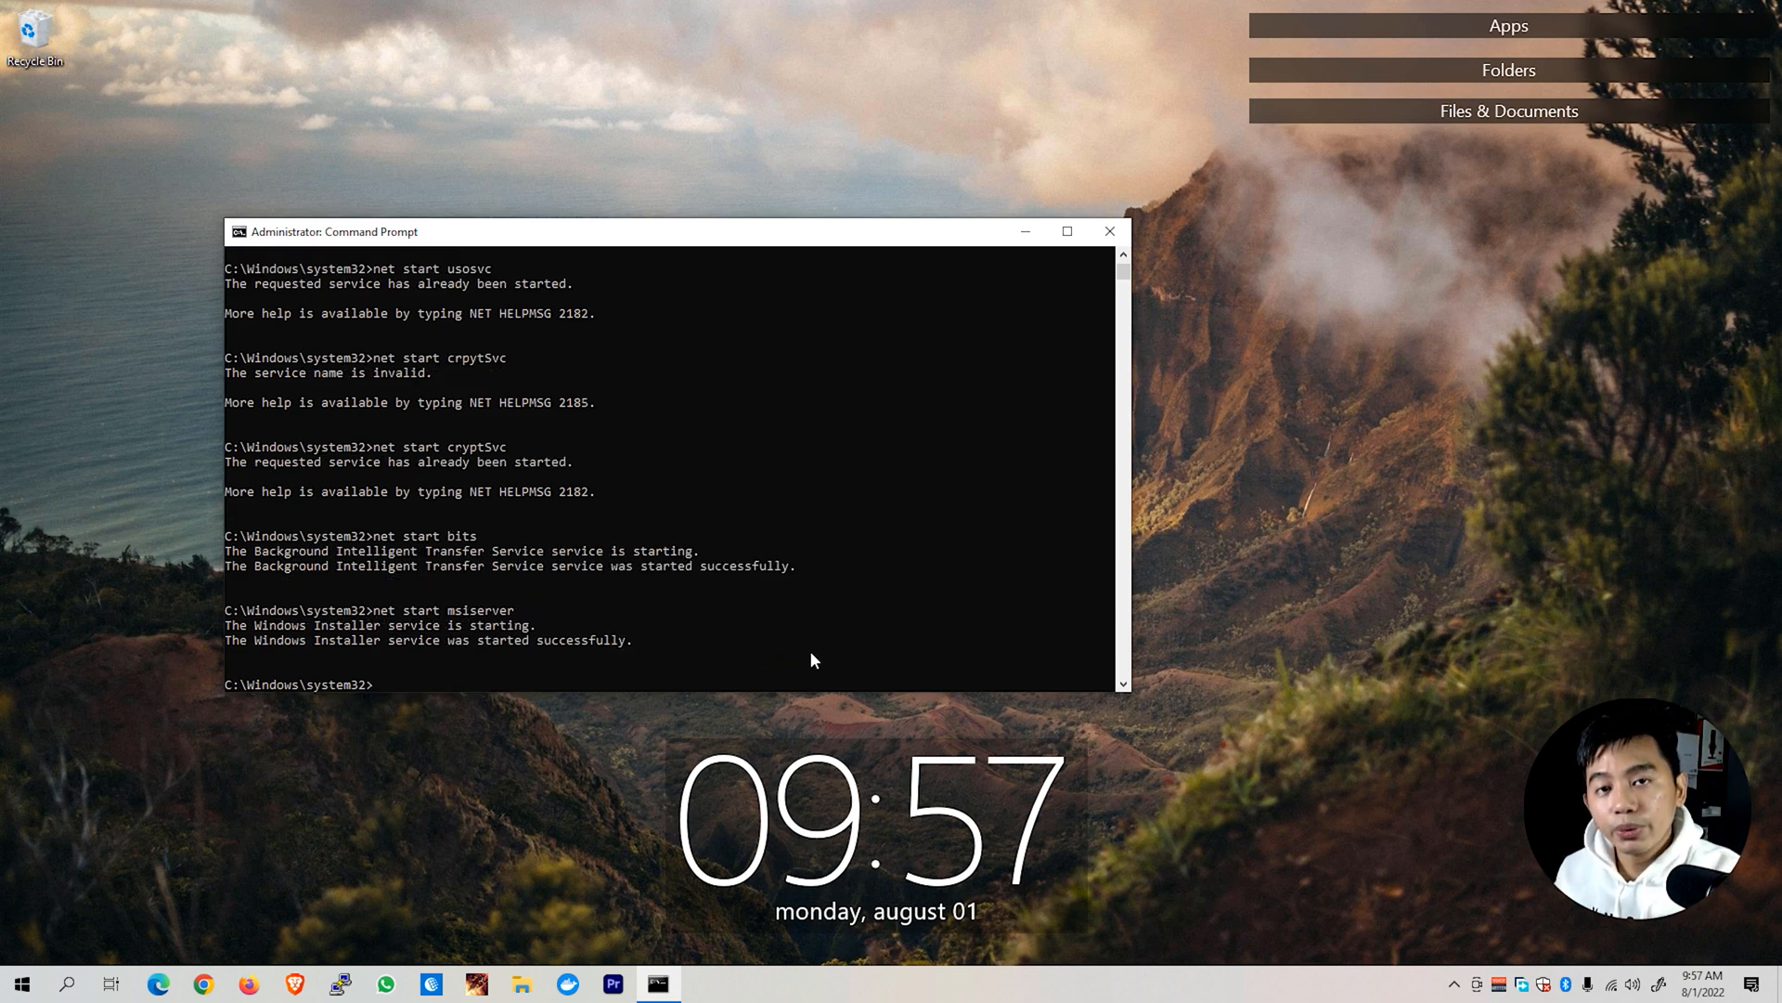
mouse_move(89, 966)
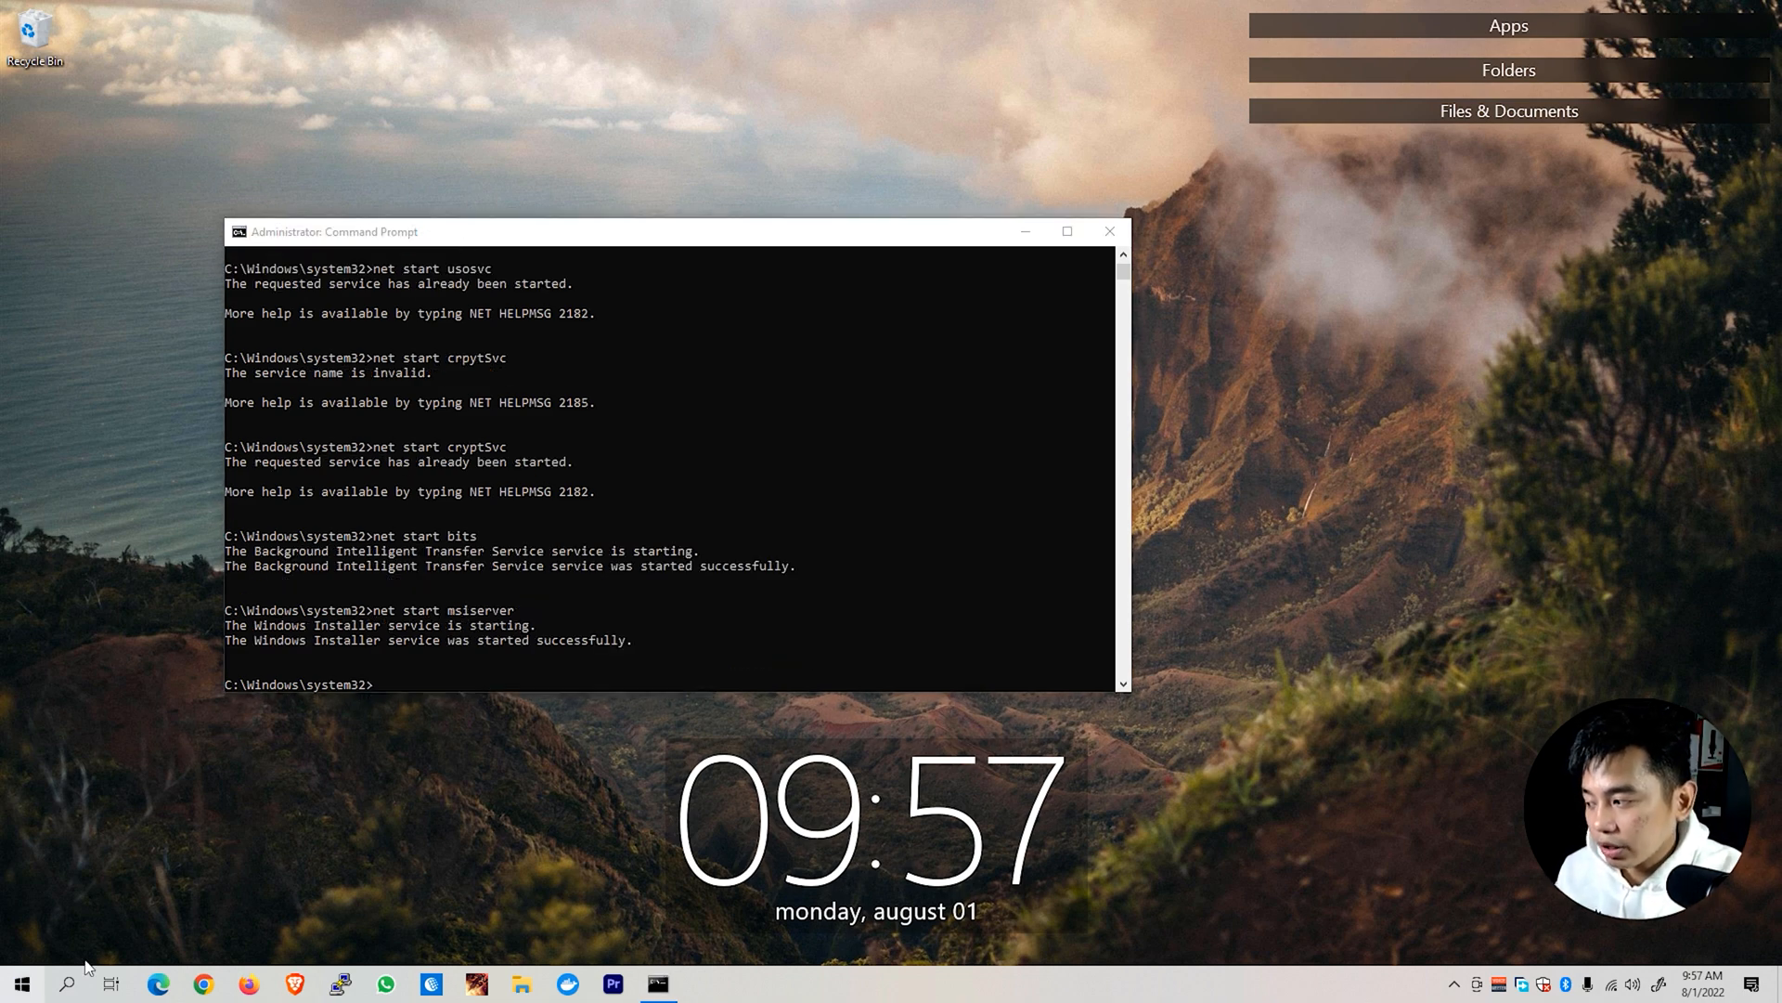
Bring up the Start menu's power options showing Sleep, Shut down and Restart.
click(20, 983)
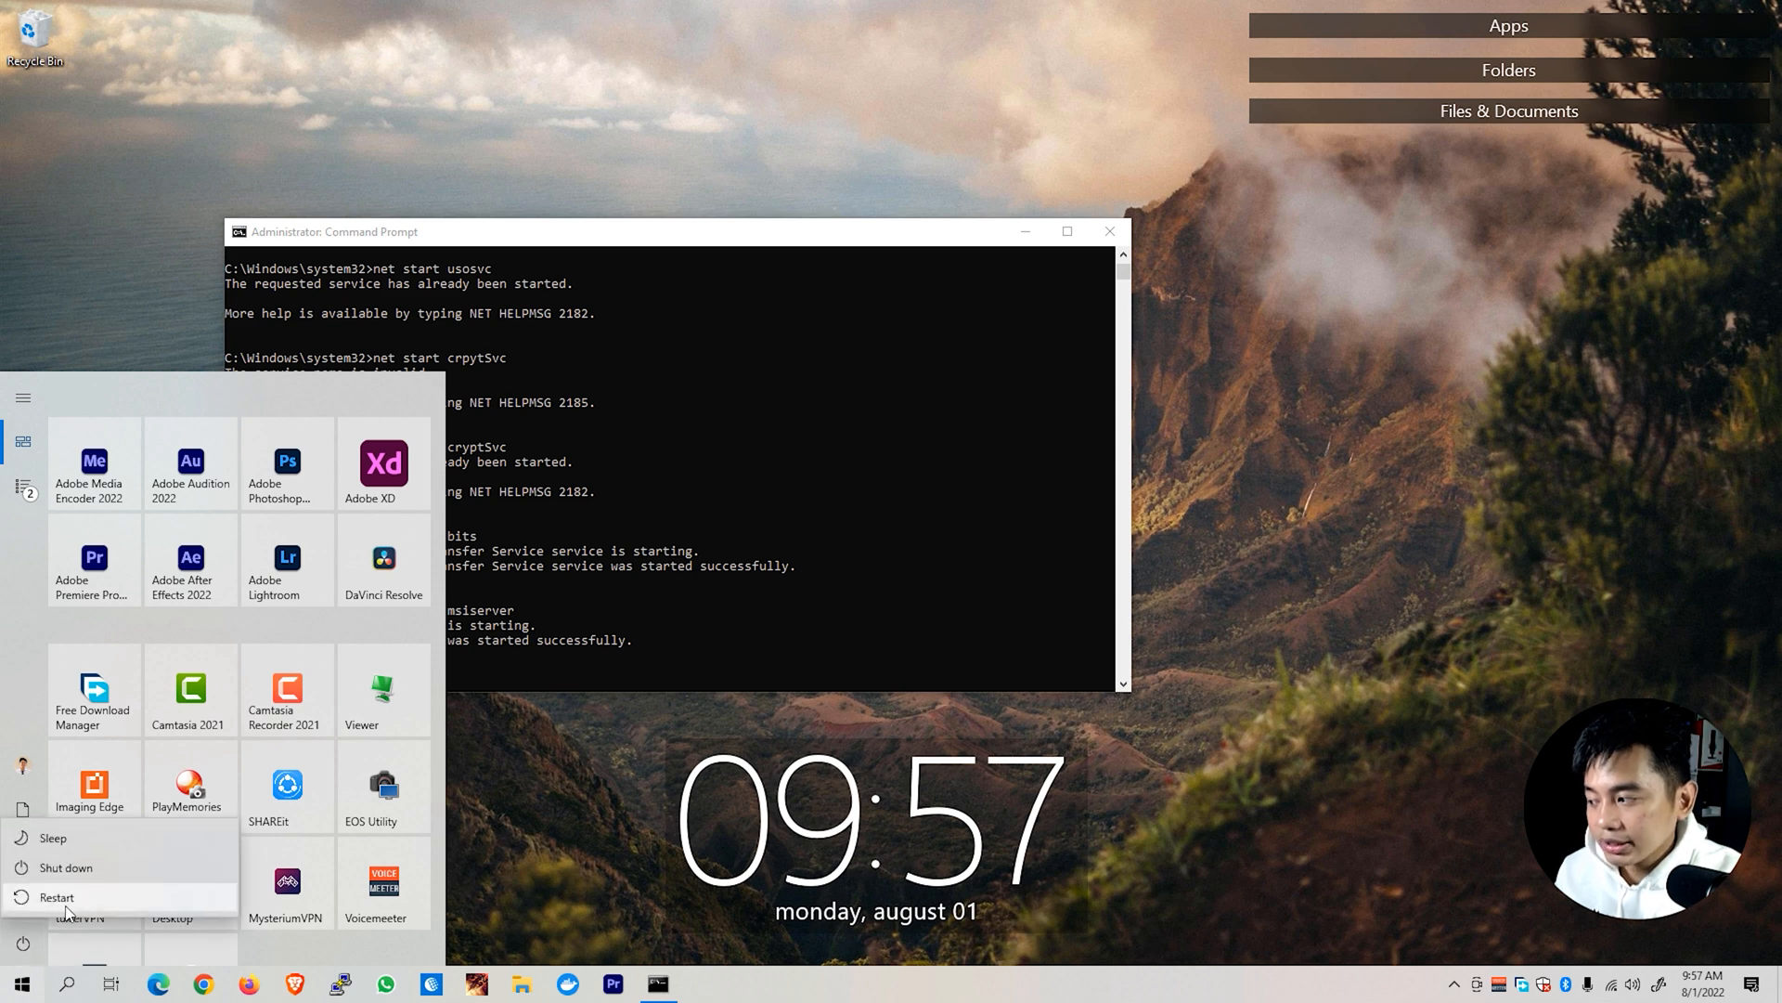
mouse_move(57, 897)
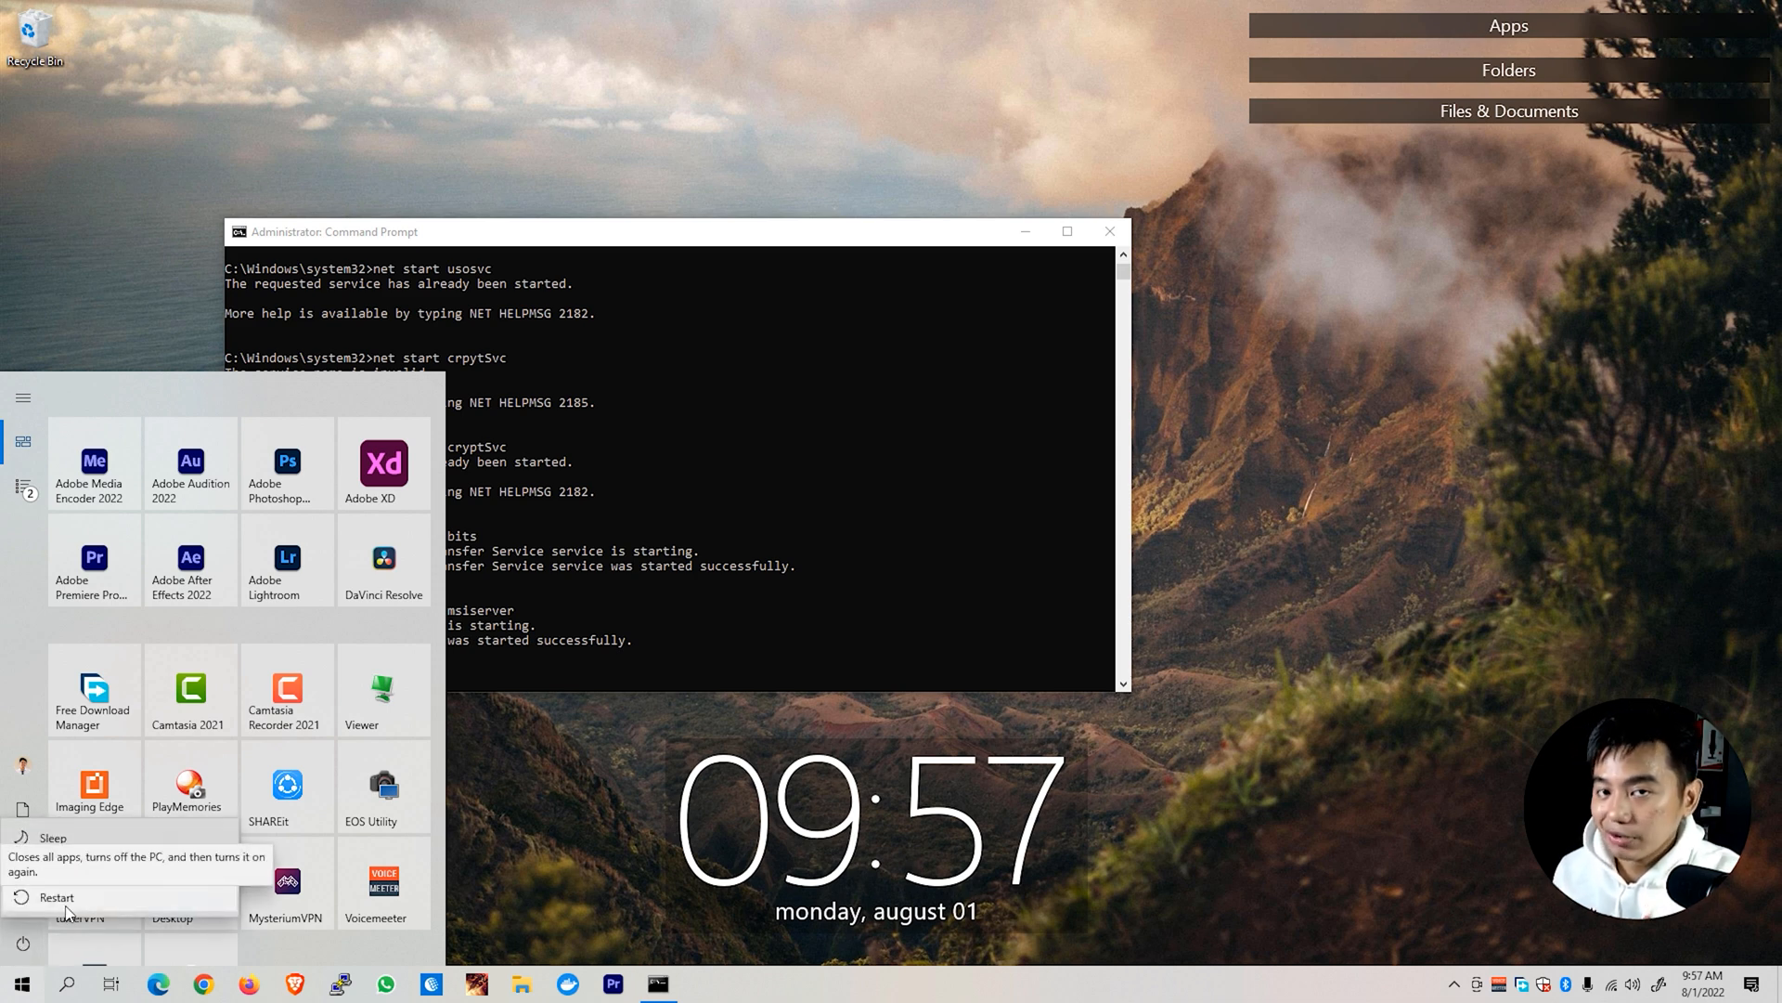